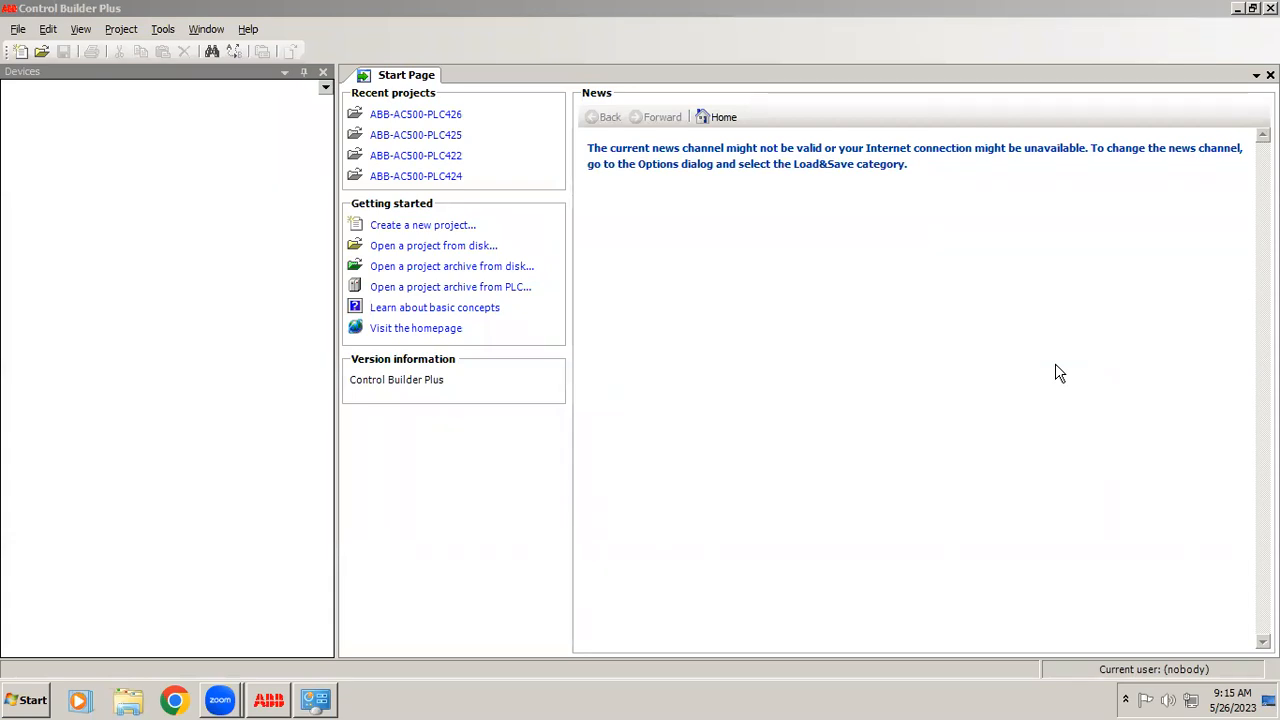
{"action": "mouse_move", "coordinate": [560, 479]}
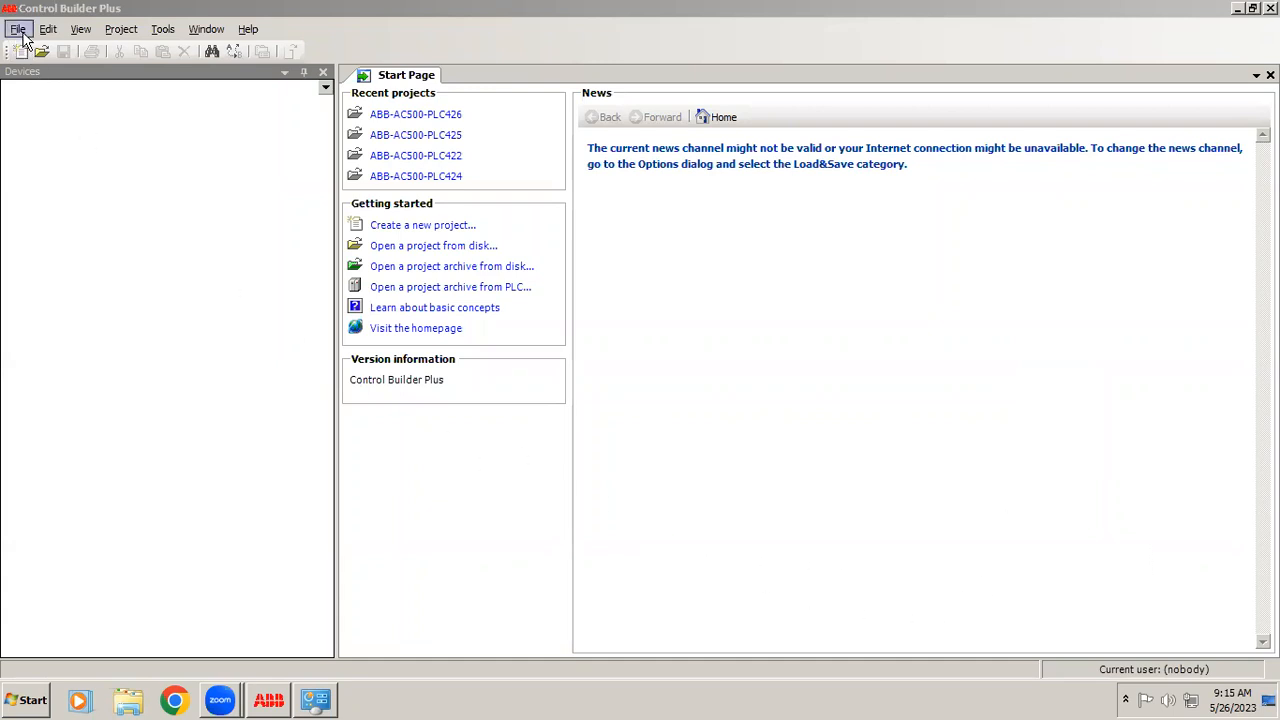
{"action": "mouse_move", "coordinate": [310, 390]}
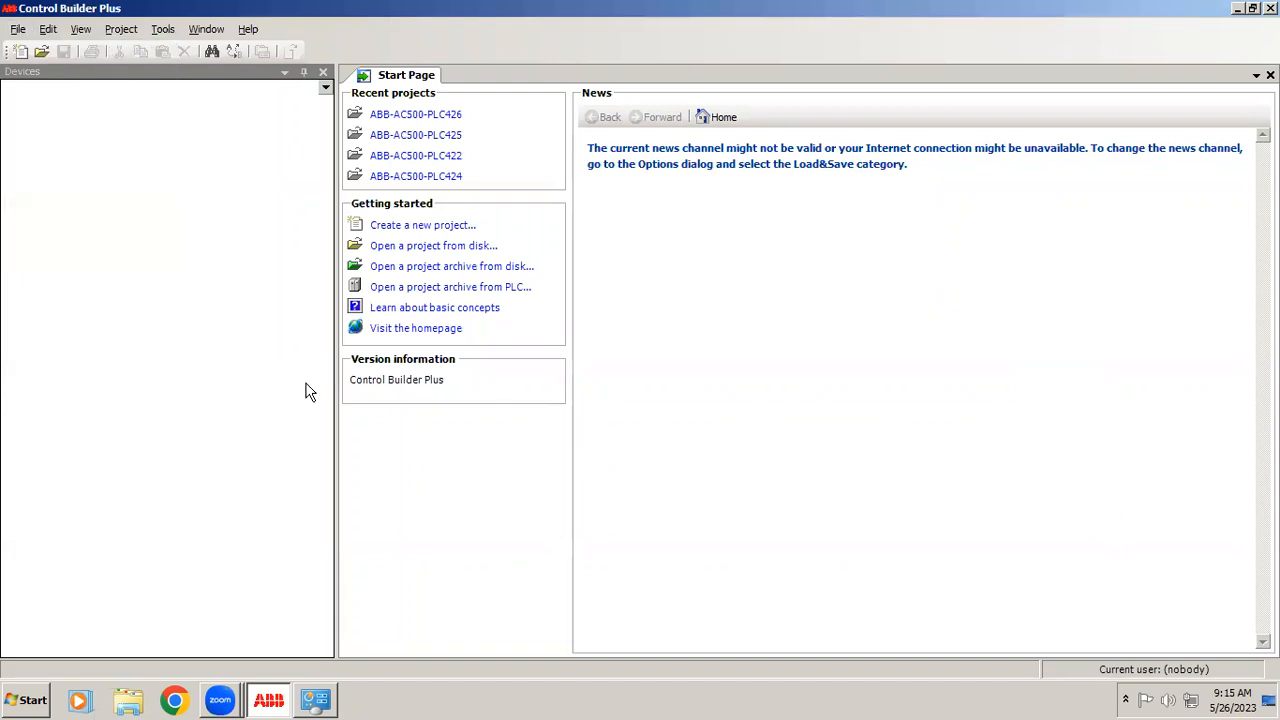
{"action": "mouse_move", "coordinate": [595, 476]}
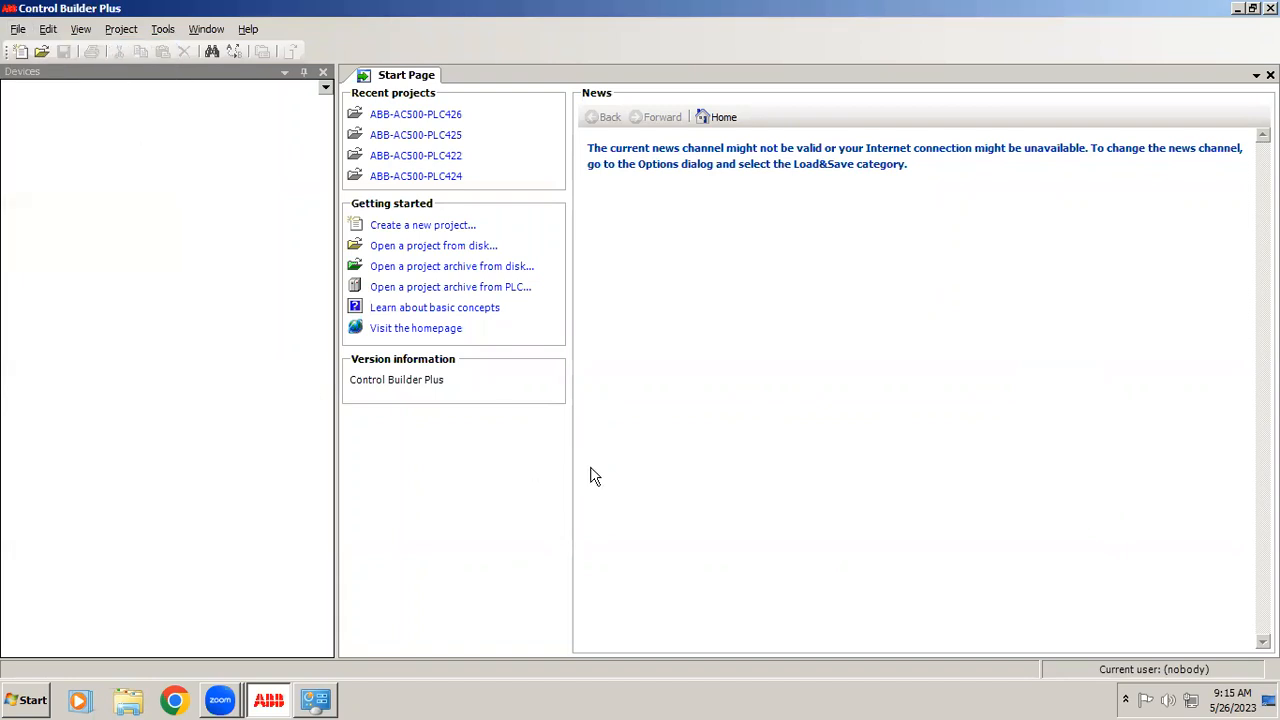
Step: Create project test_2605 from the AC500 PM564-ETH V2.1 controller template
{"action": "left_click", "coordinate": [422, 224]}
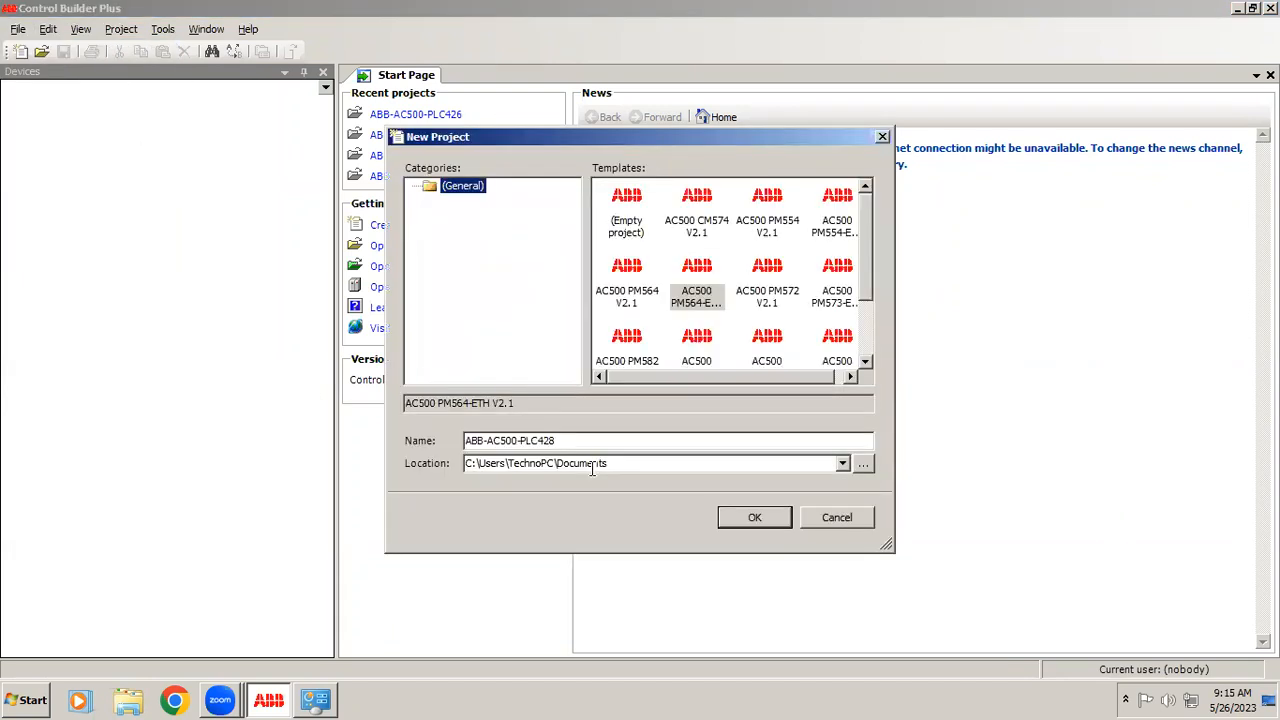
{"action": "mouse_move", "coordinate": [700, 188]}
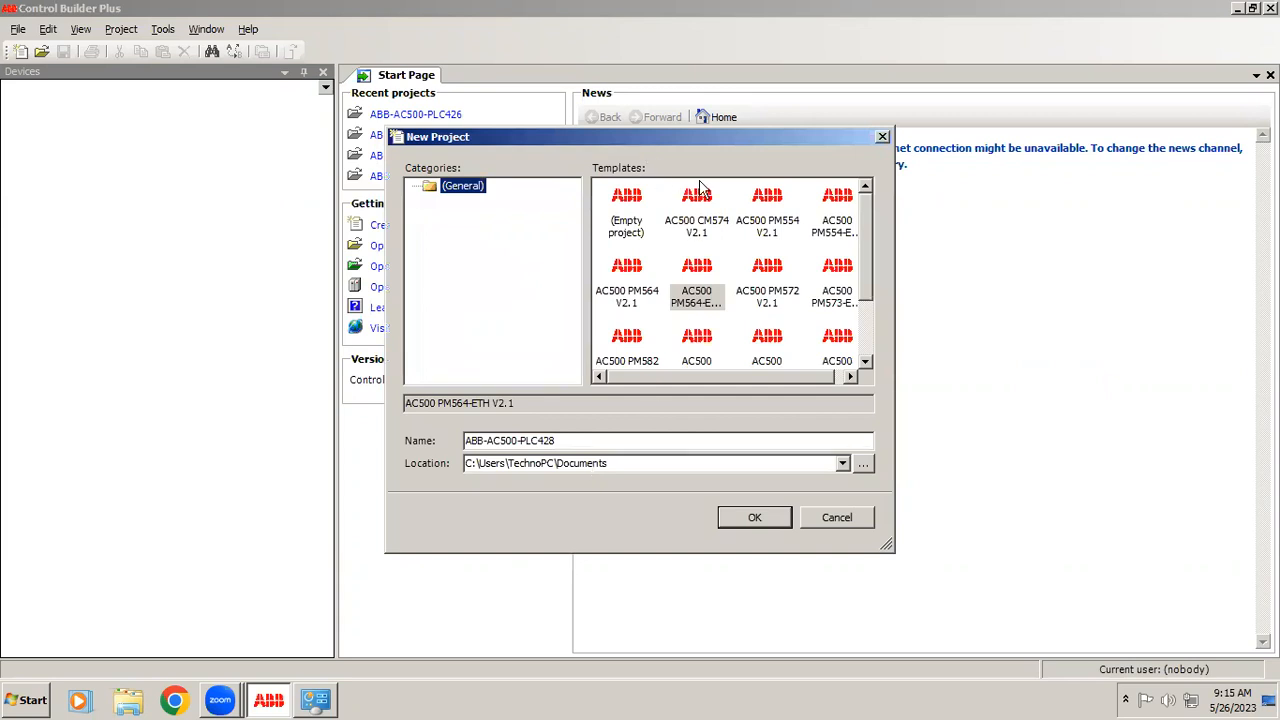
{"action": "mouse_move", "coordinate": [868, 255]}
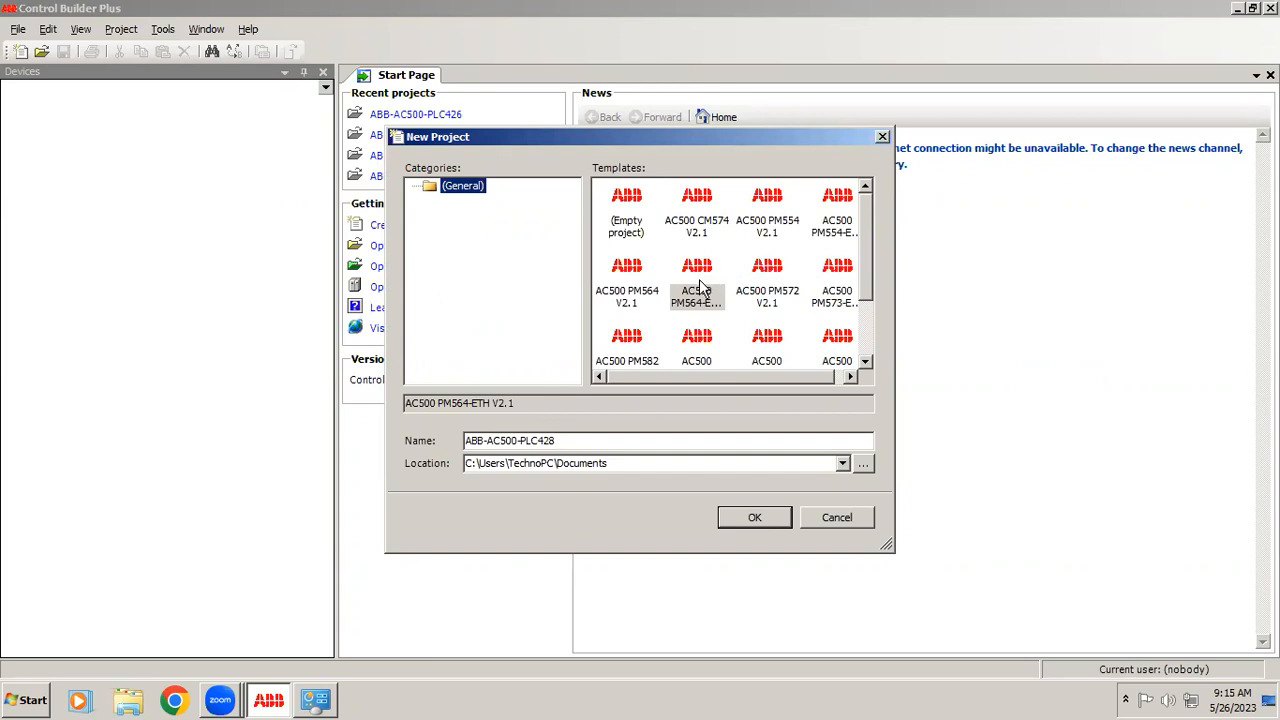
{"action": "left_click", "coordinate": [697, 285]}
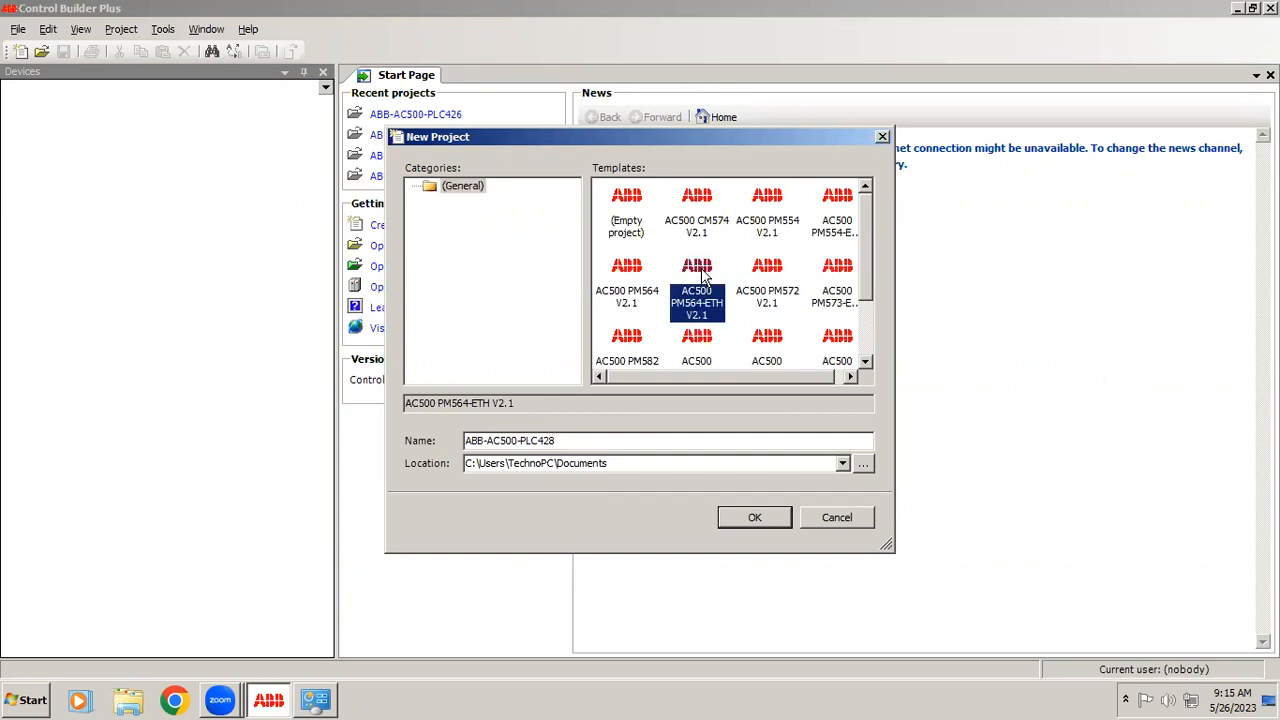
{"action": "mouse_move", "coordinate": [693, 327]}
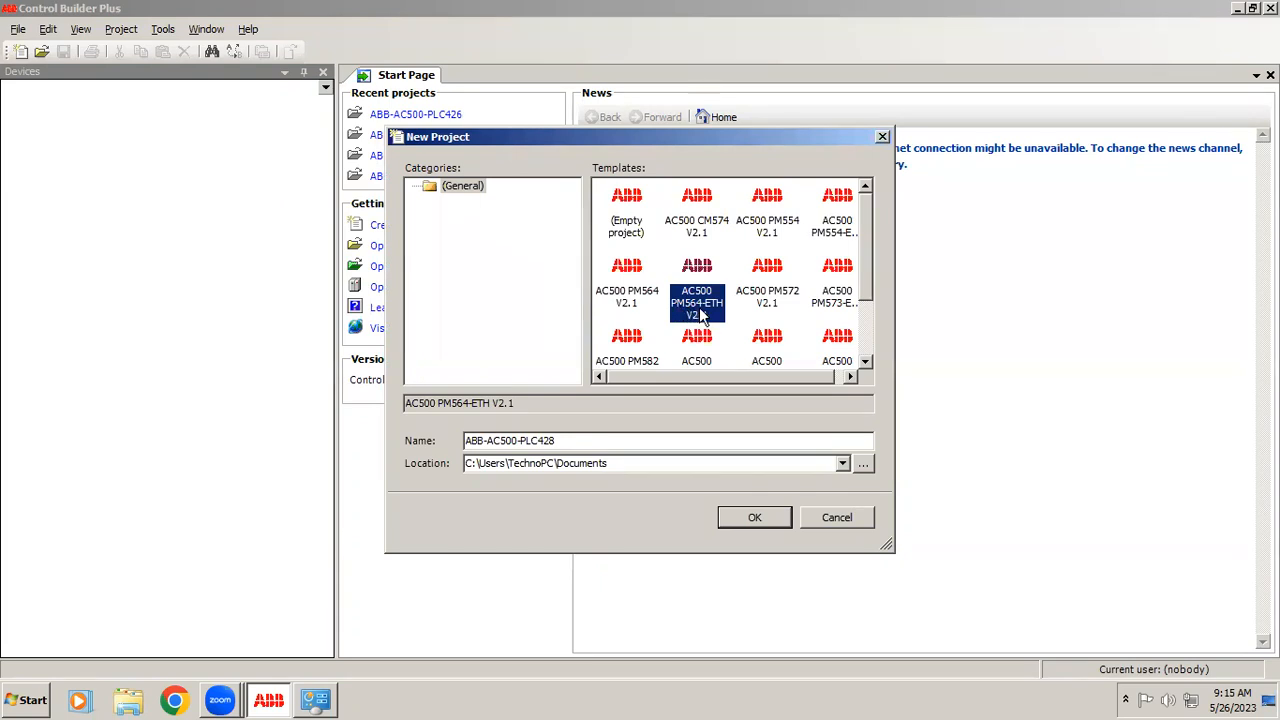
{"action": "mouse_move", "coordinate": [725, 318]}
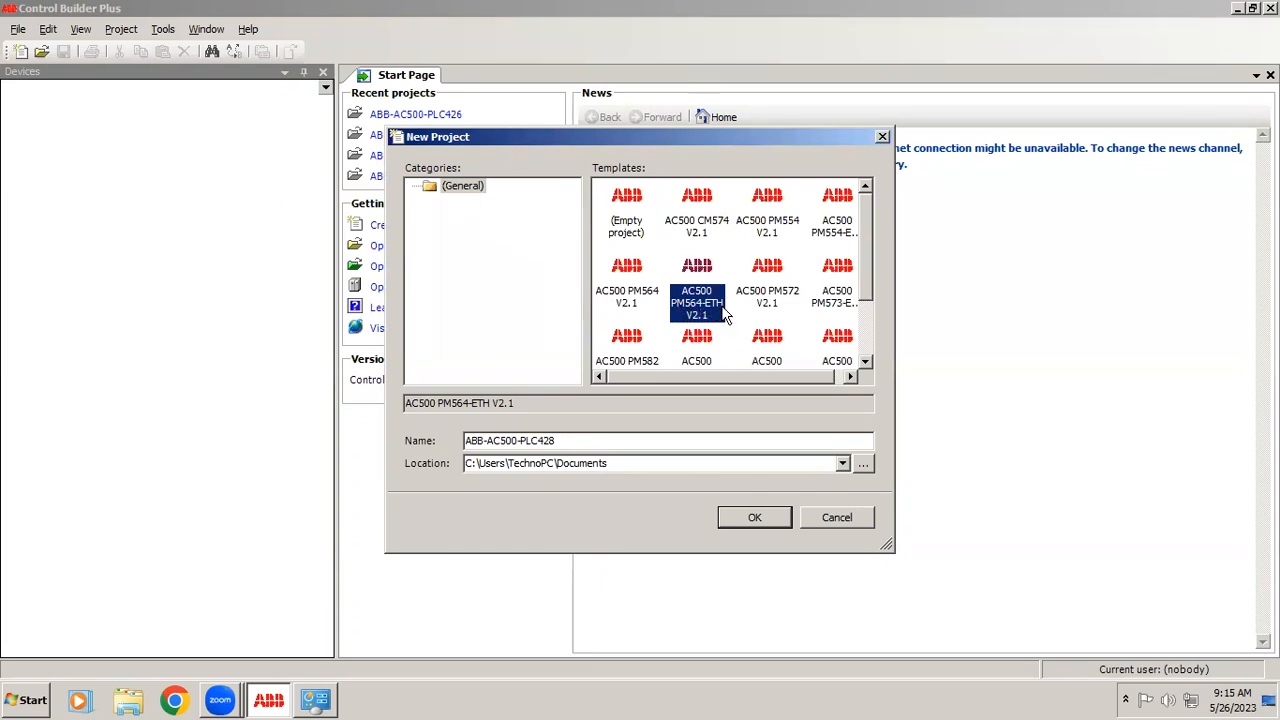
{"action": "mouse_move", "coordinate": [700, 303]}
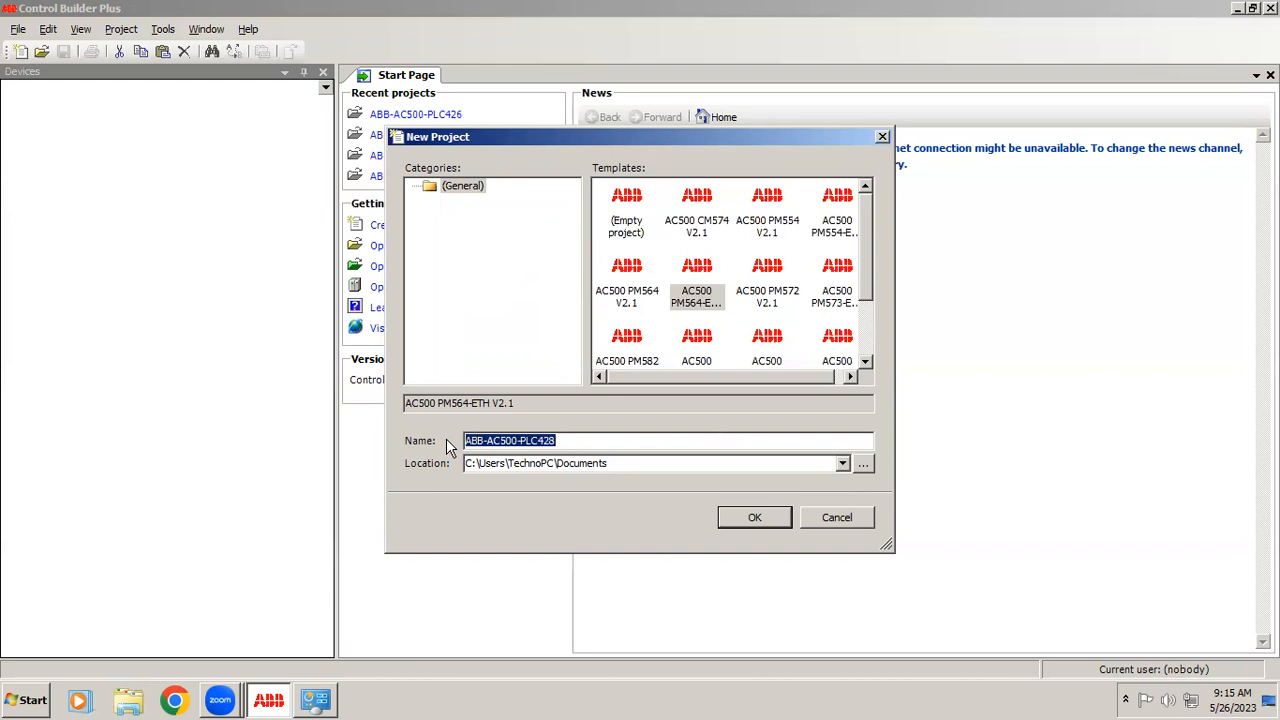
{"action": "type", "text": "test_"}
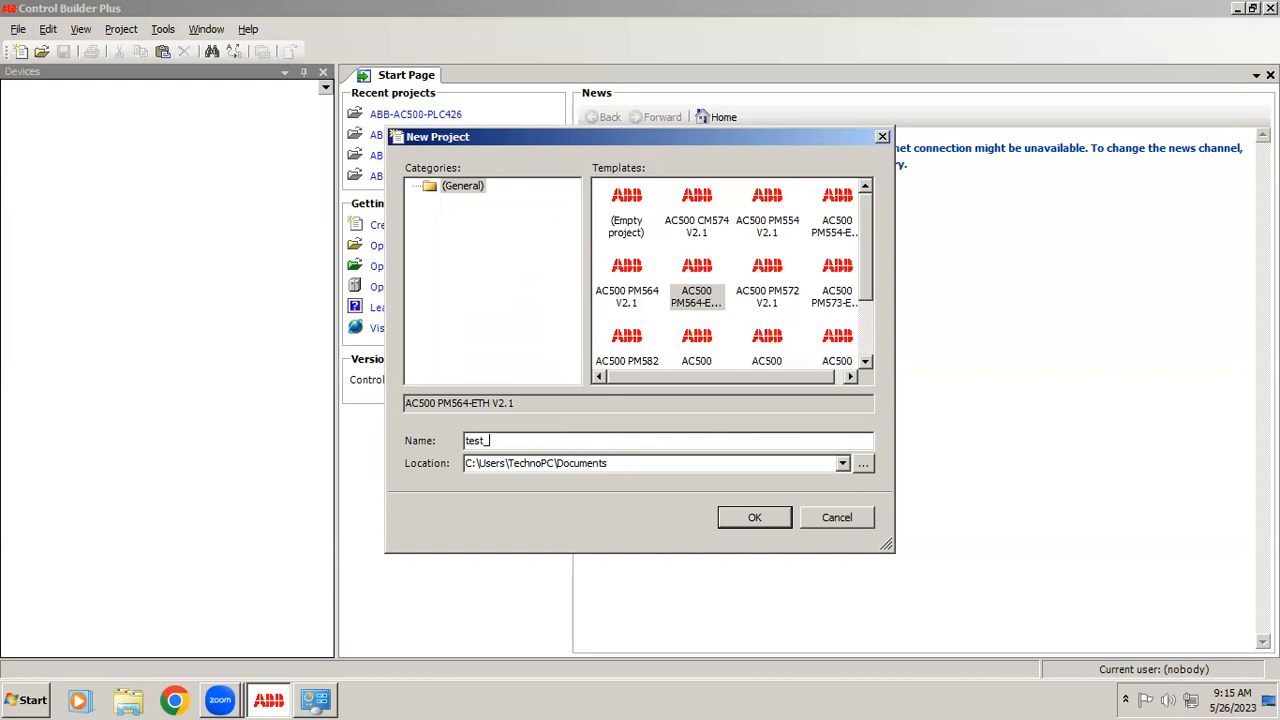
{"action": "type", "text": "26"}
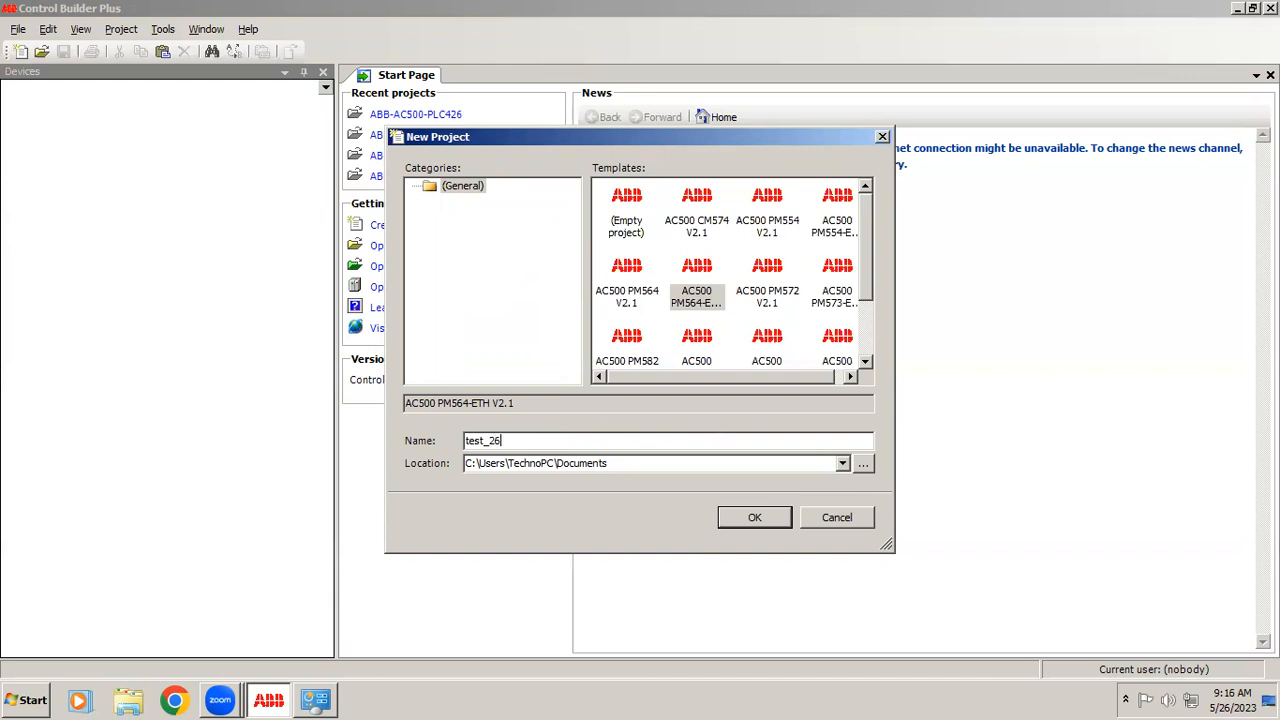
{"action": "type", "text": "05"}
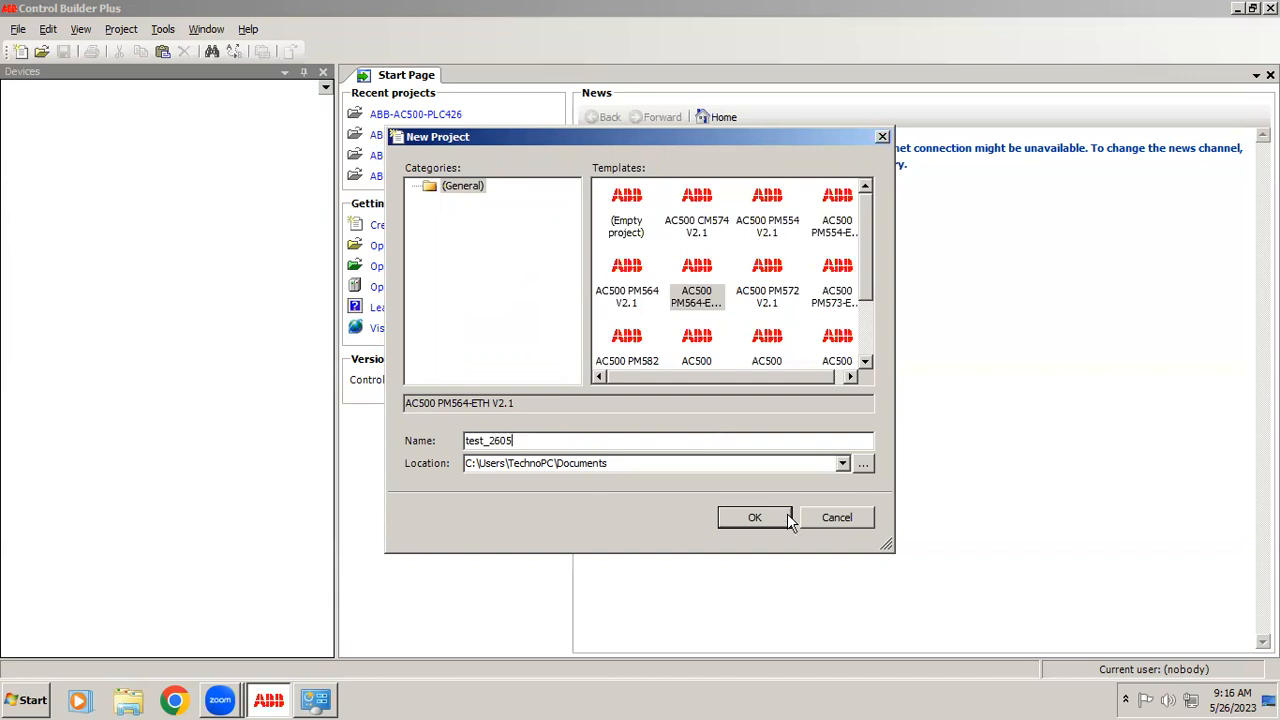
{"action": "left_click", "coordinate": [754, 517]}
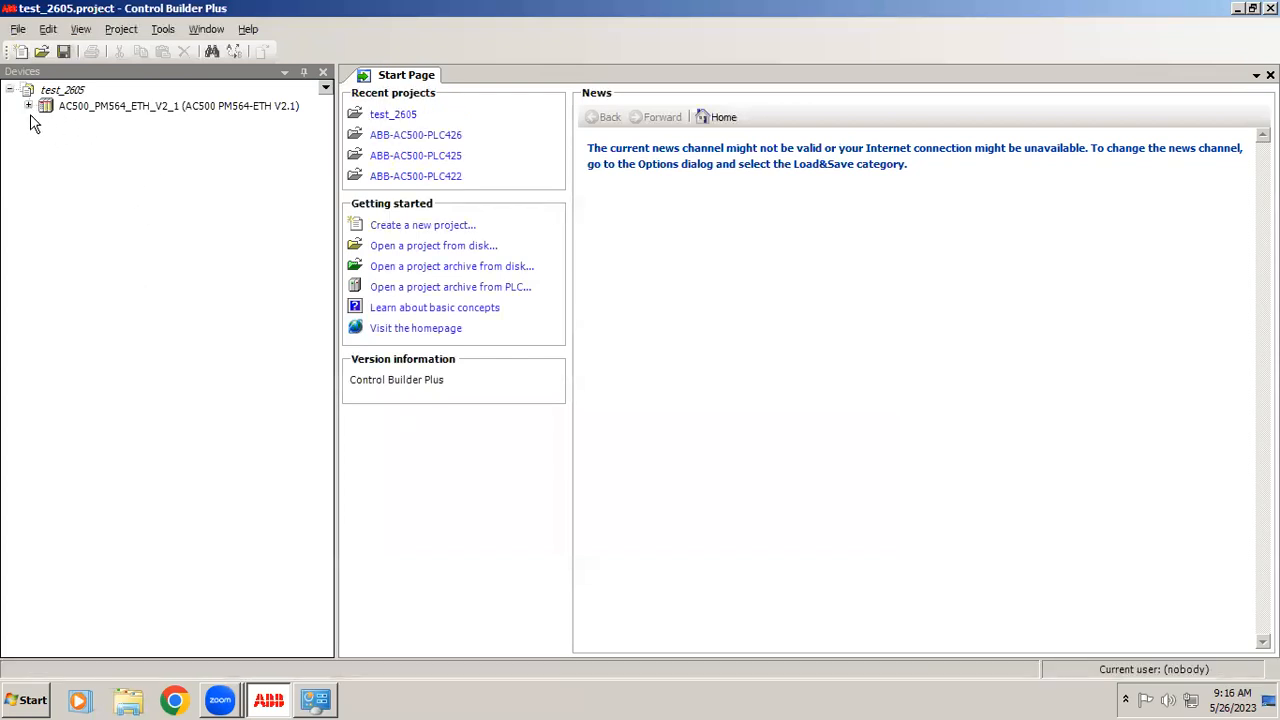
Step: Expand the AC500_PM564_ETH_V2_1 node in the Devices tree
{"action": "left_click", "coordinate": [28, 106]}
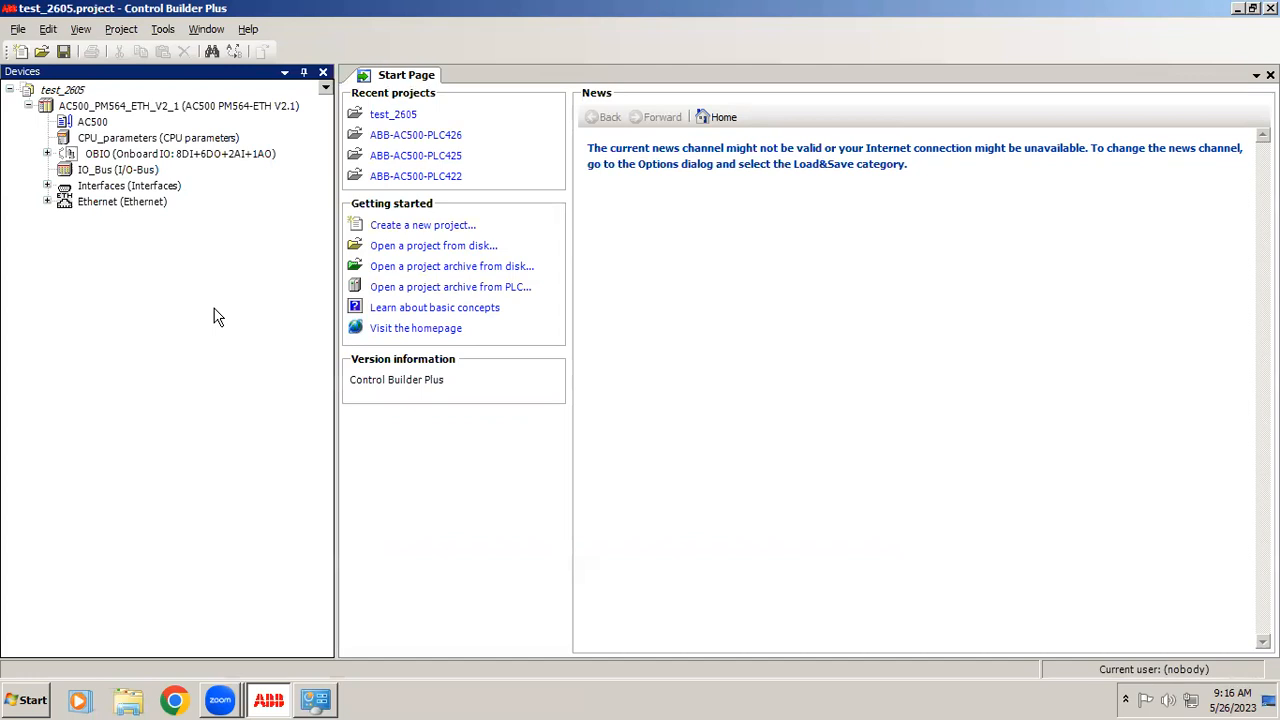
{"action": "mouse_move", "coordinate": [229, 333]}
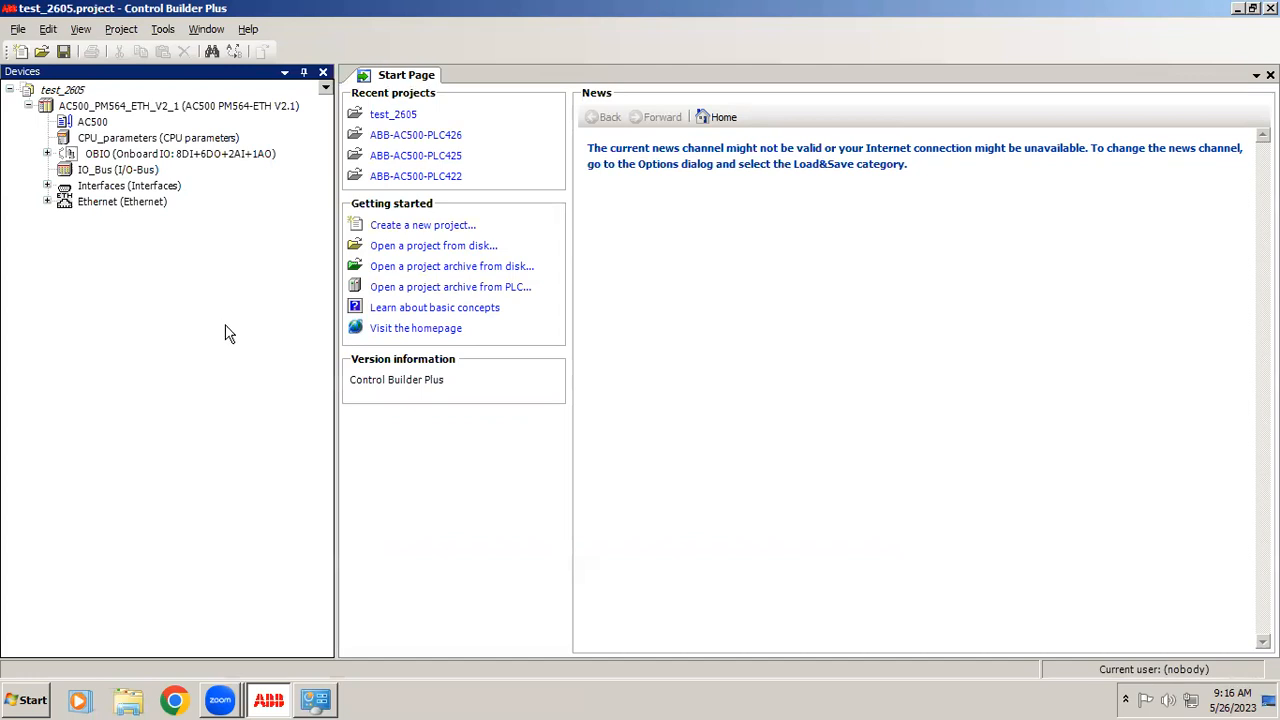
{"action": "mouse_move", "coordinate": [388, 420]}
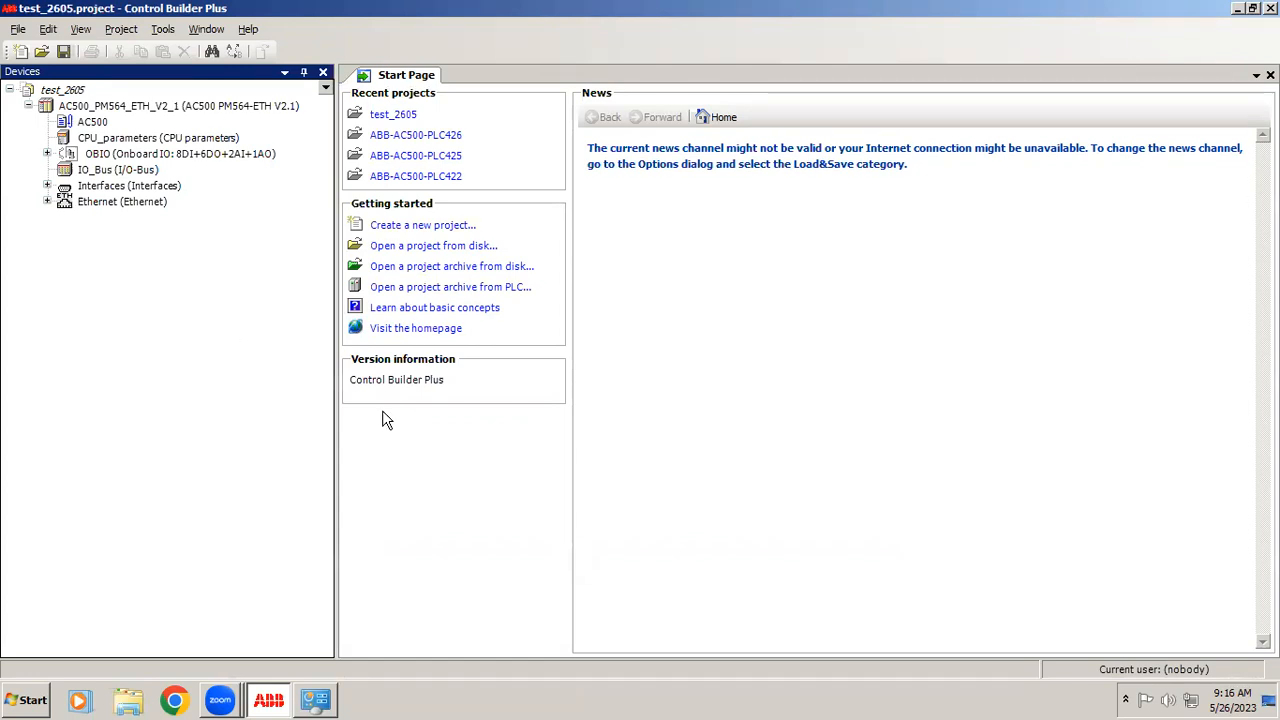
{"action": "mouse_move", "coordinate": [171, 52]}
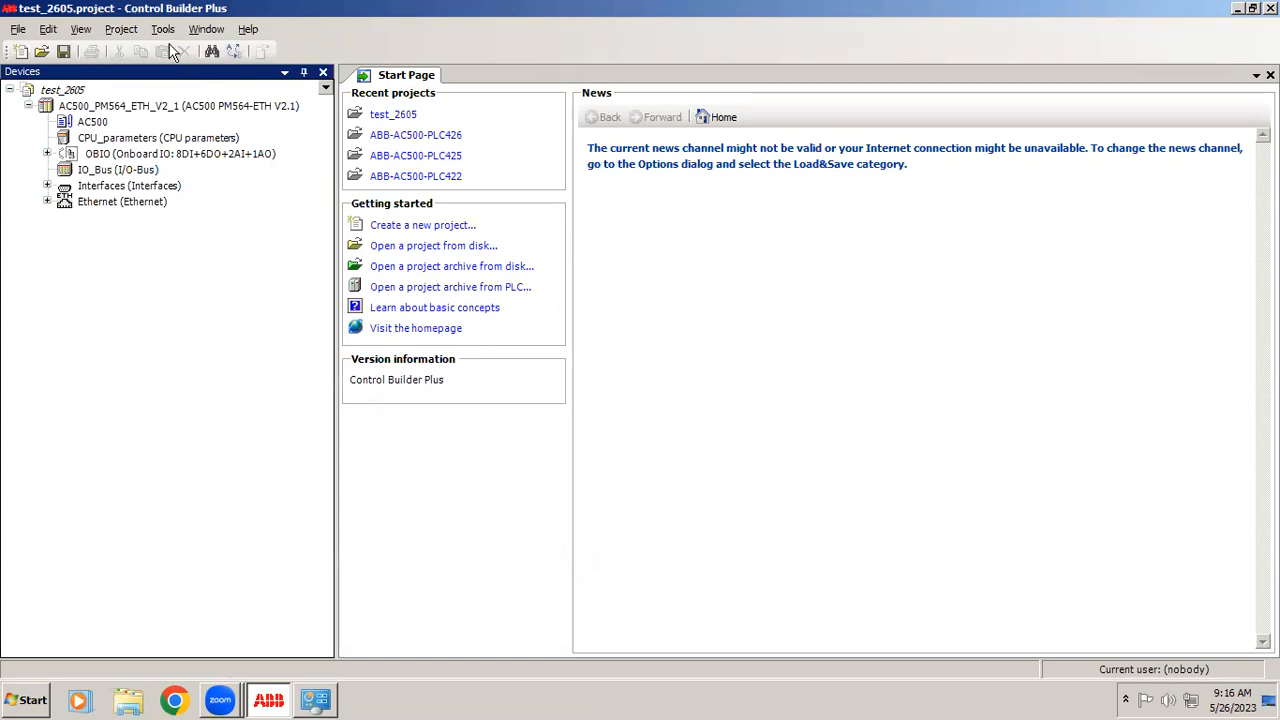
Step: Run a scan in the IP config tool, finding PM564-T-ETH at 192.168.0.10
{"action": "left_click", "coordinate": [162, 28]}
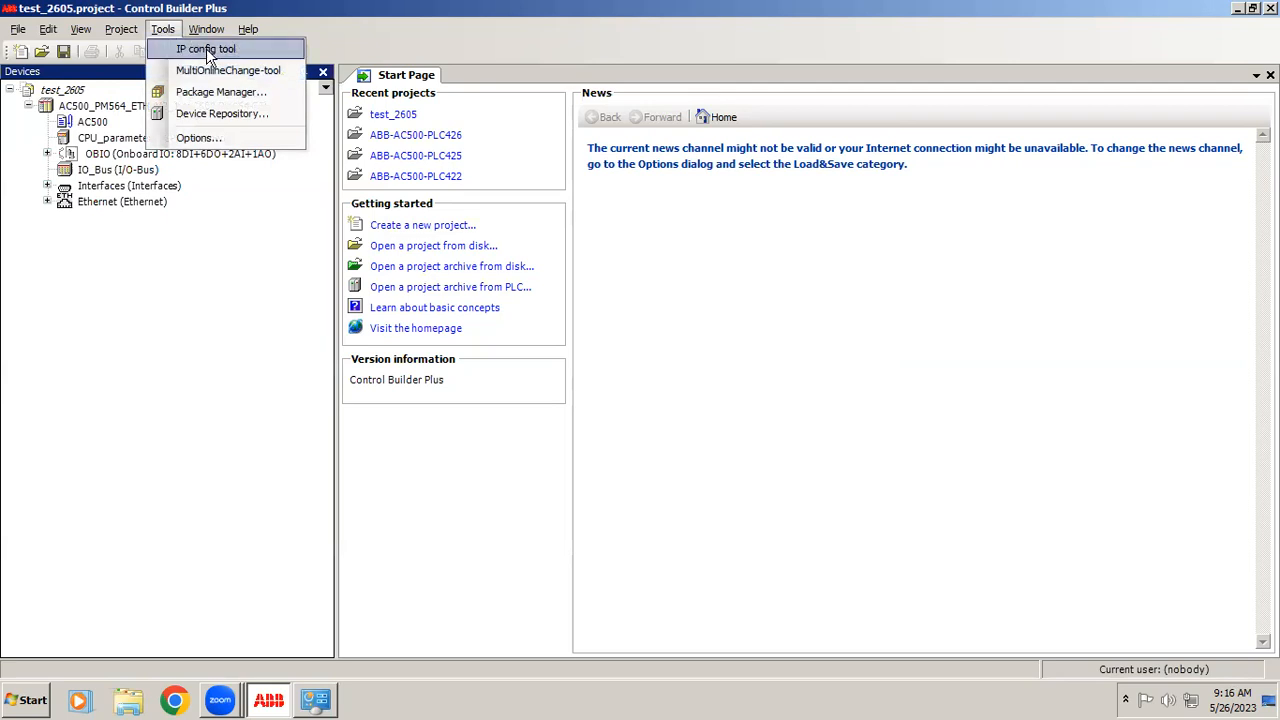
{"action": "left_click", "coordinate": [206, 49]}
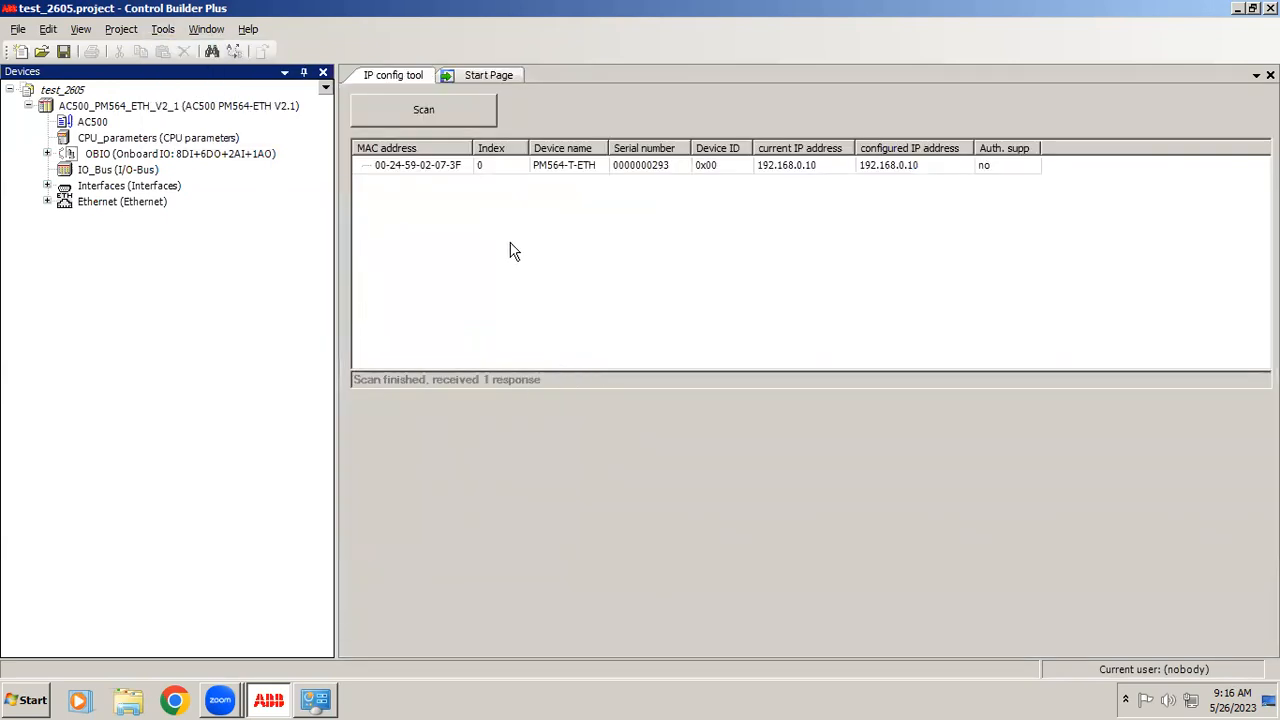
{"action": "left_click", "coordinate": [423, 109]}
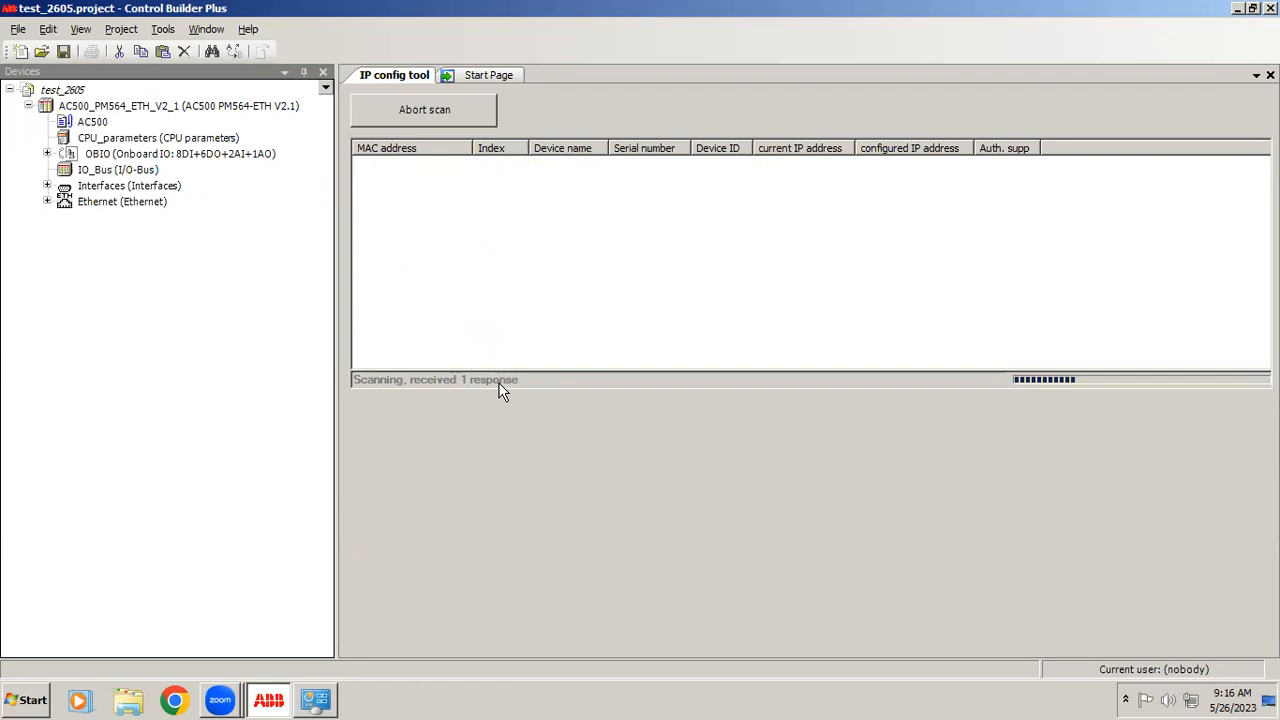
{"action": "mouse_move", "coordinate": [471, 396]}
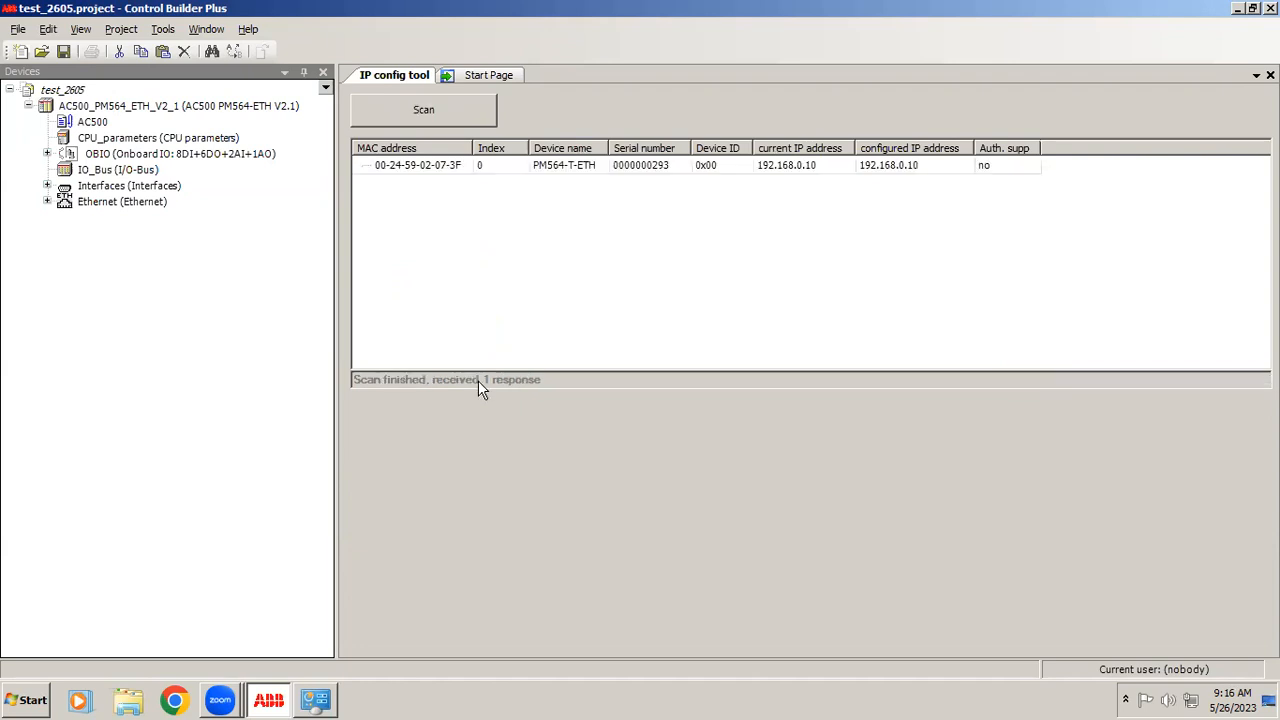
{"action": "mouse_move", "coordinate": [568, 301]}
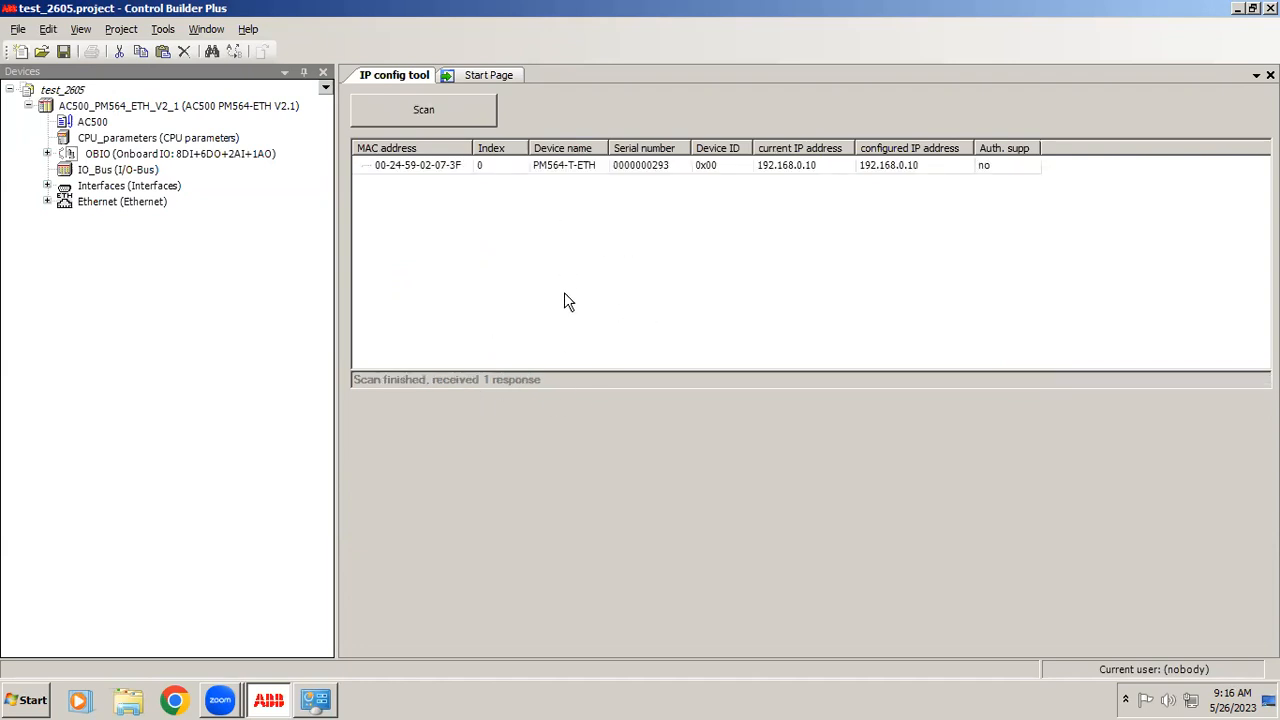
{"action": "mouse_move", "coordinate": [720, 287]}
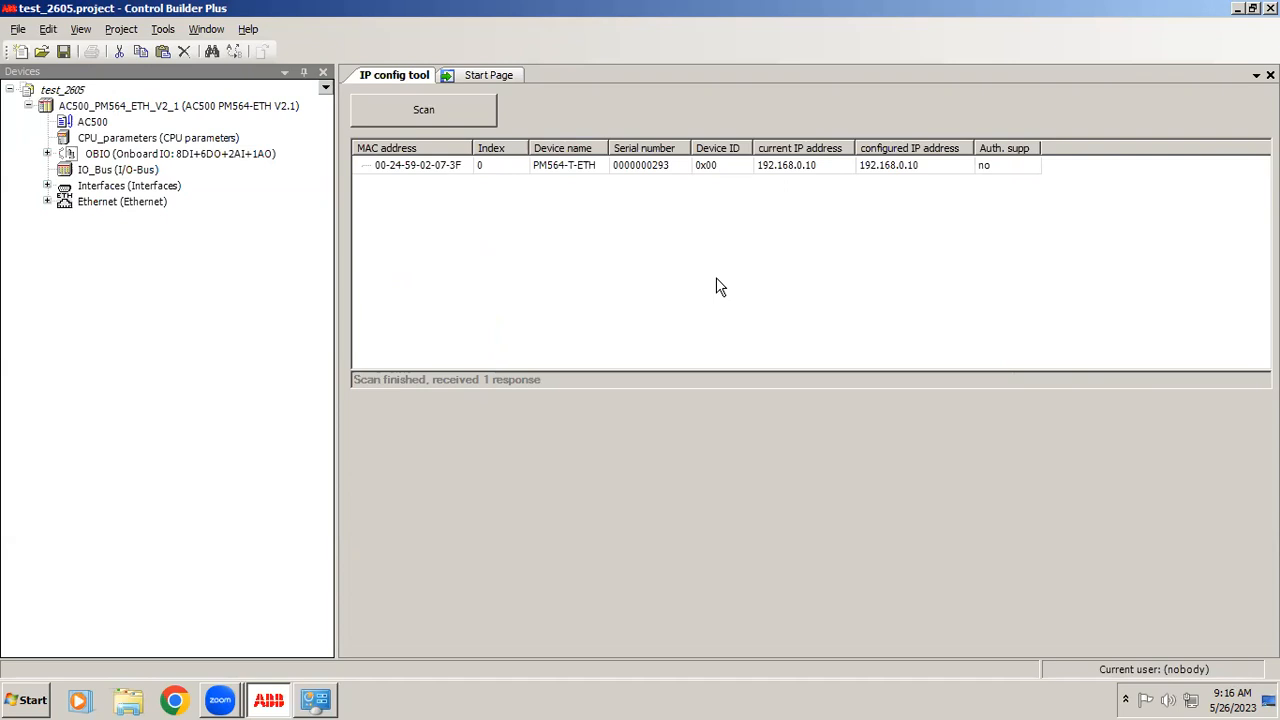
{"action": "mouse_move", "coordinate": [778, 175]}
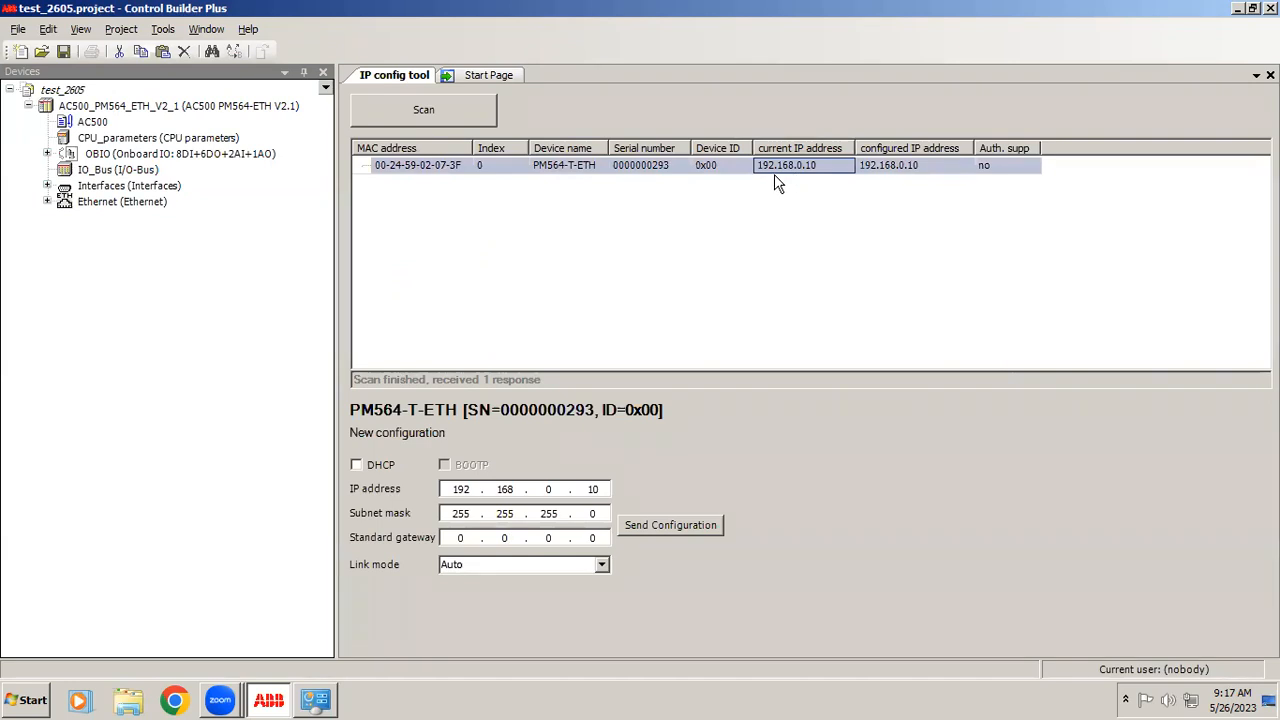
{"action": "mouse_move", "coordinate": [823, 180]}
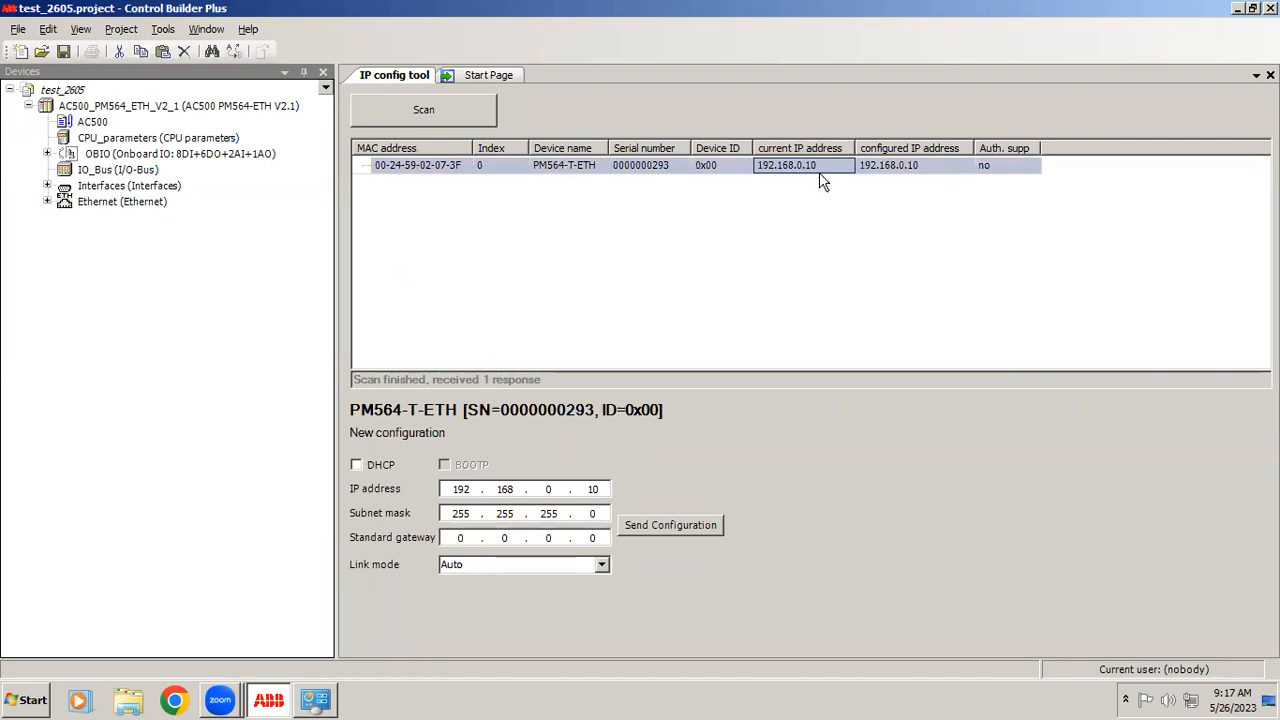
{"action": "mouse_move", "coordinate": [760, 218]}
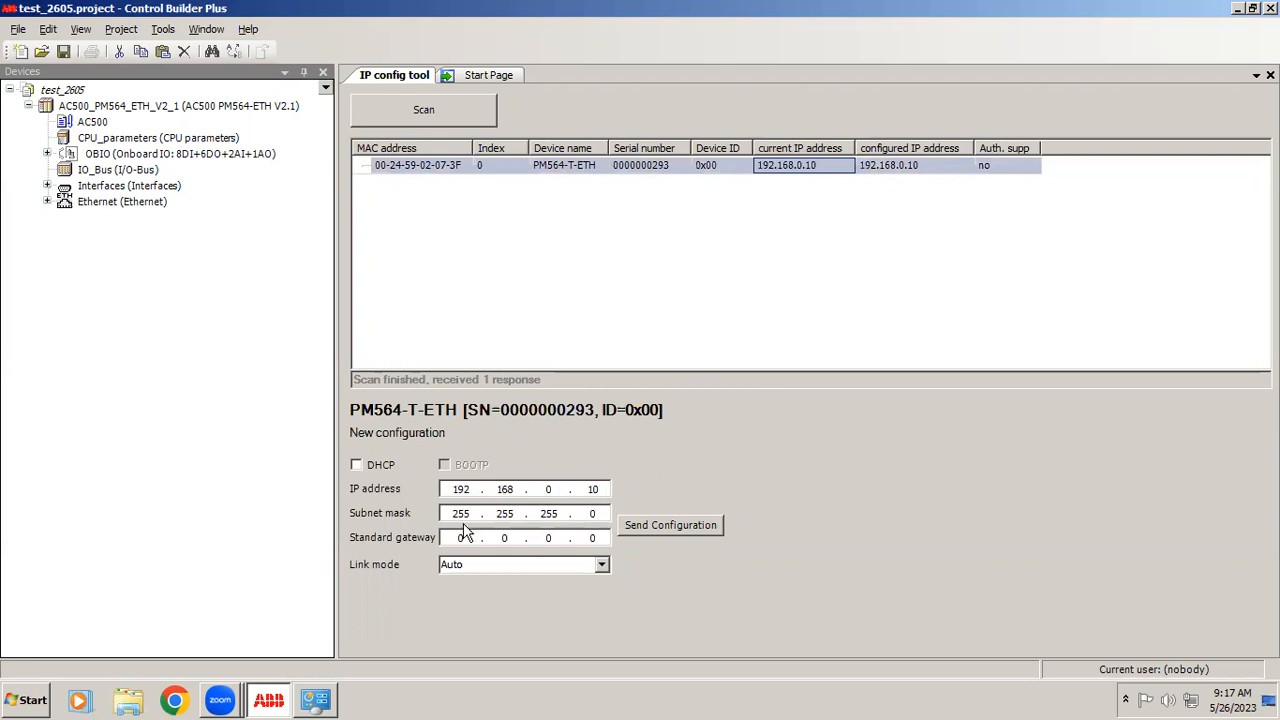
Step: Select the last octet of the PM564-T-ETH IP address 192.168.0.10
{"action": "double_click", "coordinate": [592, 489]}
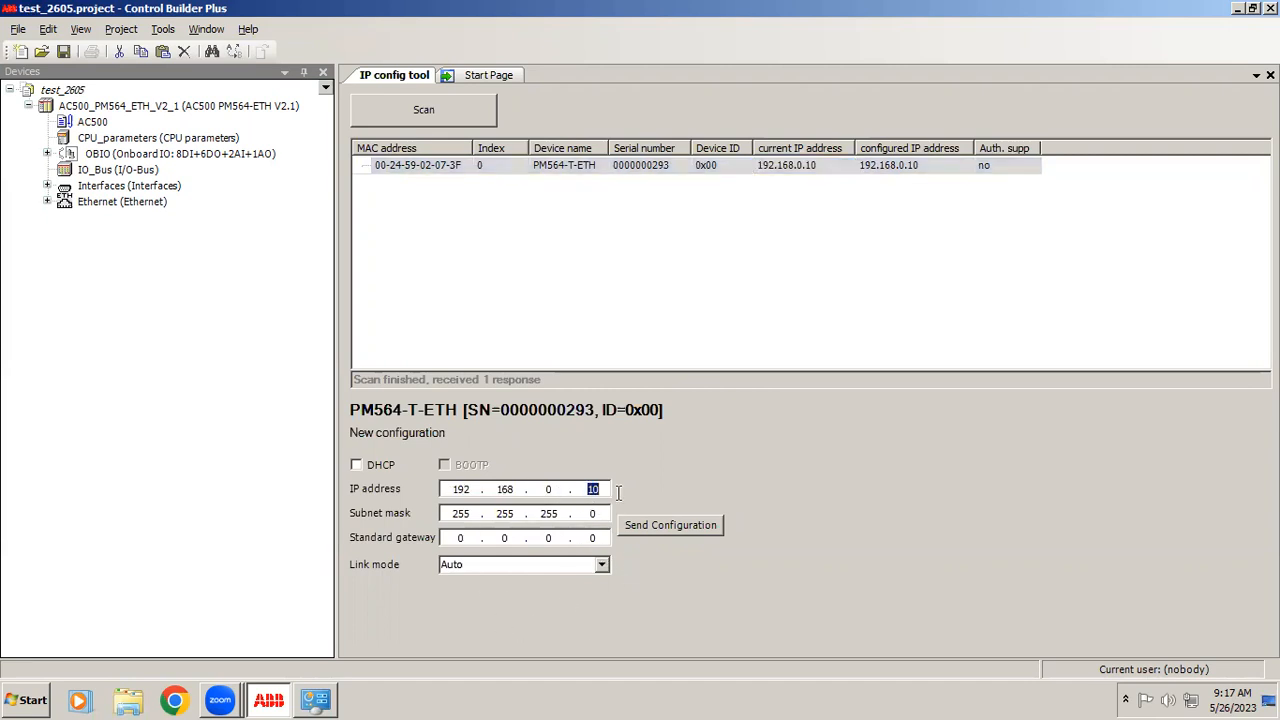
{"action": "mouse_move", "coordinate": [705, 540]}
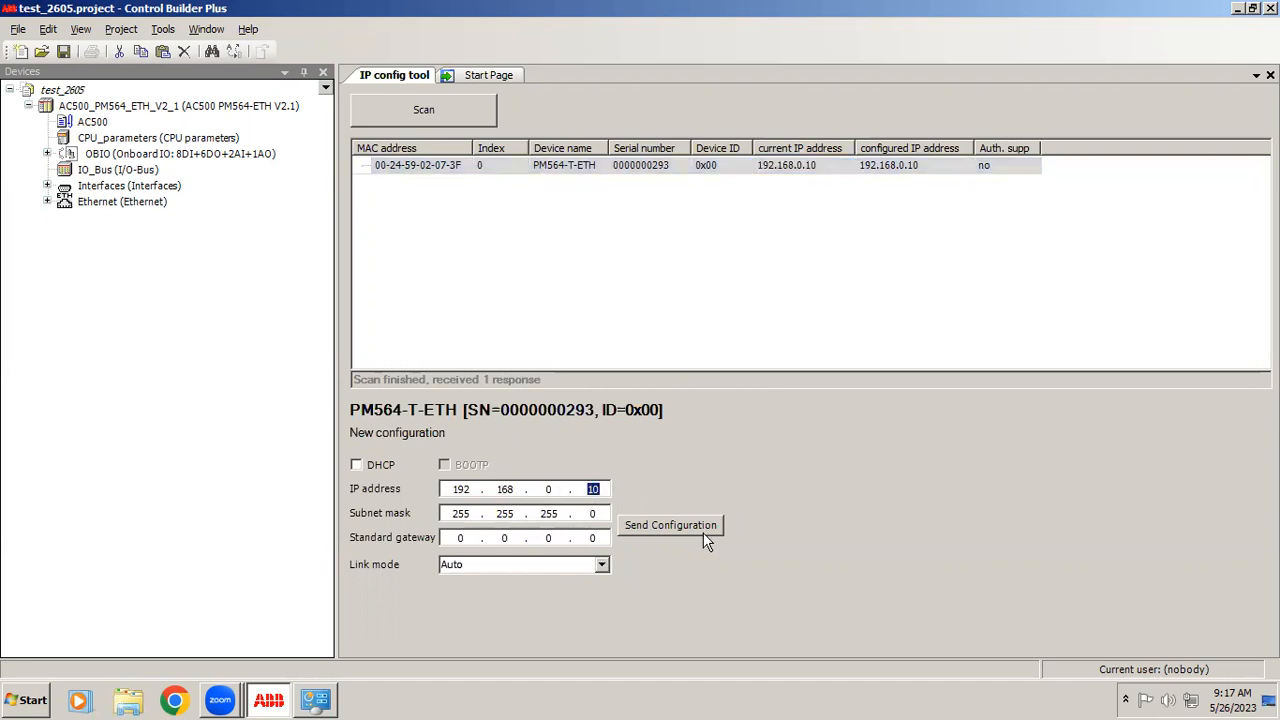
{"action": "mouse_move", "coordinate": [670, 525]}
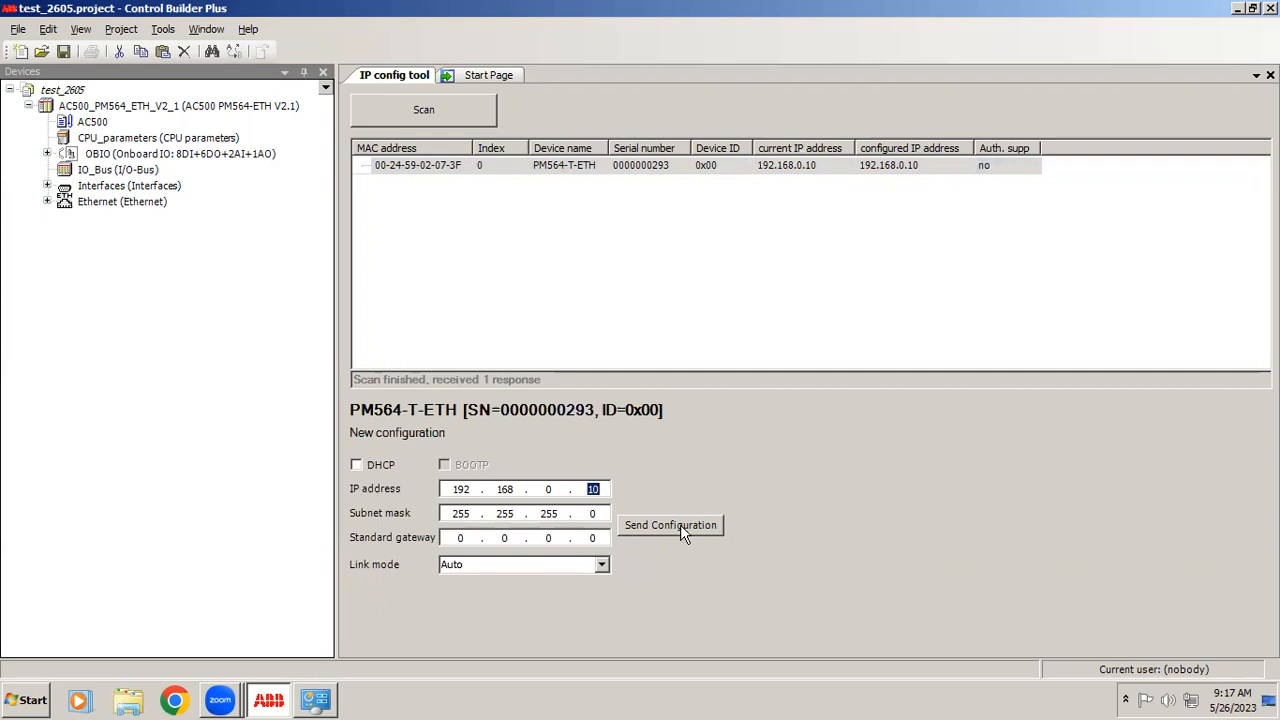
{"action": "mouse_move", "coordinate": [670, 525]}
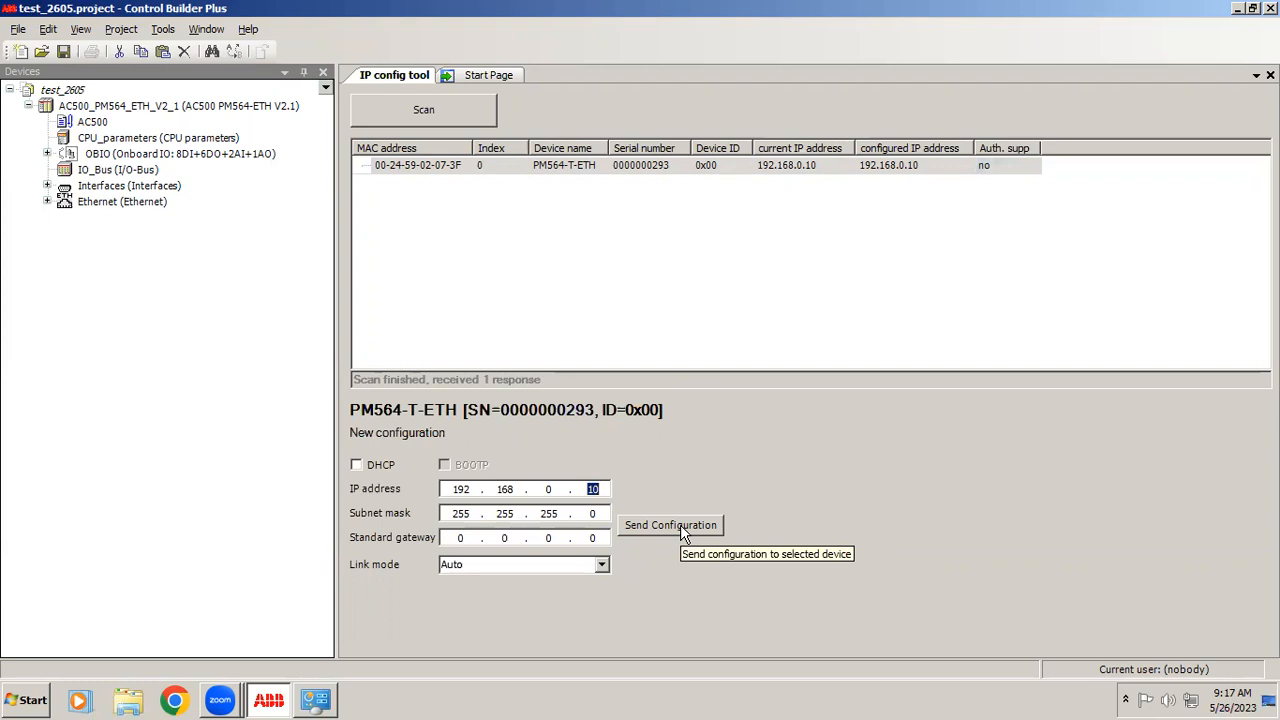
{"action": "mouse_move", "coordinate": [570, 513]}
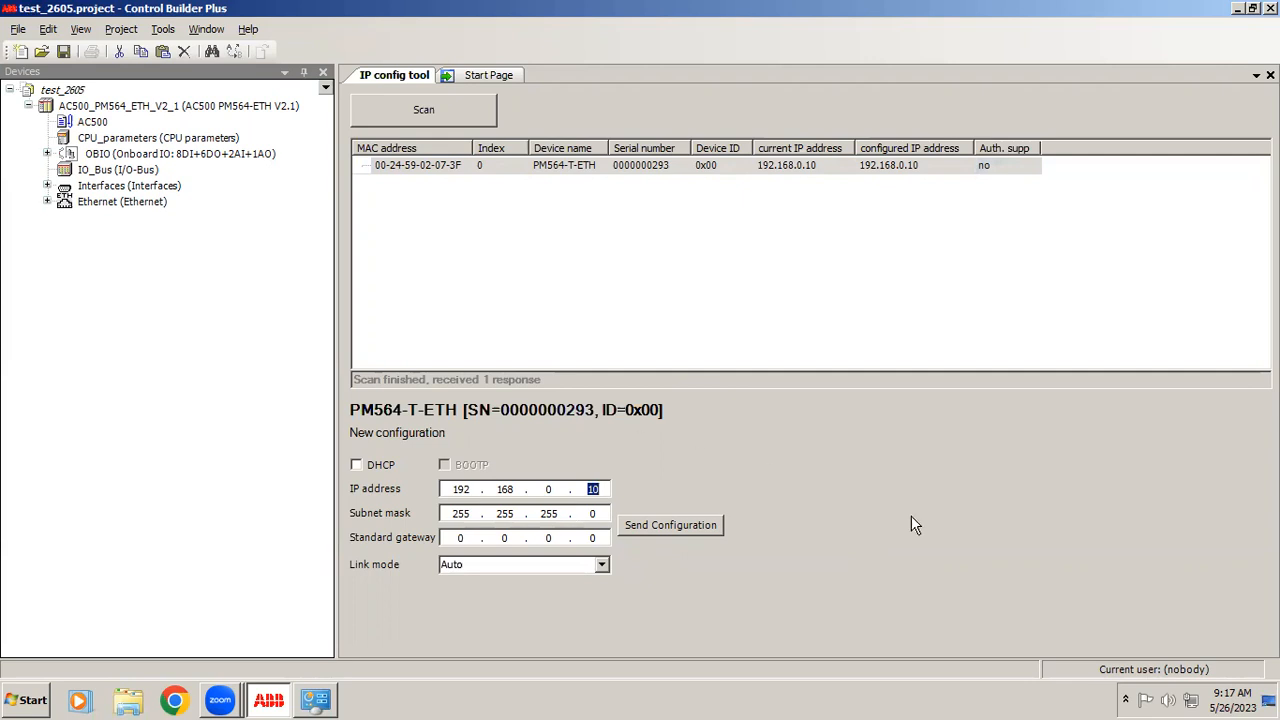
{"action": "mouse_move", "coordinate": [573, 545]}
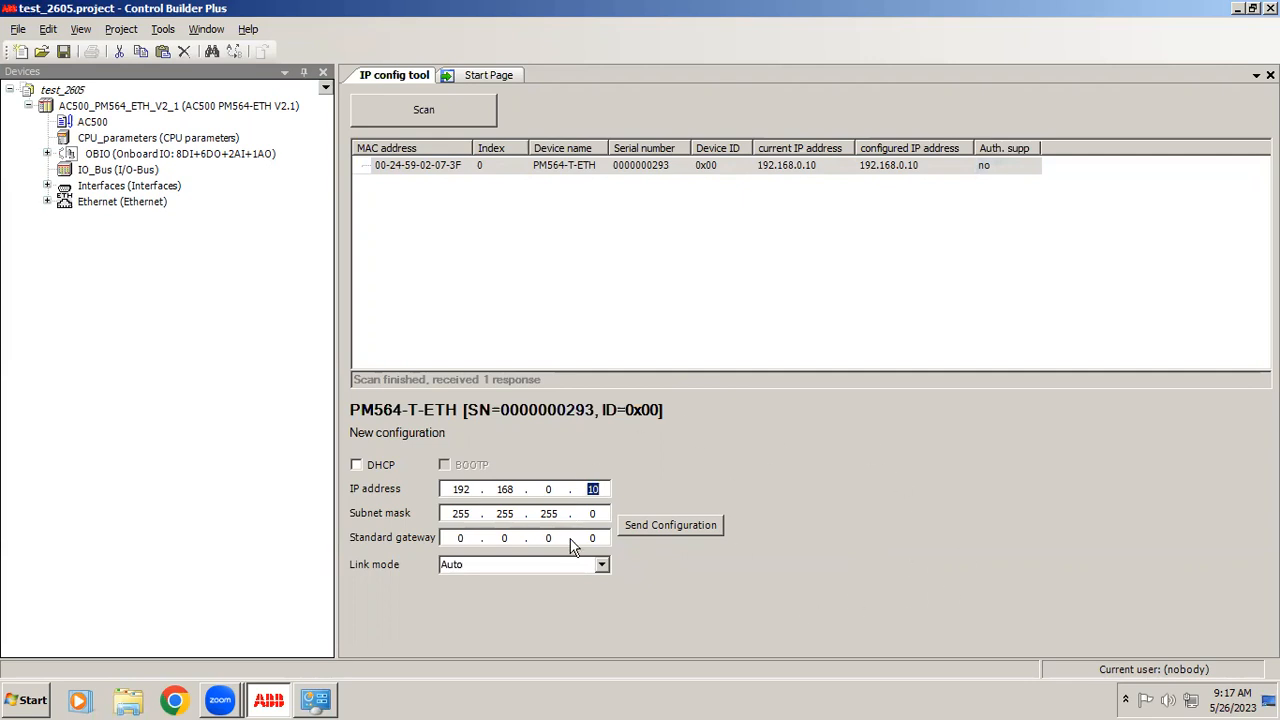
{"action": "mouse_move", "coordinate": [365, 478]}
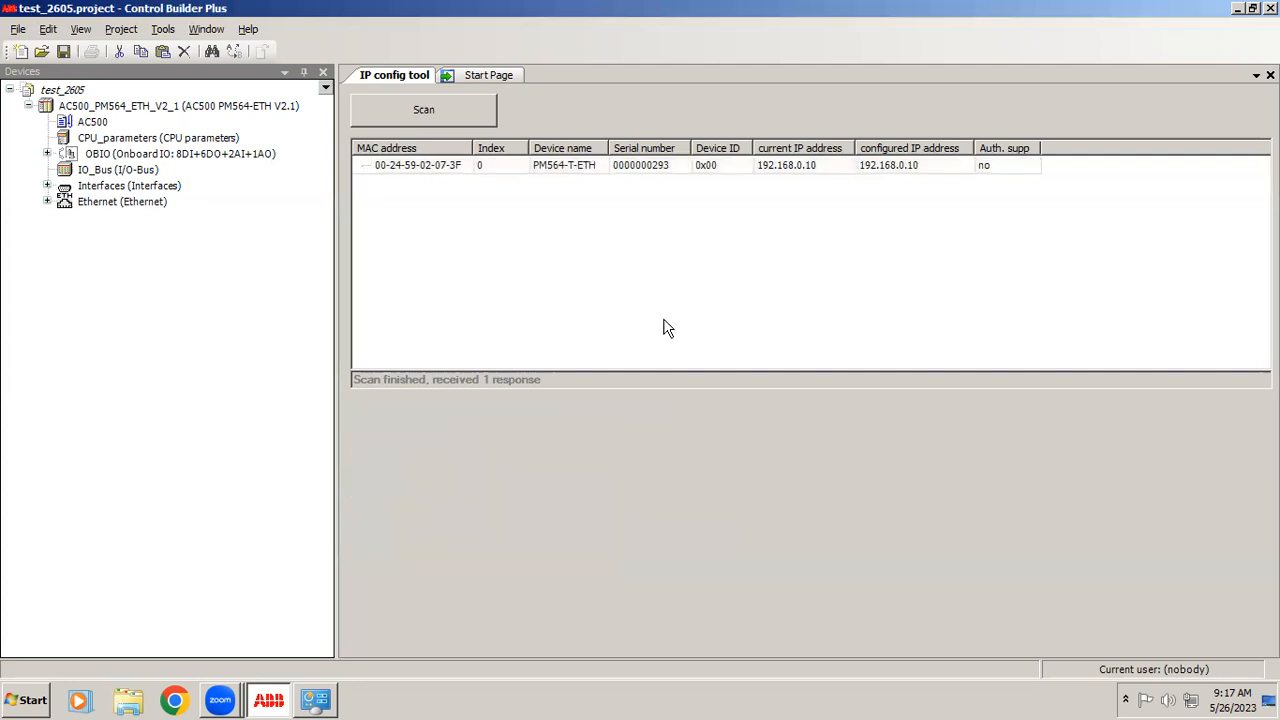
{"action": "mouse_move", "coordinate": [835, 190]}
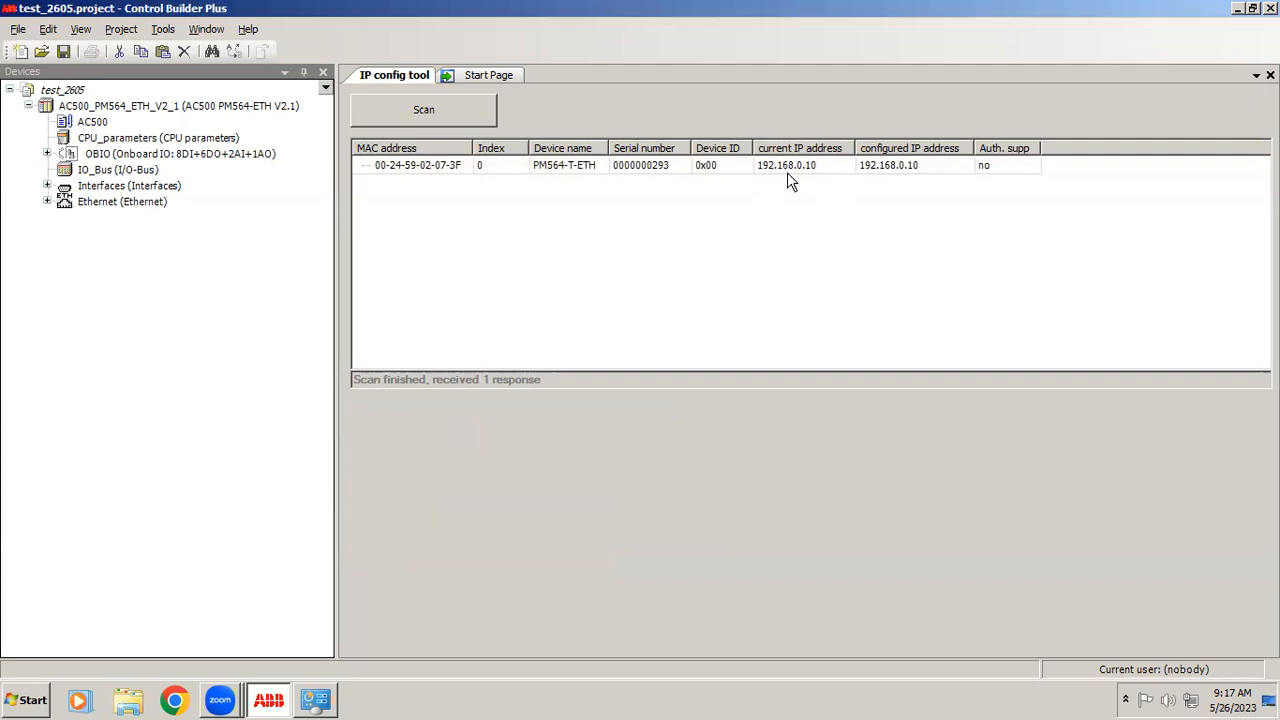
{"action": "mouse_move", "coordinate": [795, 183]}
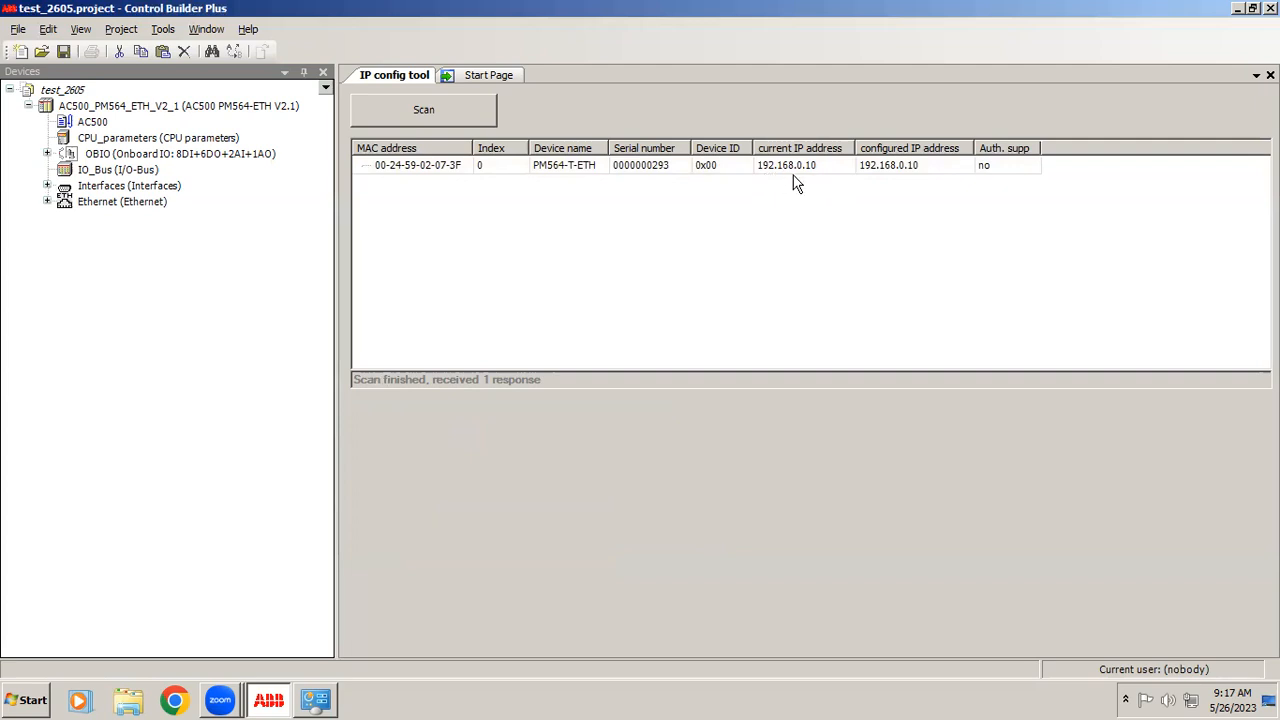
{"action": "mouse_move", "coordinate": [824, 183]}
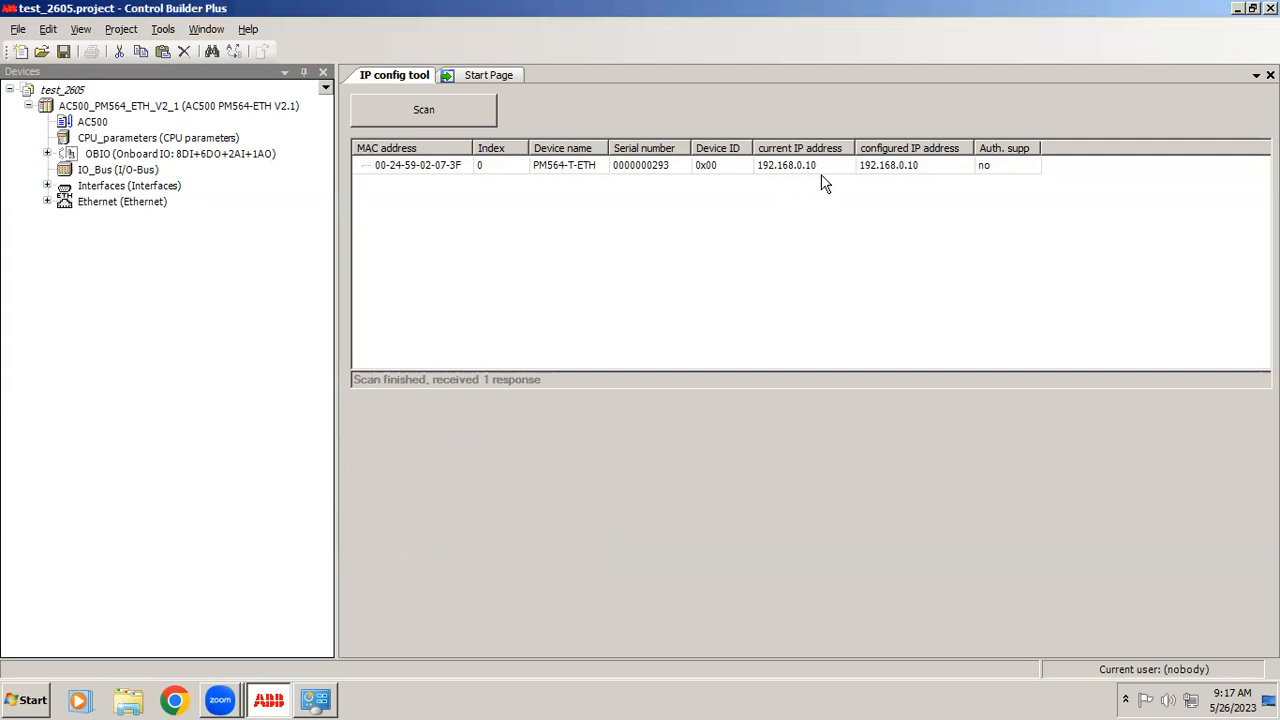
{"action": "mouse_move", "coordinate": [948, 370]}
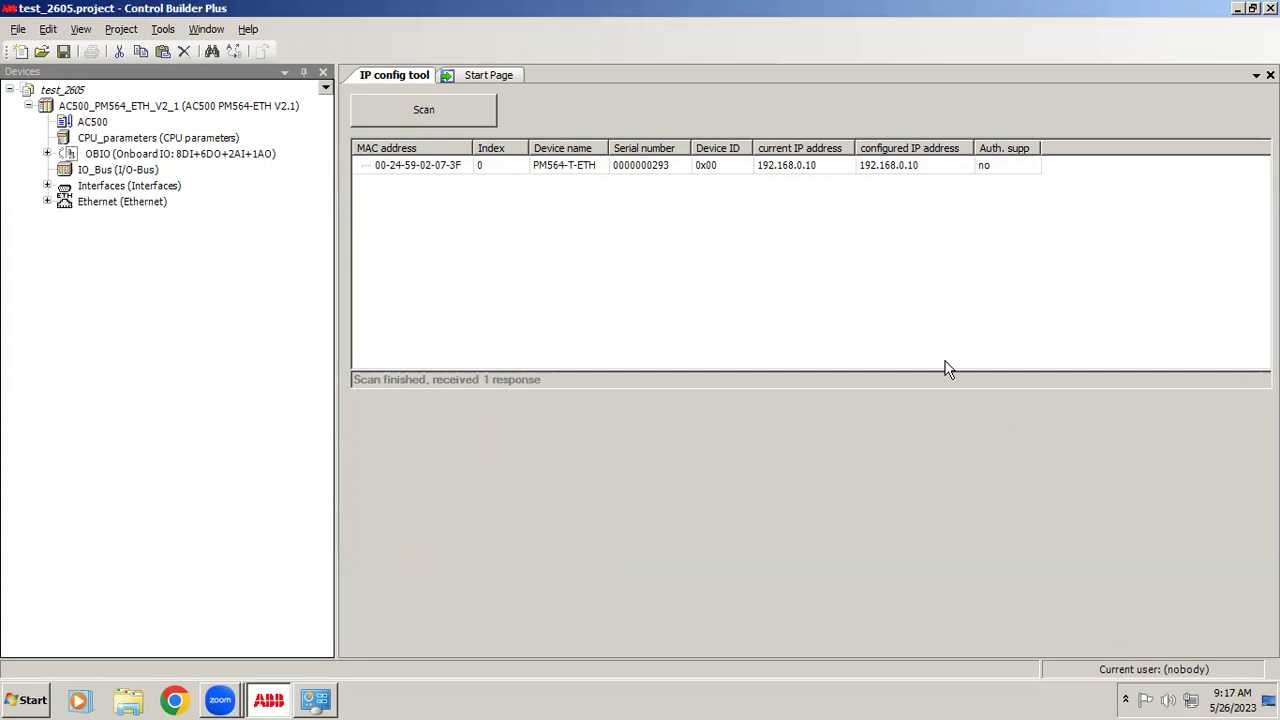
{"action": "mouse_move", "coordinate": [1192, 700]}
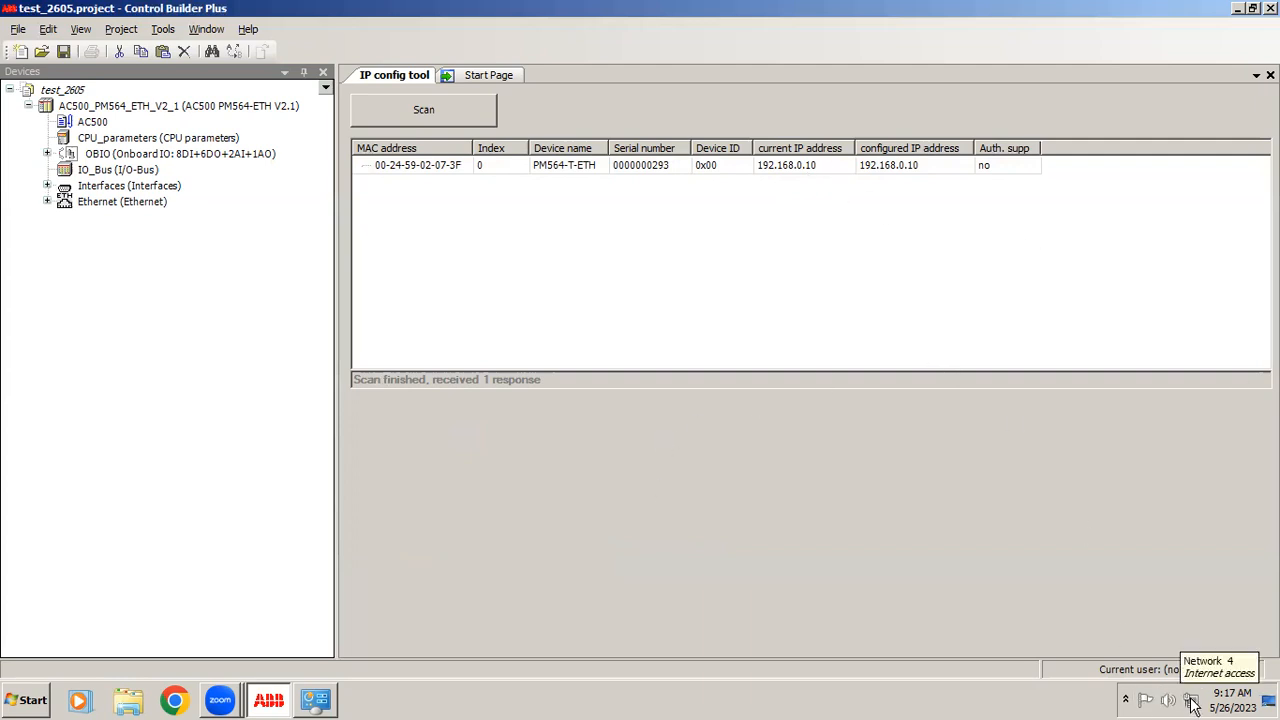
{"action": "mouse_move", "coordinate": [1175, 700]}
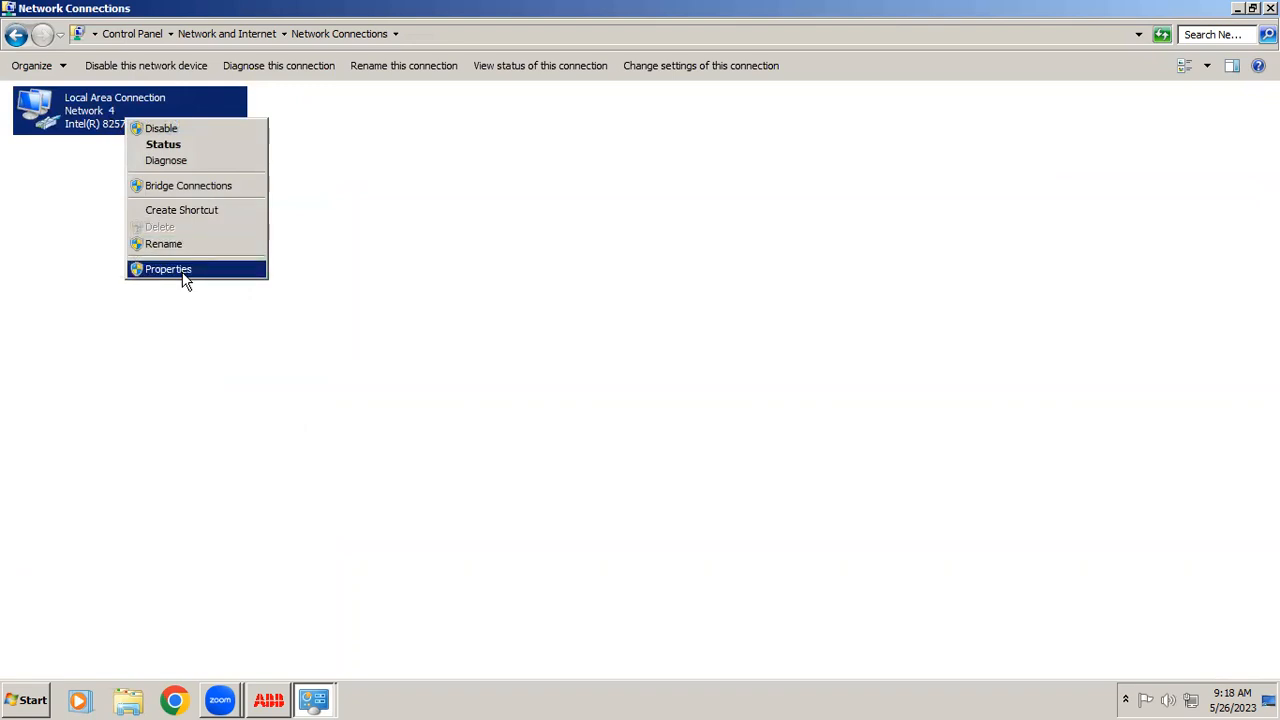
Step: Open the Local Area Connection's TCP/IPv4 properties
{"action": "left_click", "coordinate": [168, 268]}
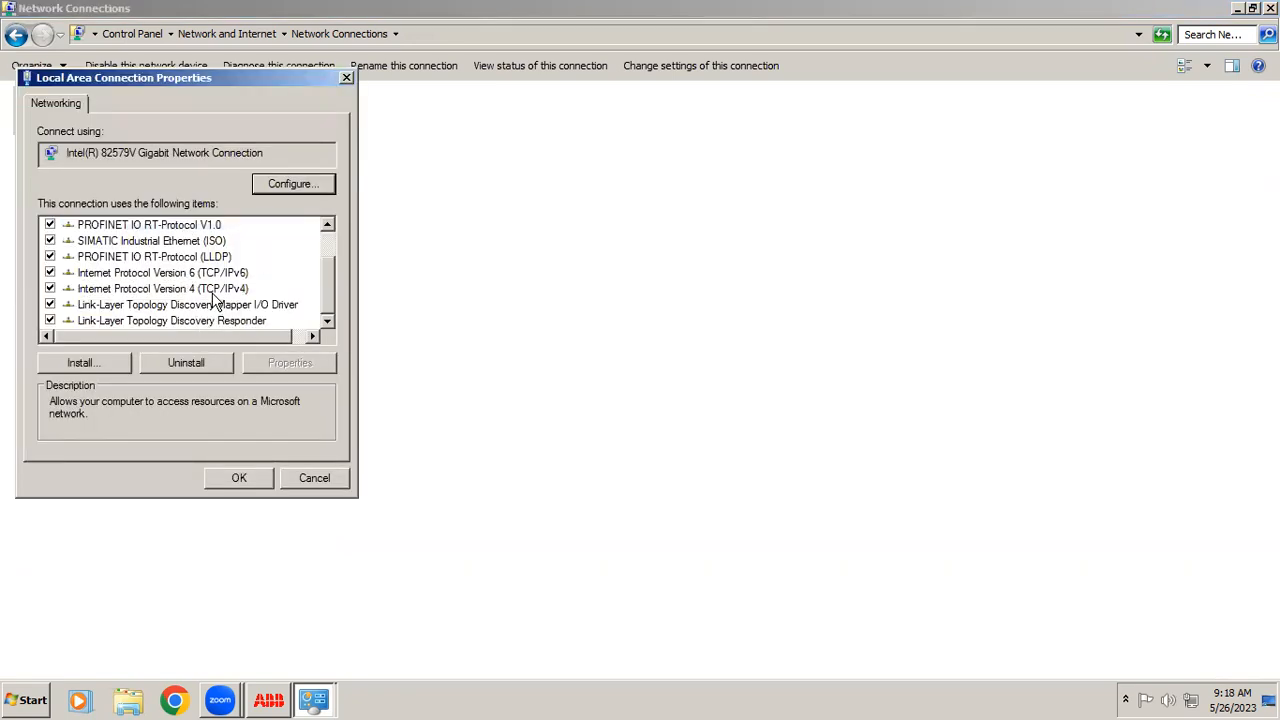
{"action": "left_click", "coordinate": [163, 288]}
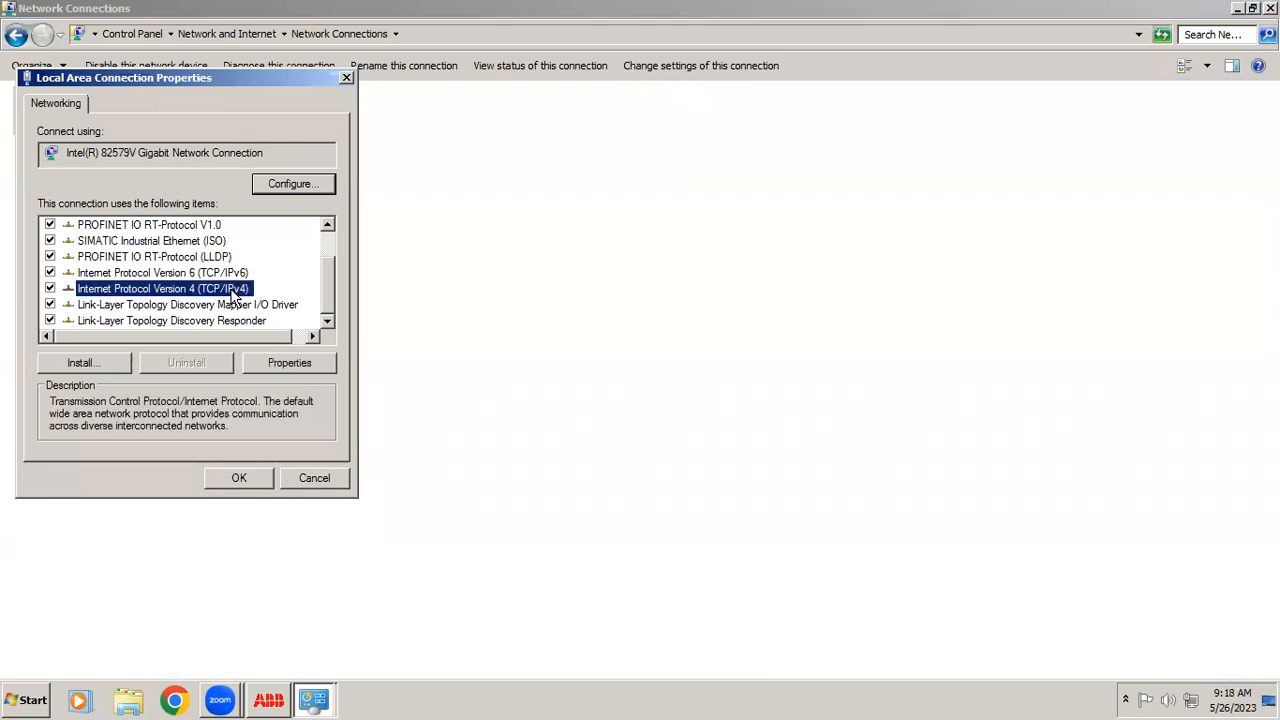
{"action": "left_click", "coordinate": [289, 362]}
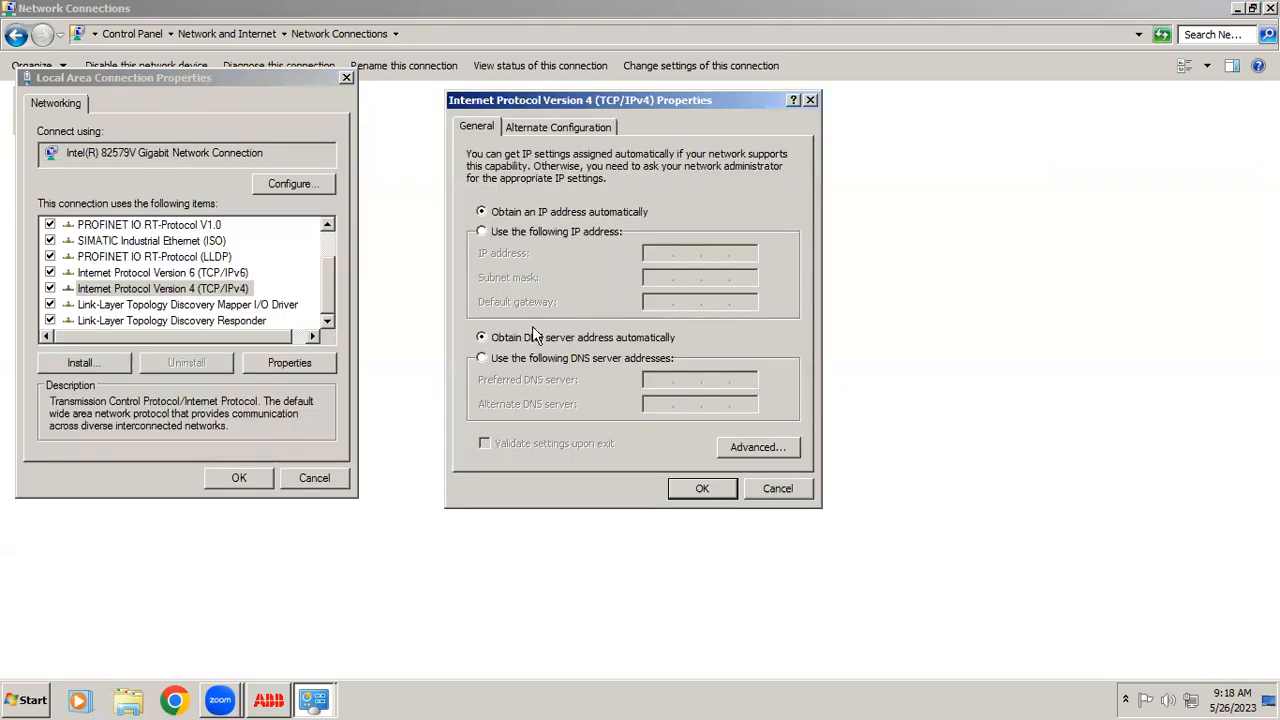
{"action": "mouse_move", "coordinate": [525, 240]}
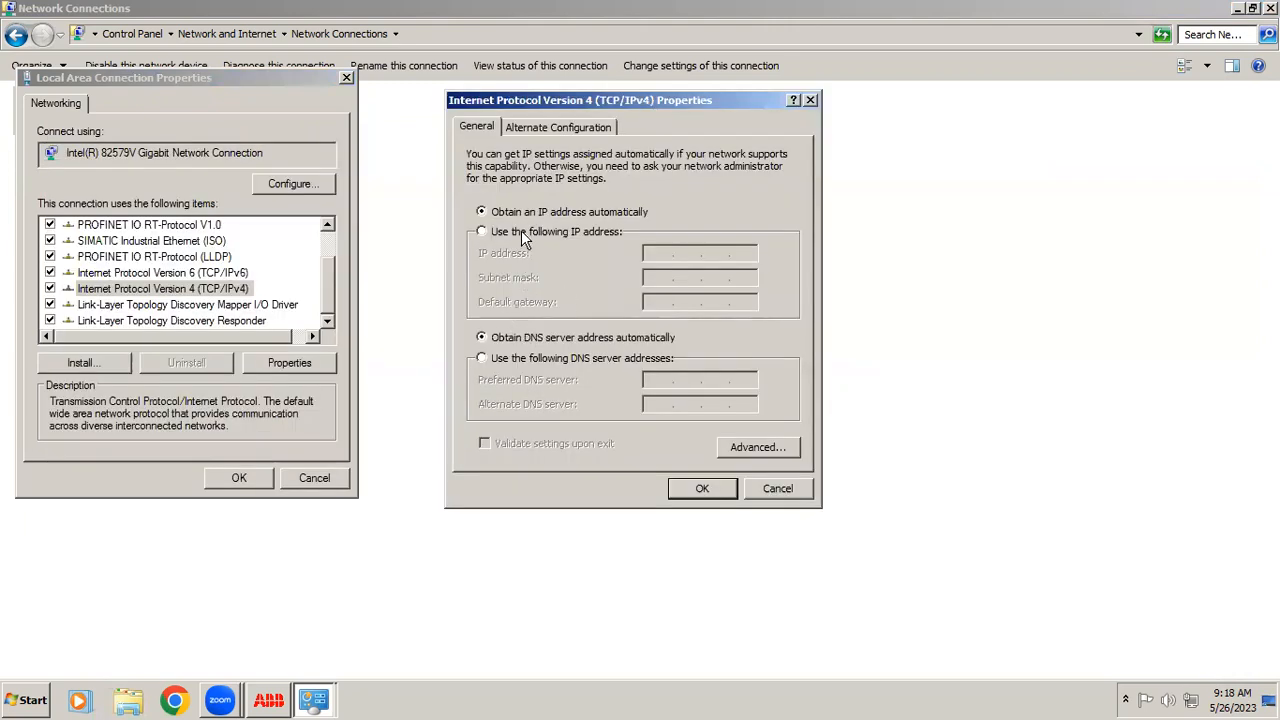
Step: Switch to a manual IPv4 address 192.168.1.25 with subnet mask 255.255.255.0
{"action": "left_click", "coordinate": [482, 231]}
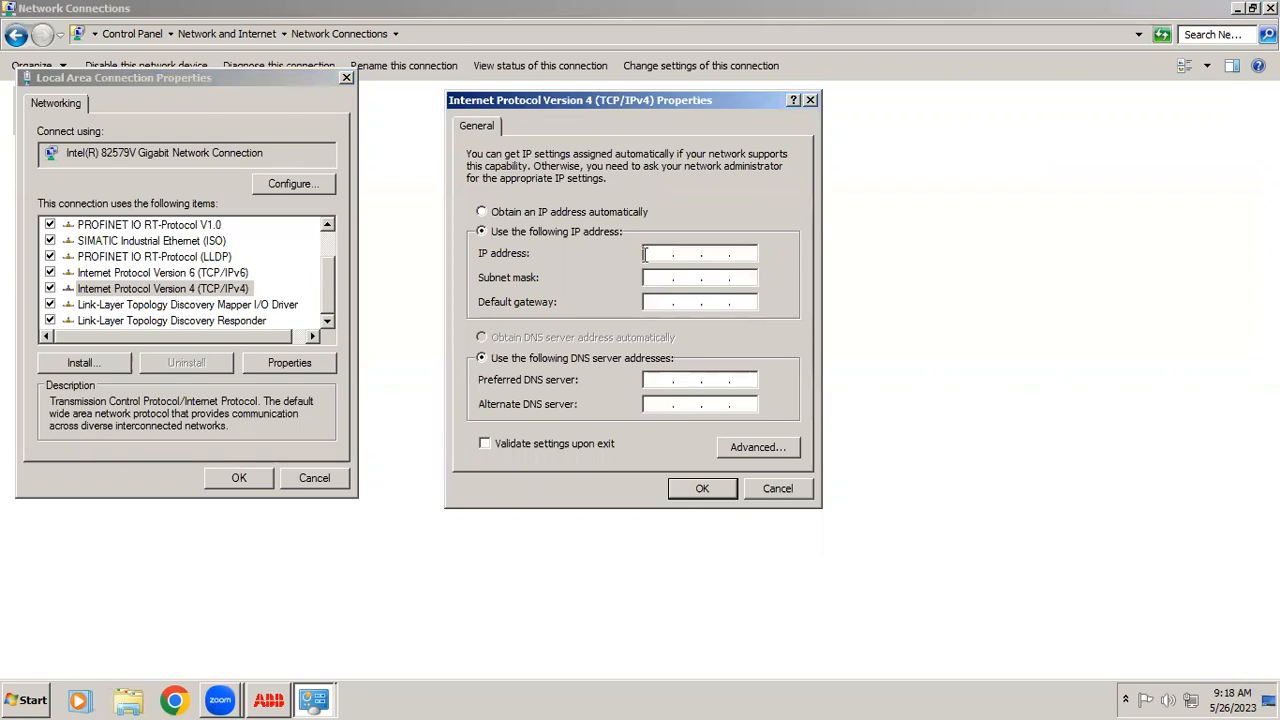
{"action": "type", "text": "192 . . ."}
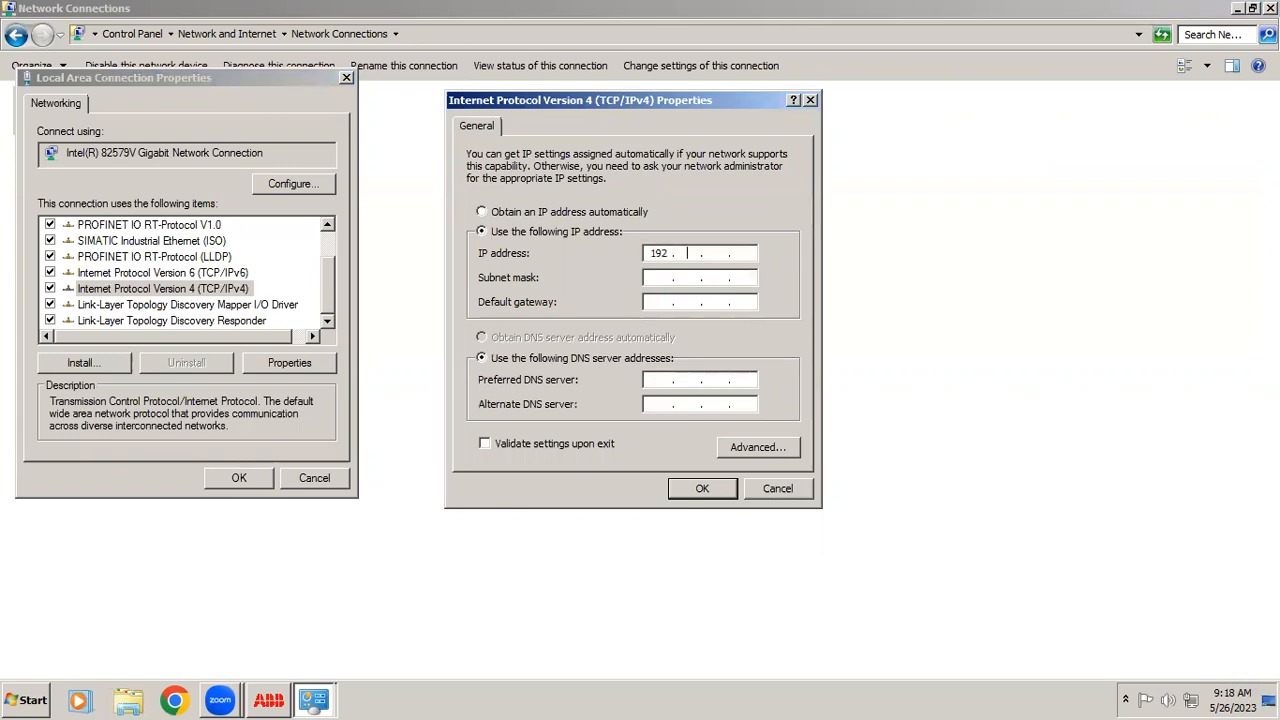
{"action": "type", "text": "168"}
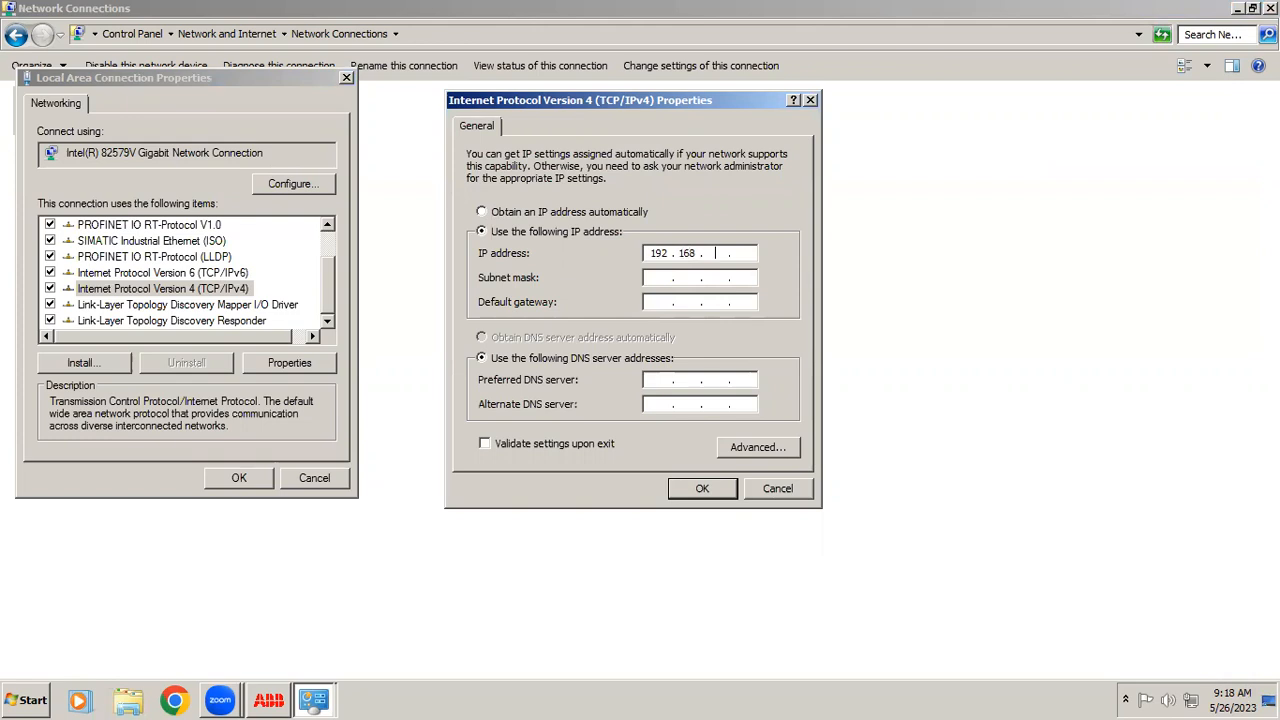
{"action": "type", "text": "0"}
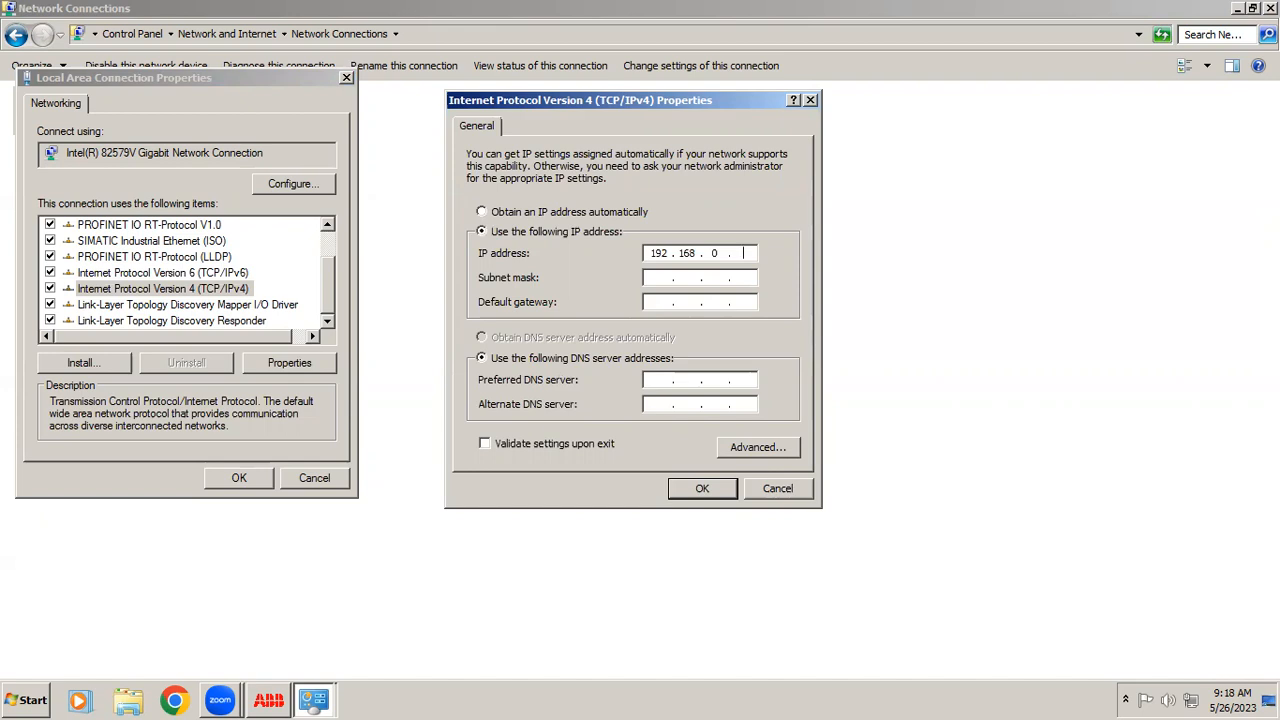
{"action": "type", "text": "25"}
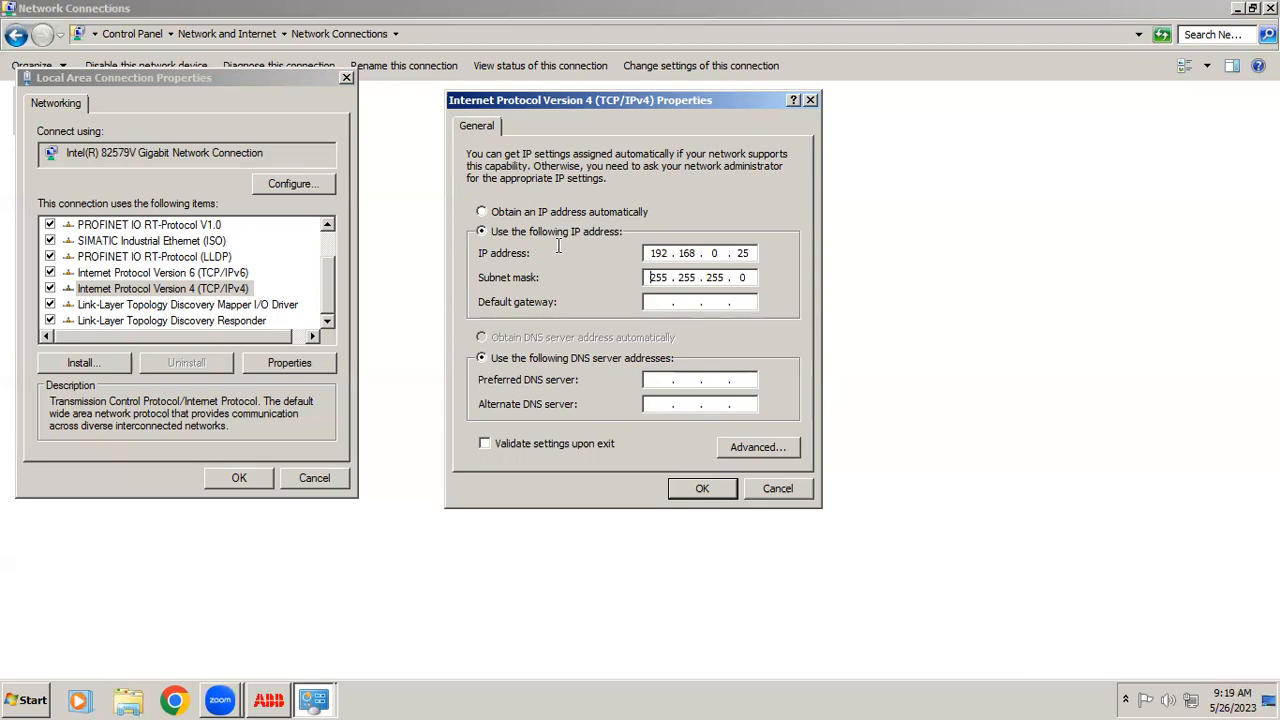
{"action": "mouse_move", "coordinate": [575, 288]}
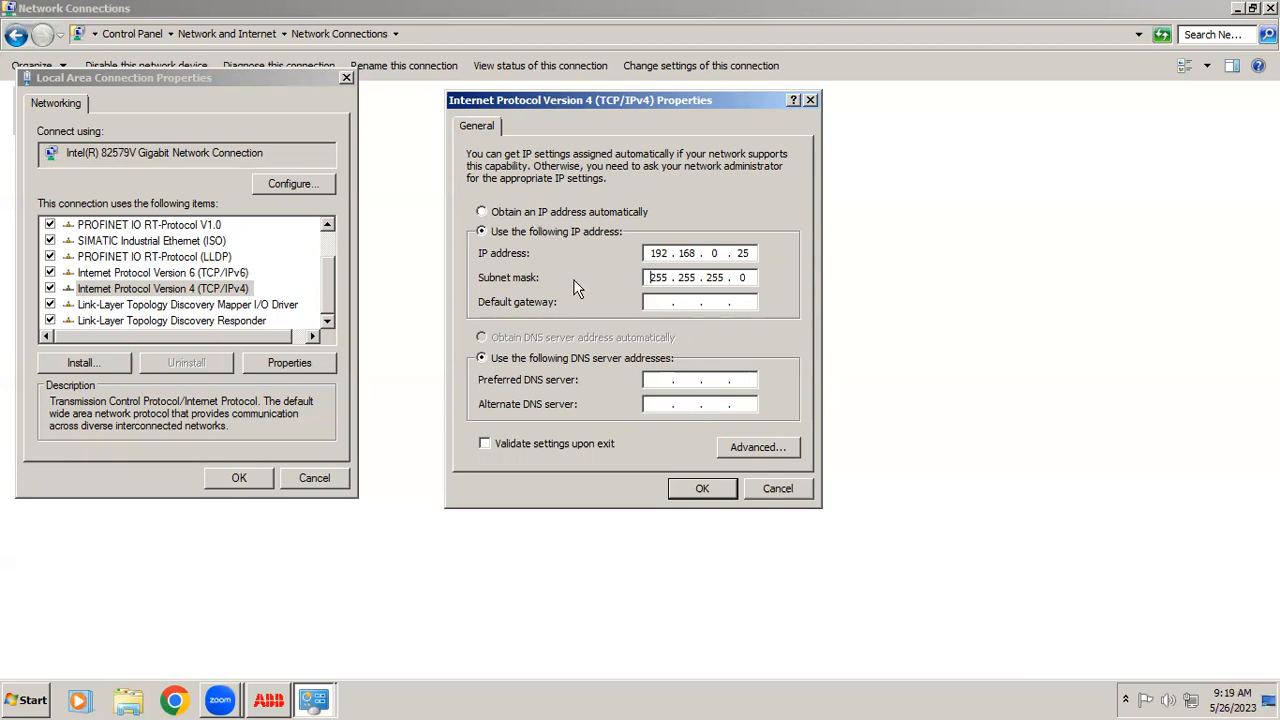
{"action": "mouse_move", "coordinate": [722, 272]}
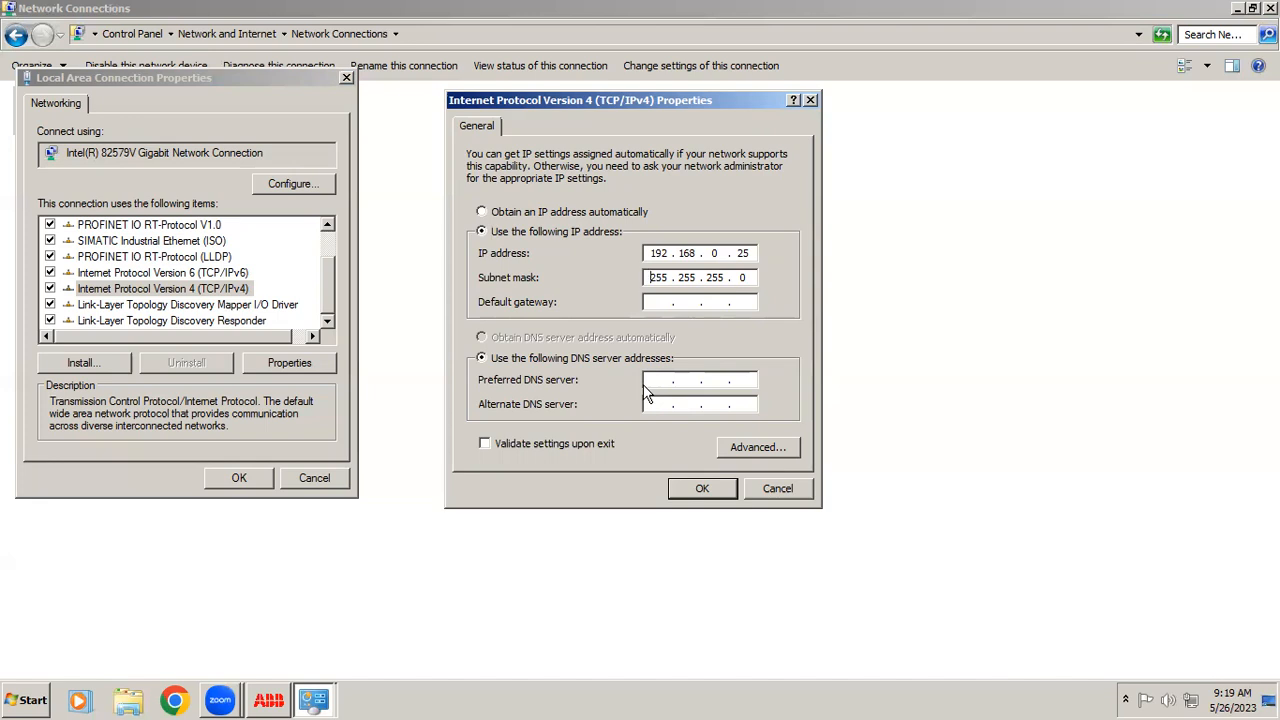
{"action": "left_click", "coordinate": [660, 253]}
{"action": "type", "text": "1"}
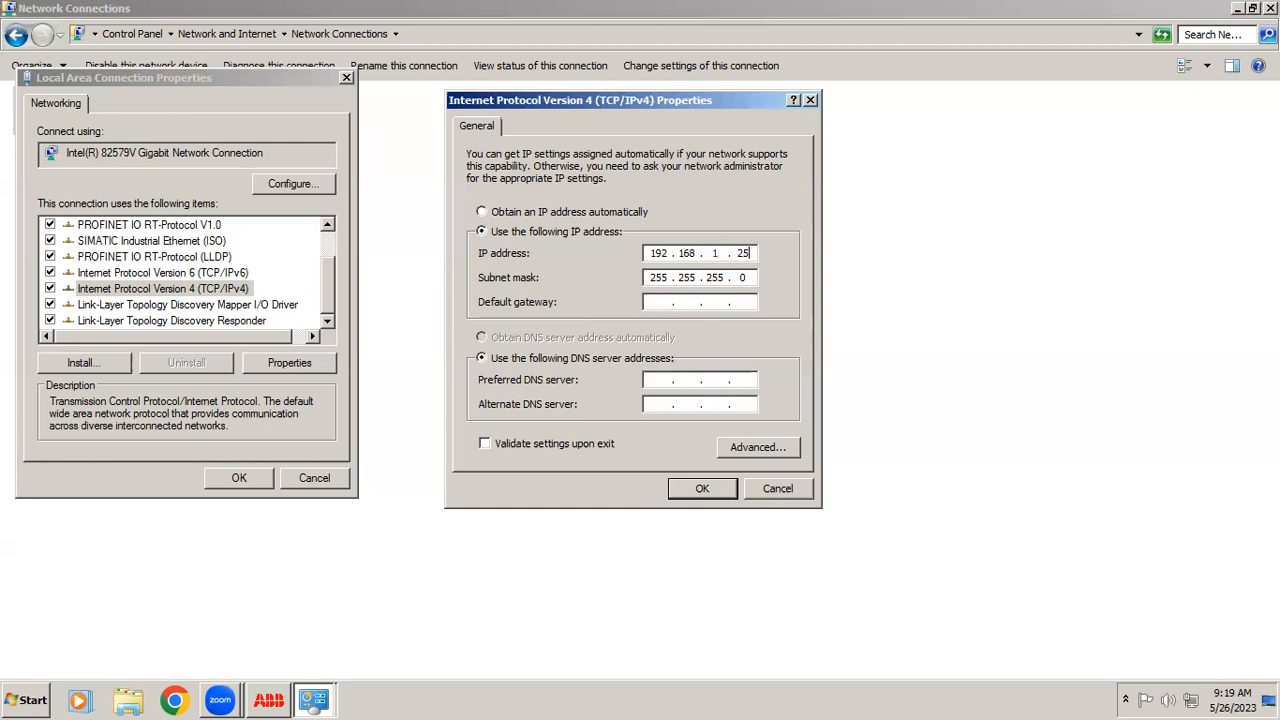
Step: Change the address to 192.168.1.58 and set gateway 192.168.1.1
{"action": "type", "text": "58"}
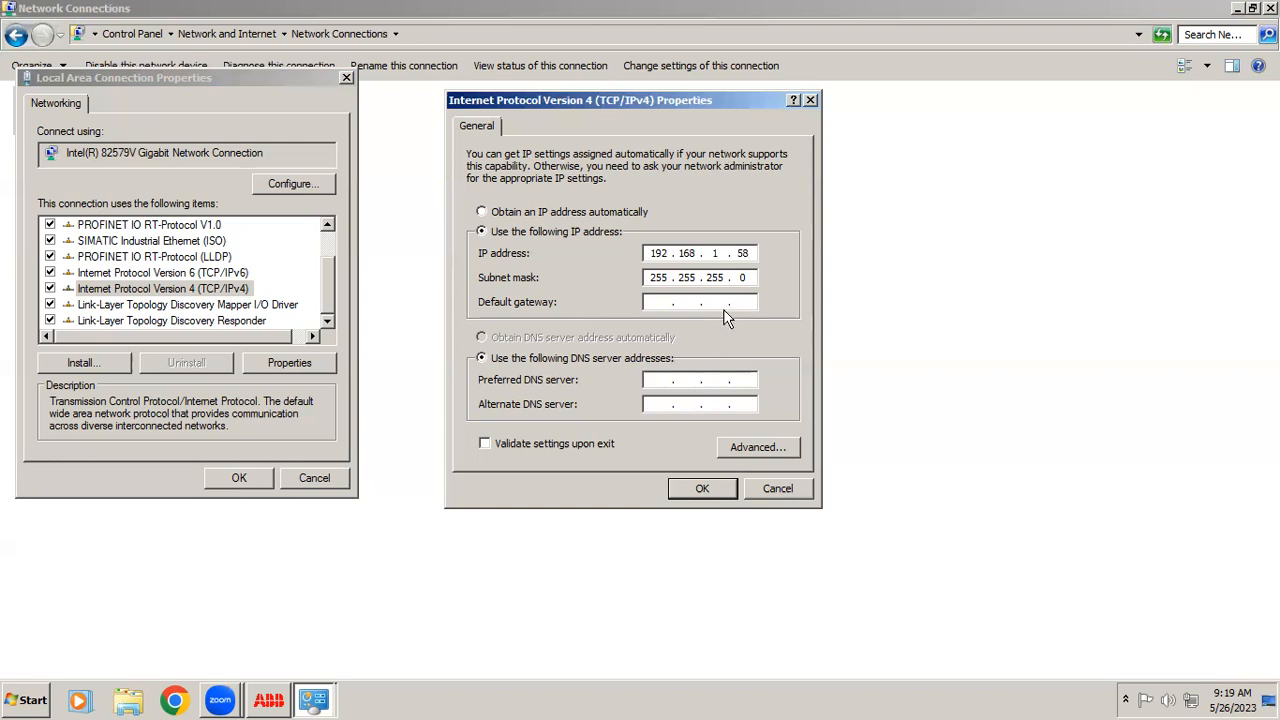
{"action": "mouse_move", "coordinate": [693, 348]}
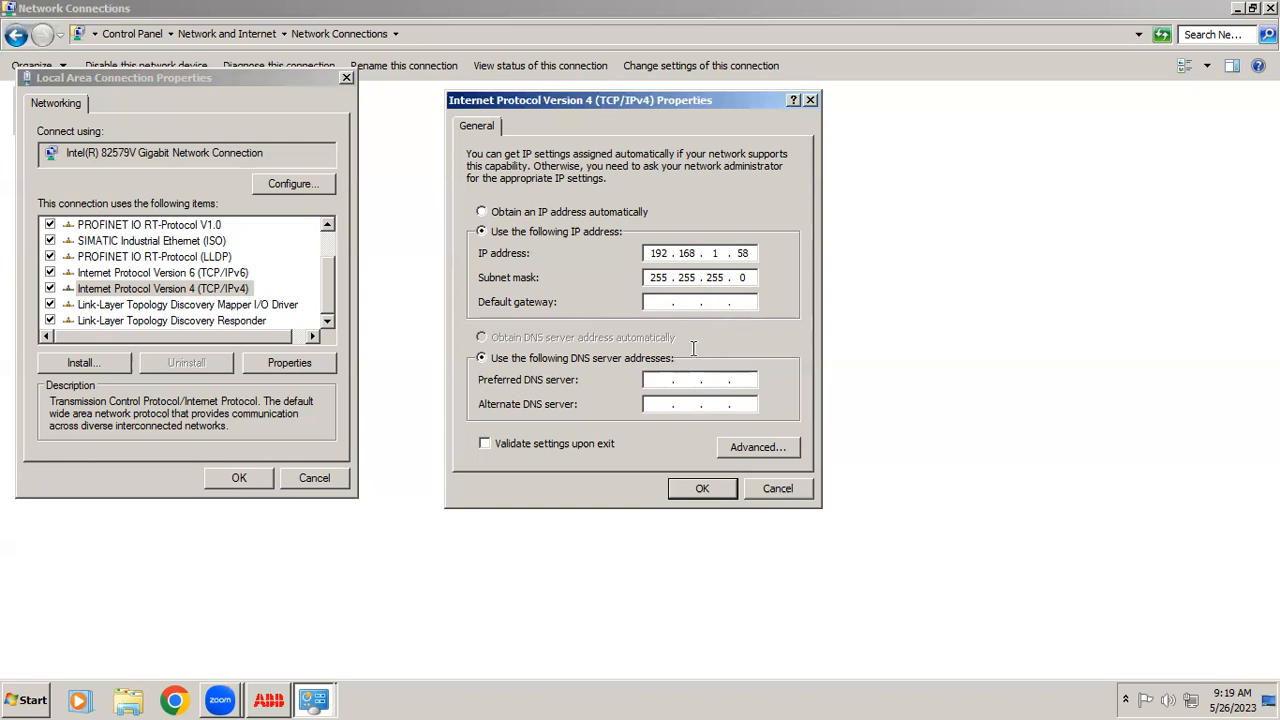
{"action": "type", "text": "192"}
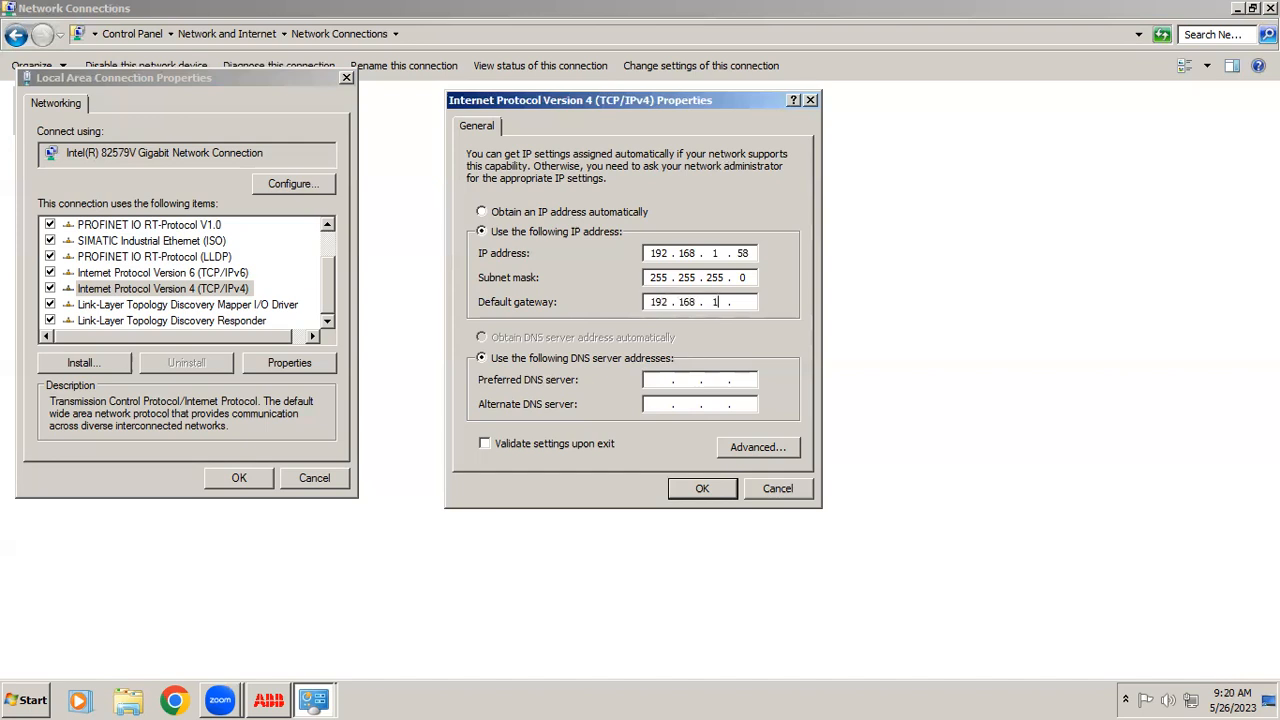
{"action": "type", "text": "1"}
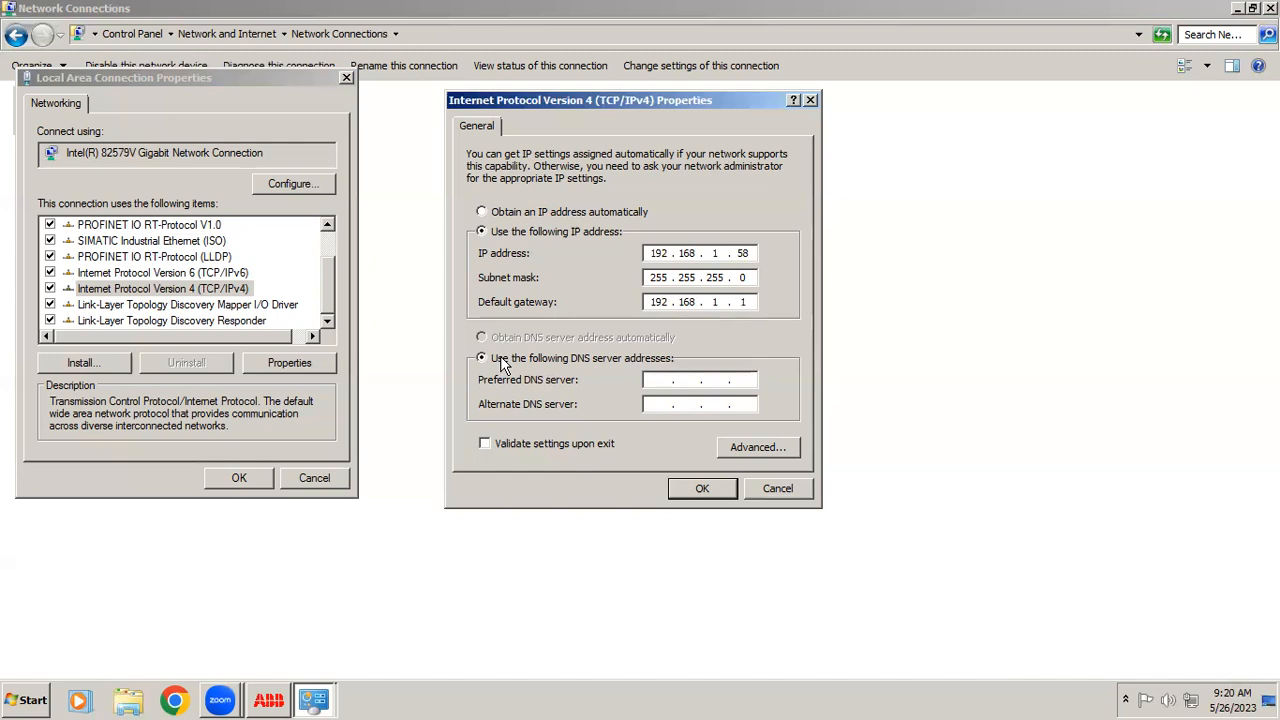
Step: Enter DNS servers 8.8.8.8 preferred and 4.2.2.2 alternate
{"action": "type", "text": "8.8.8"}
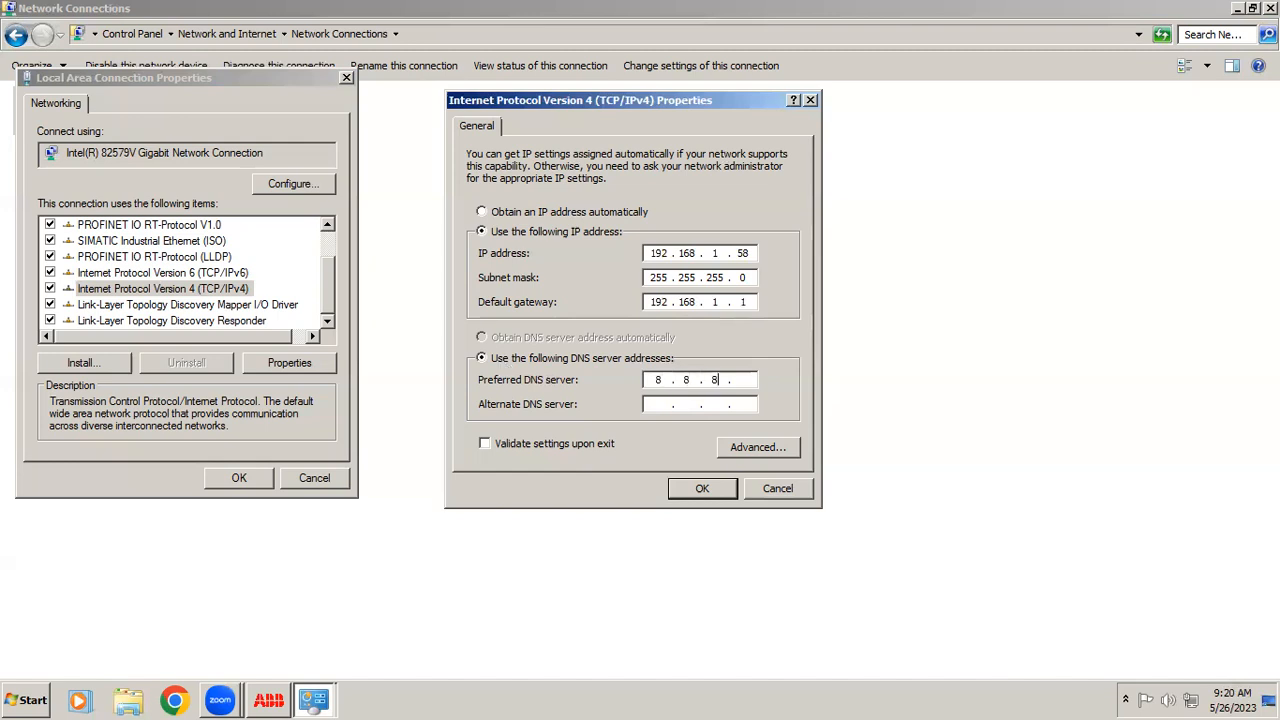
{"action": "type", "text": "8"}
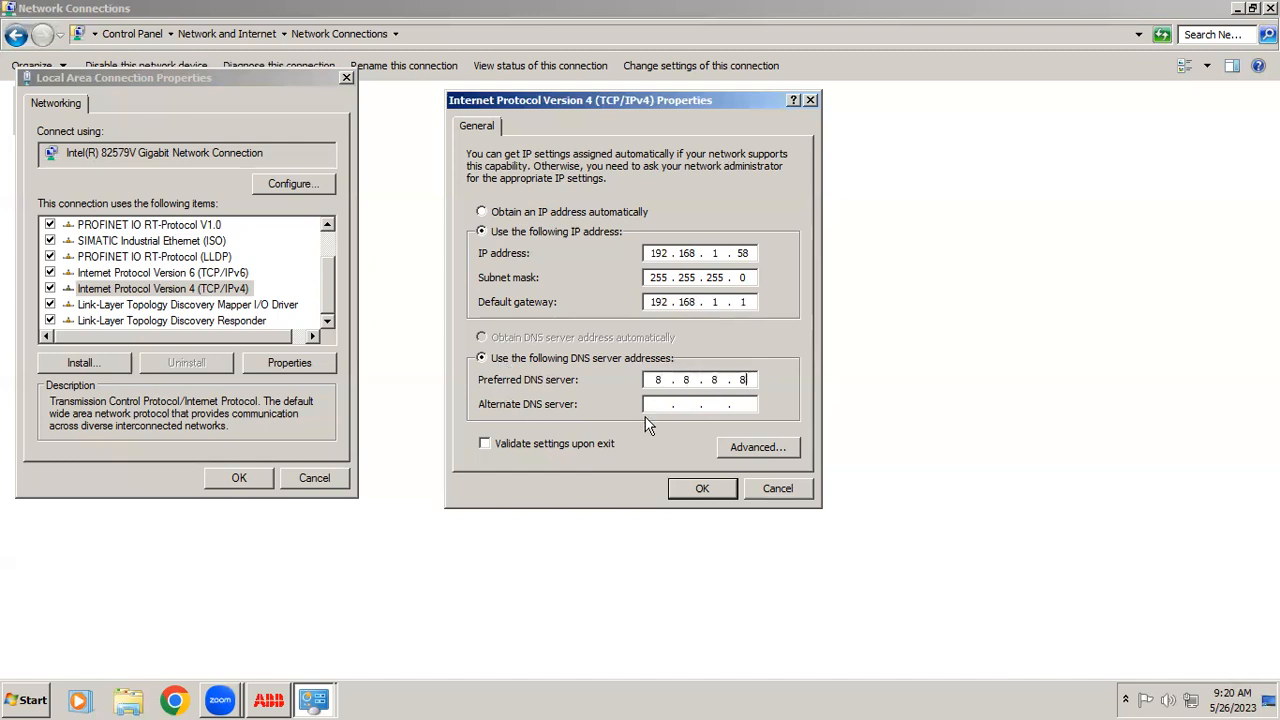
{"action": "type", "text": "4 . . ."}
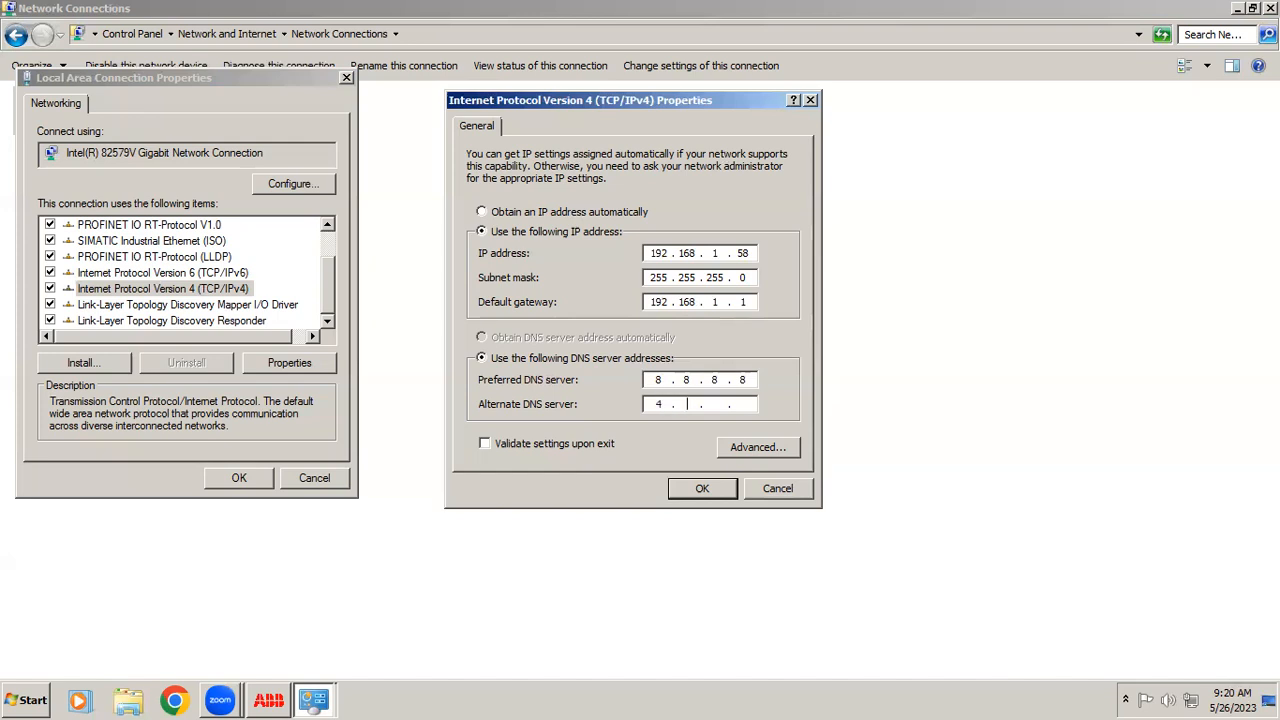
{"action": "type", "text": "2"}
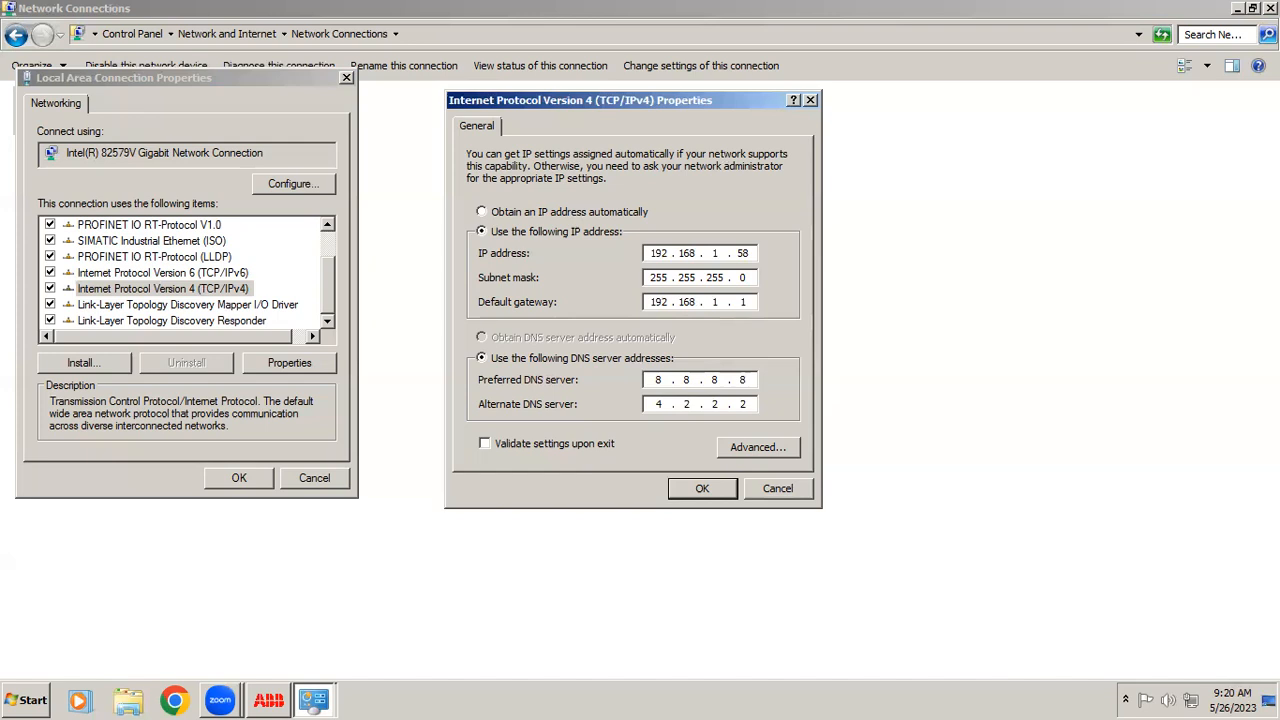
{"action": "mouse_move", "coordinate": [694, 451]}
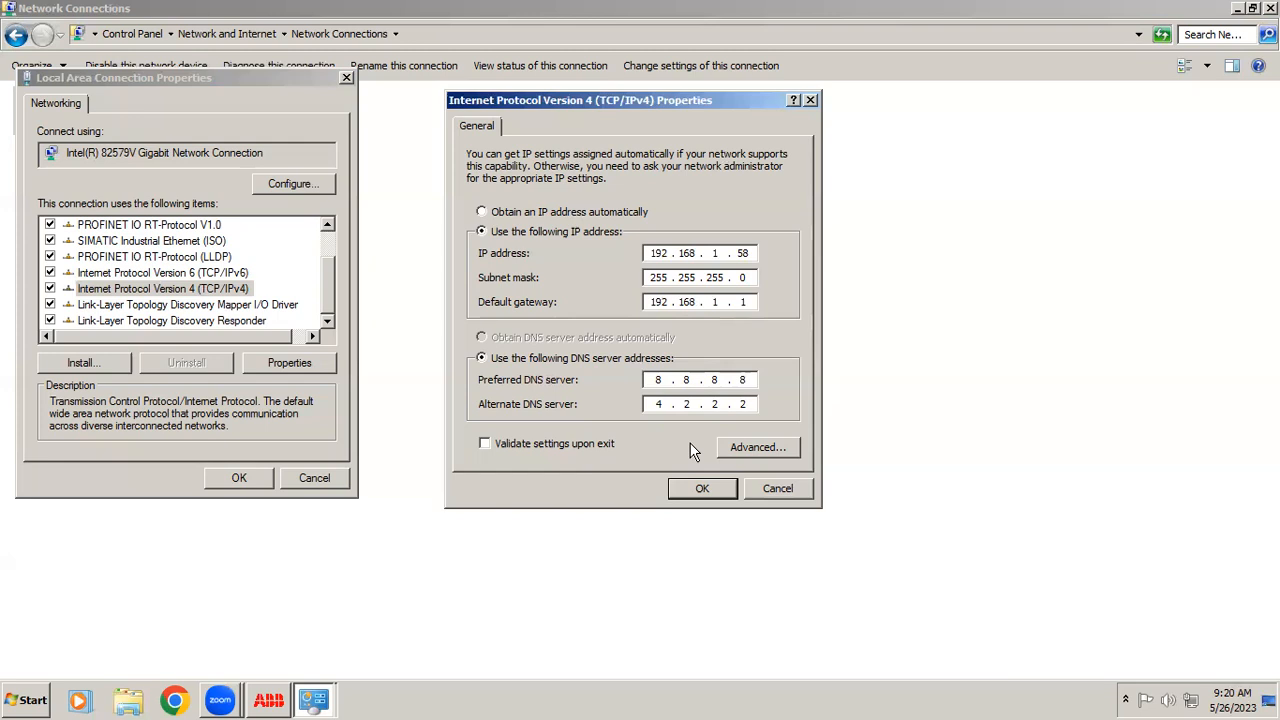
{"action": "mouse_move", "coordinate": [760, 460]}
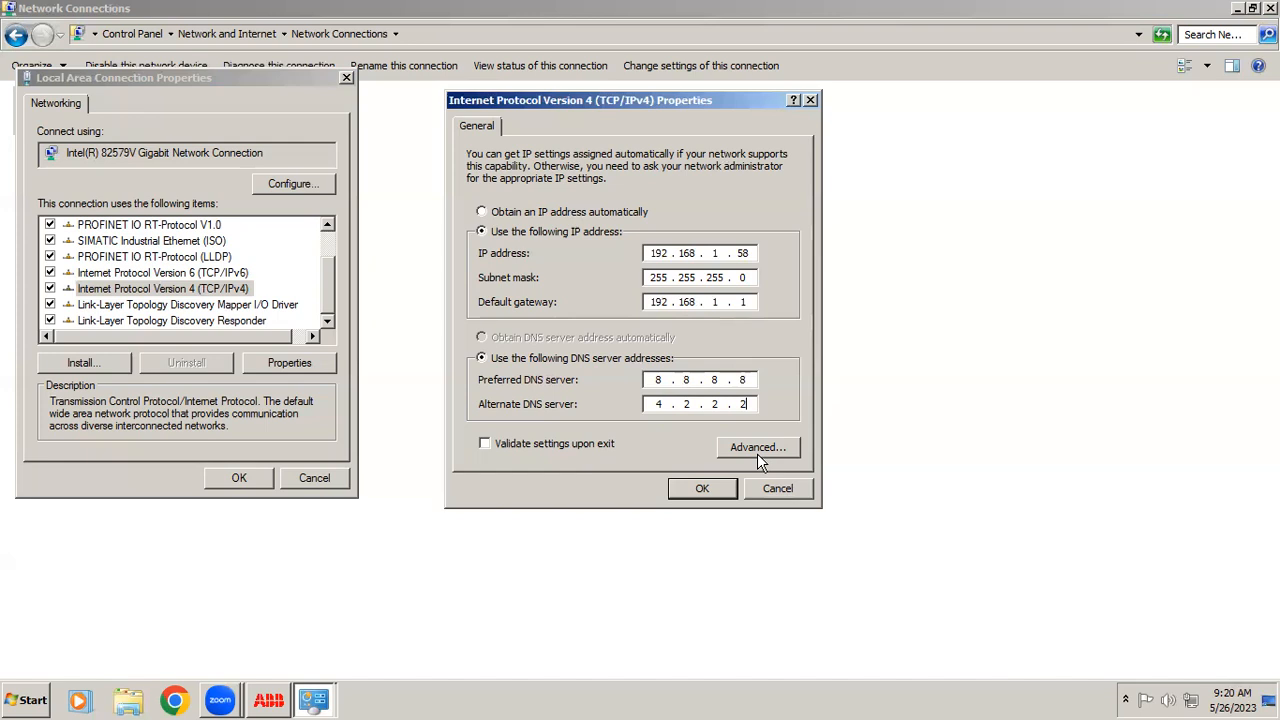
Step: Add a second address 192.168.0.20 / 255.255.255.0 in Advanced settings and apply
{"action": "left_click", "coordinate": [757, 447]}
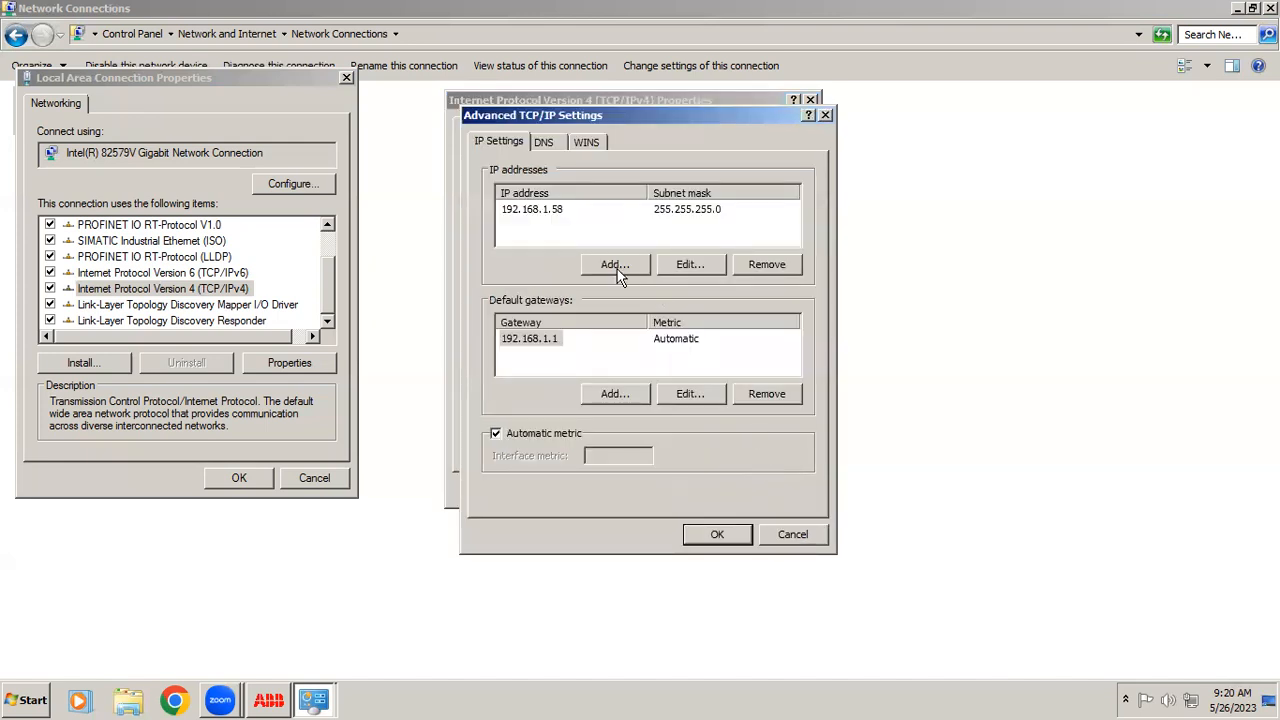
{"action": "left_click", "coordinate": [614, 264]}
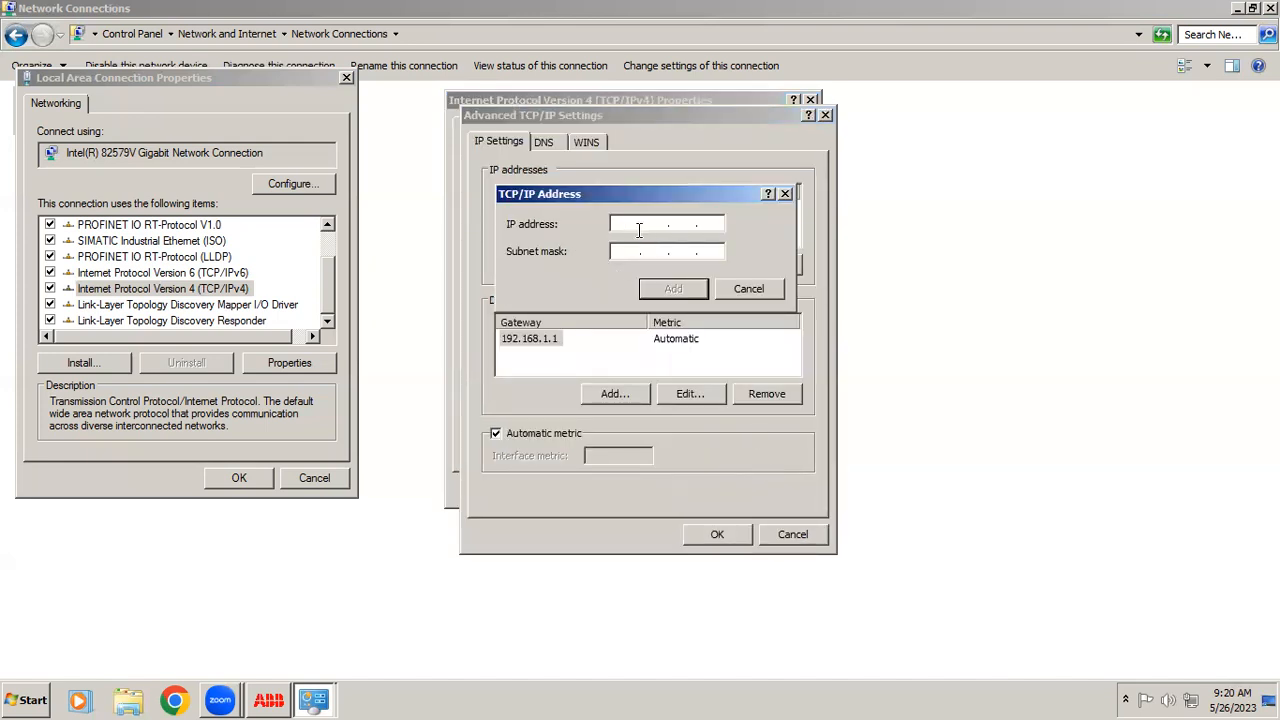
{"action": "type", "text": "1"}
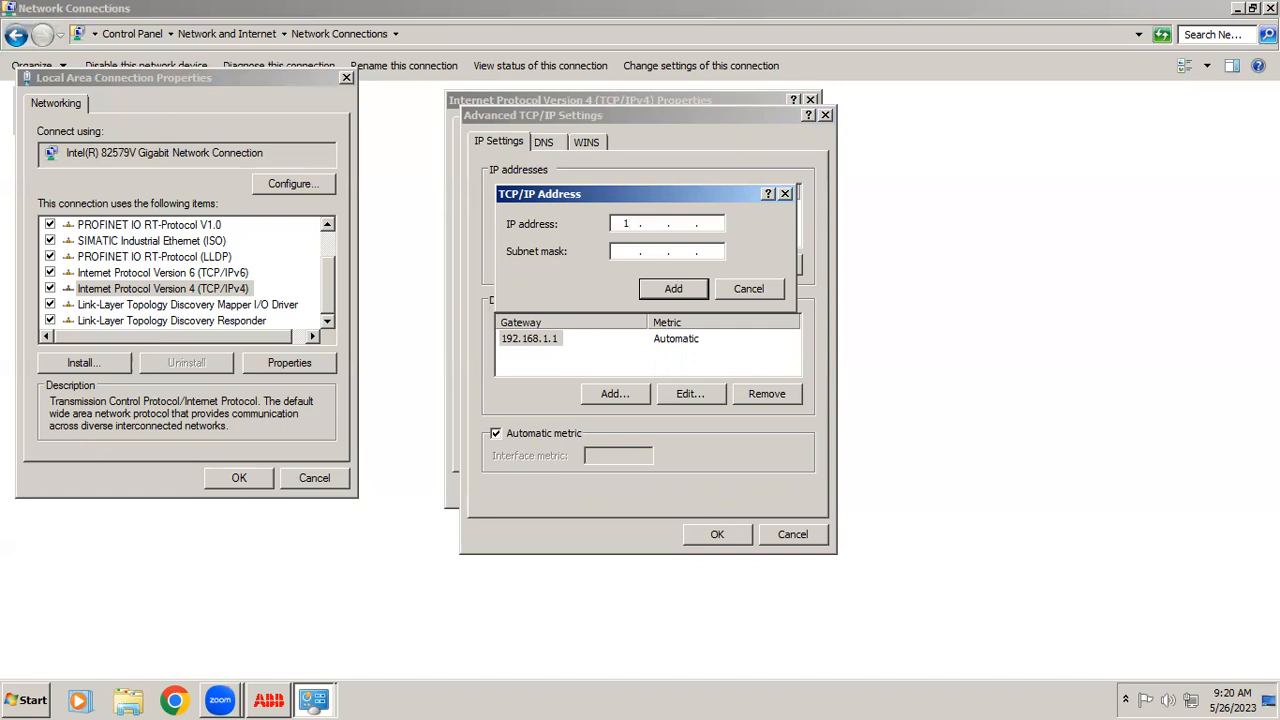
{"action": "type", "text": "92"}
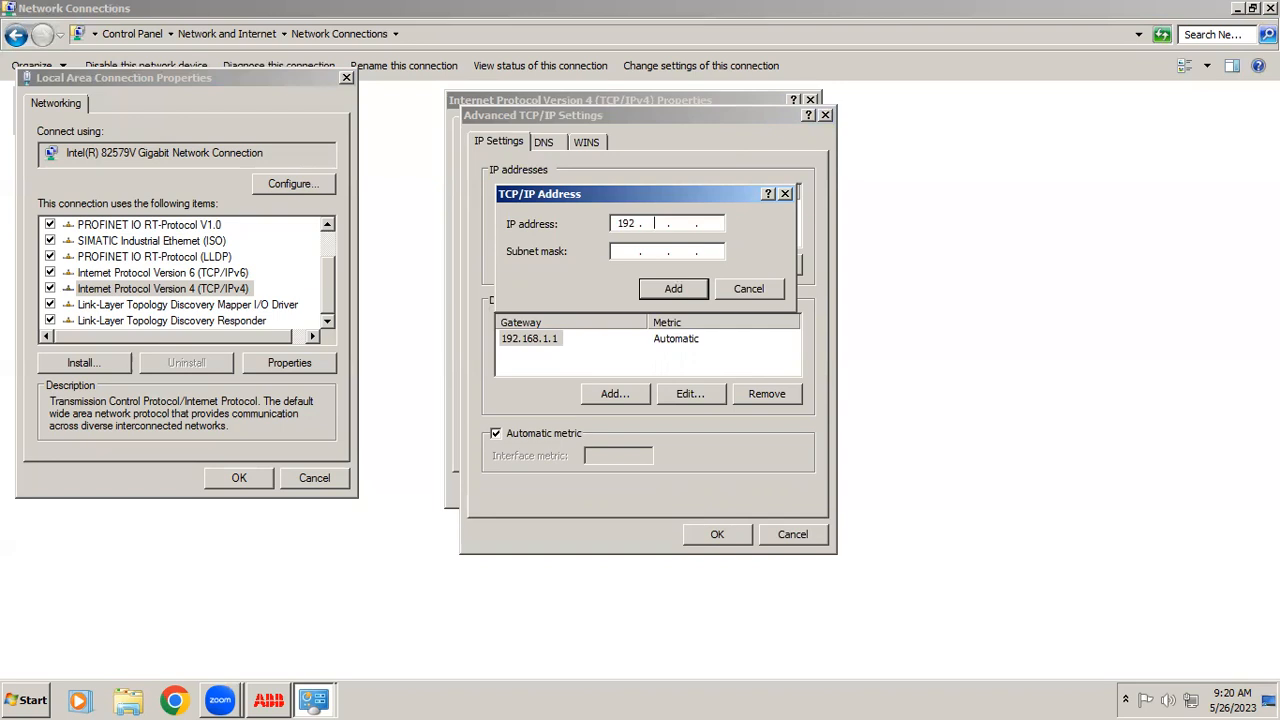
{"action": "type", "text": "168.0"}
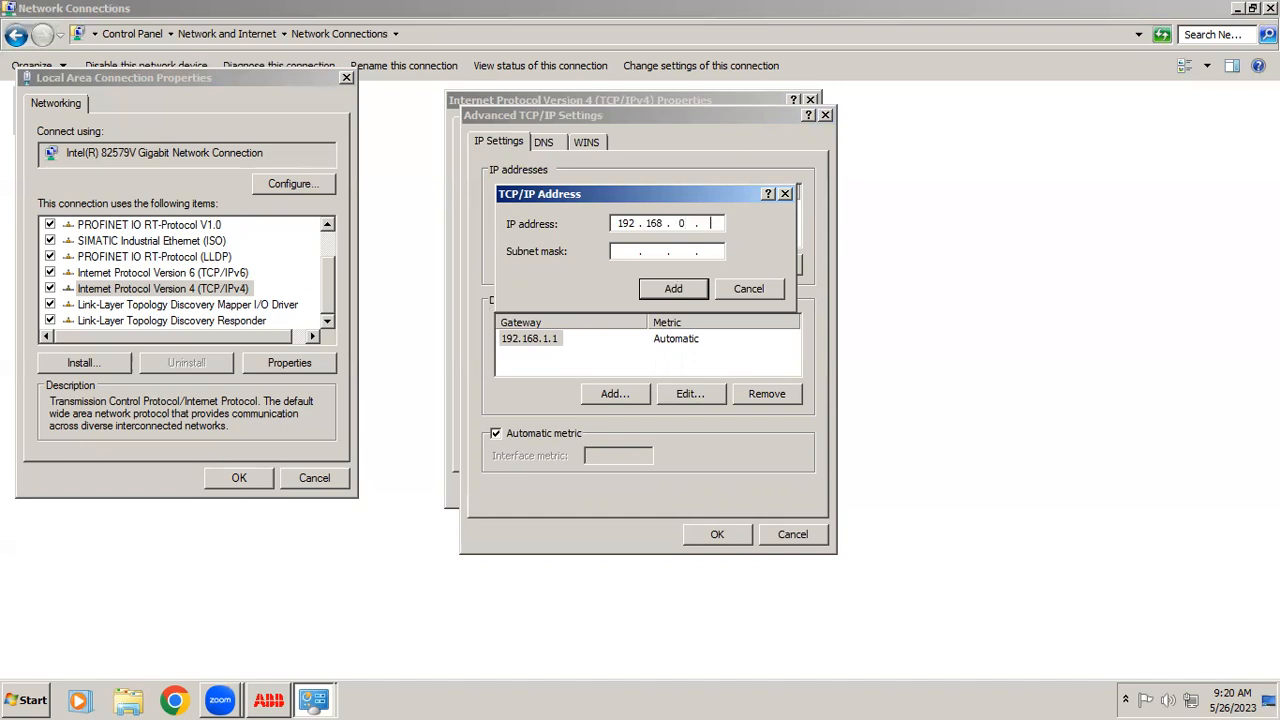
{"action": "type", "text": "20"}
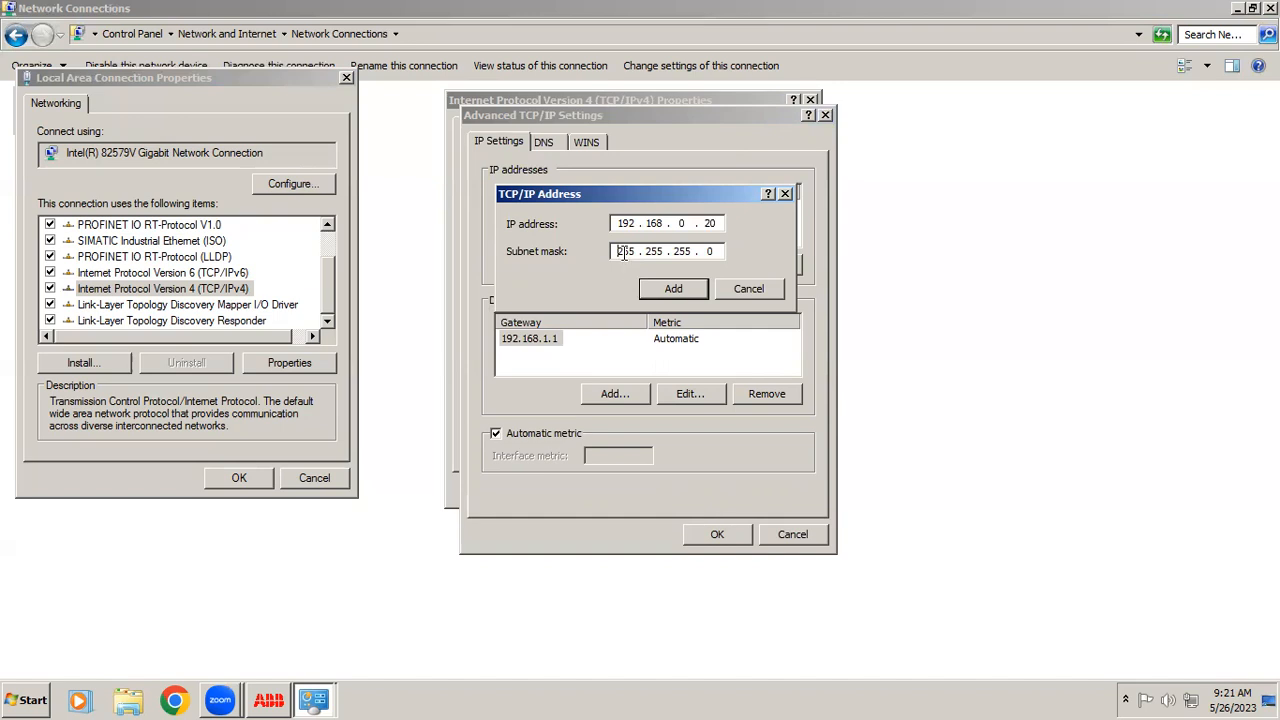
{"action": "left_click", "coordinate": [673, 288]}
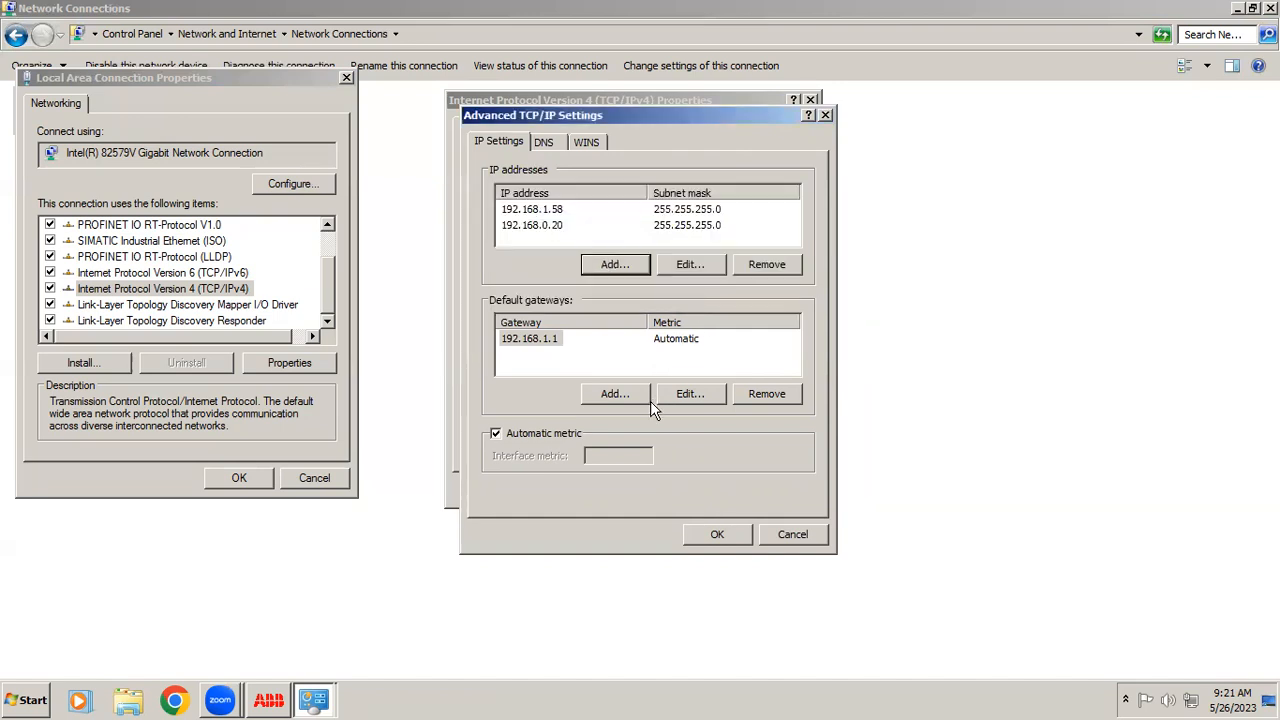
{"action": "left_click", "coordinate": [716, 534]}
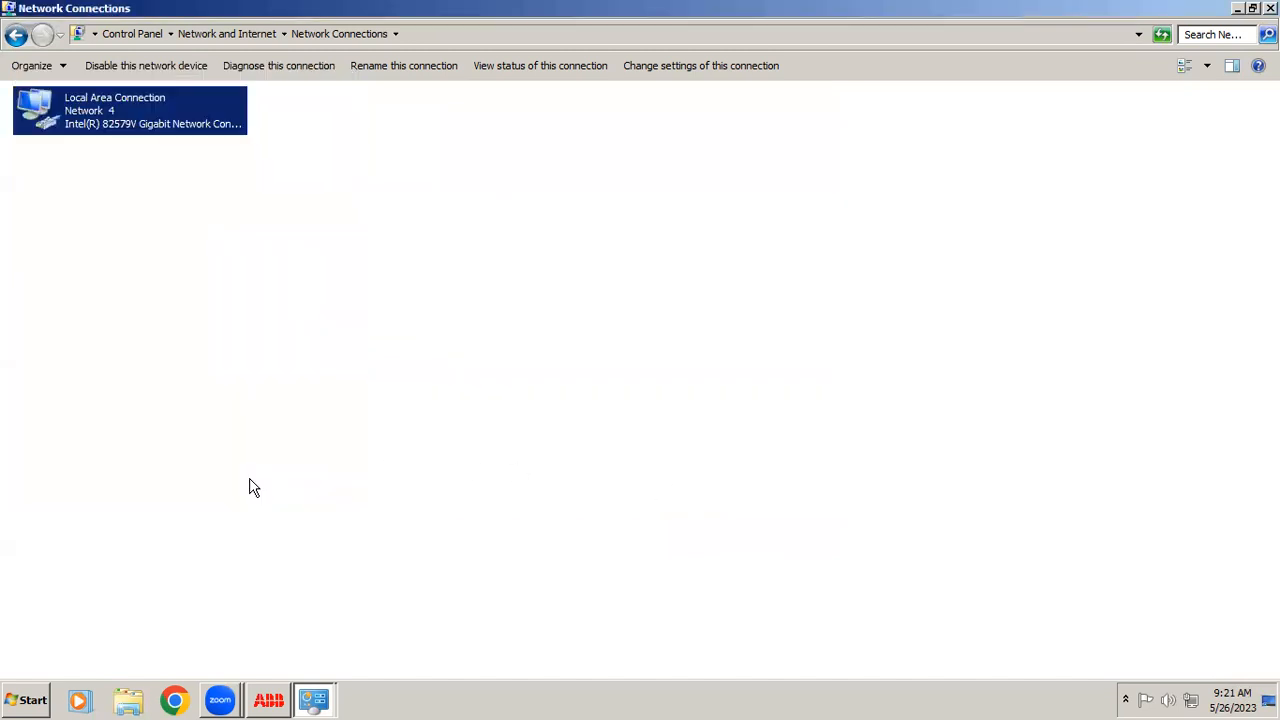
Step: Launch Command Prompt by searching cmd in the Start menu
{"action": "left_click", "coordinate": [25, 699]}
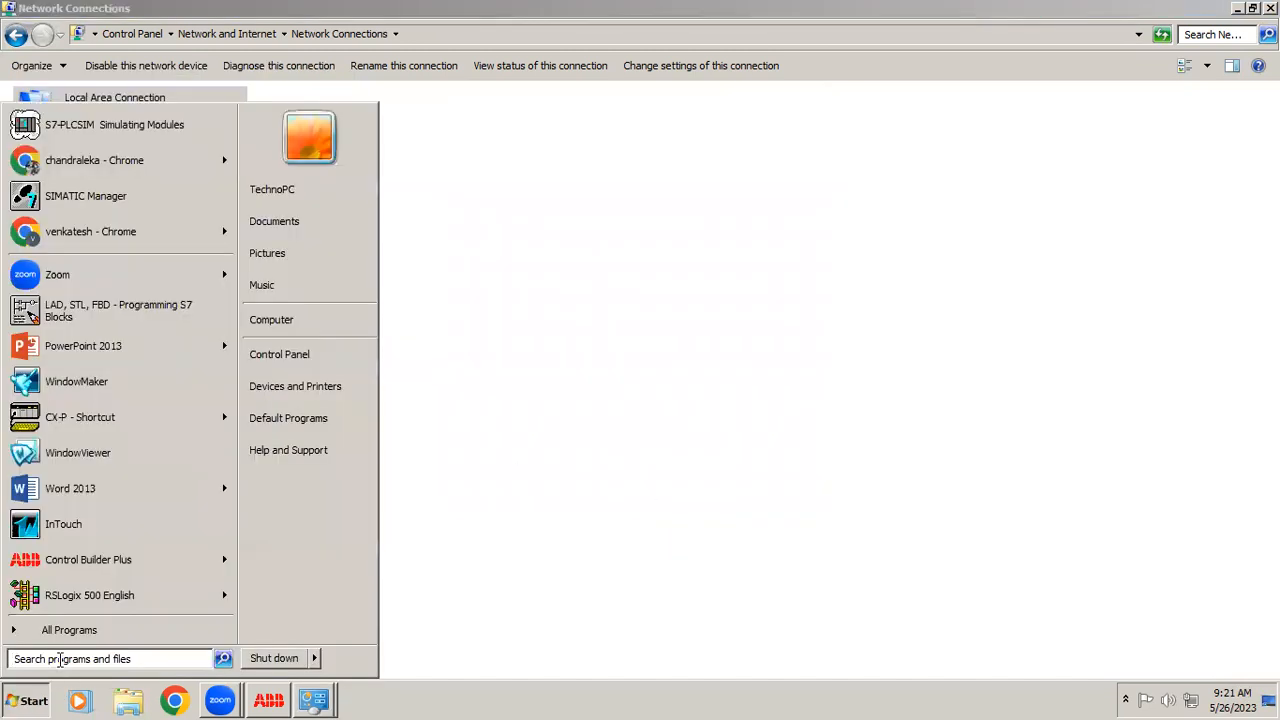
{"action": "left_click", "coordinate": [110, 658]}
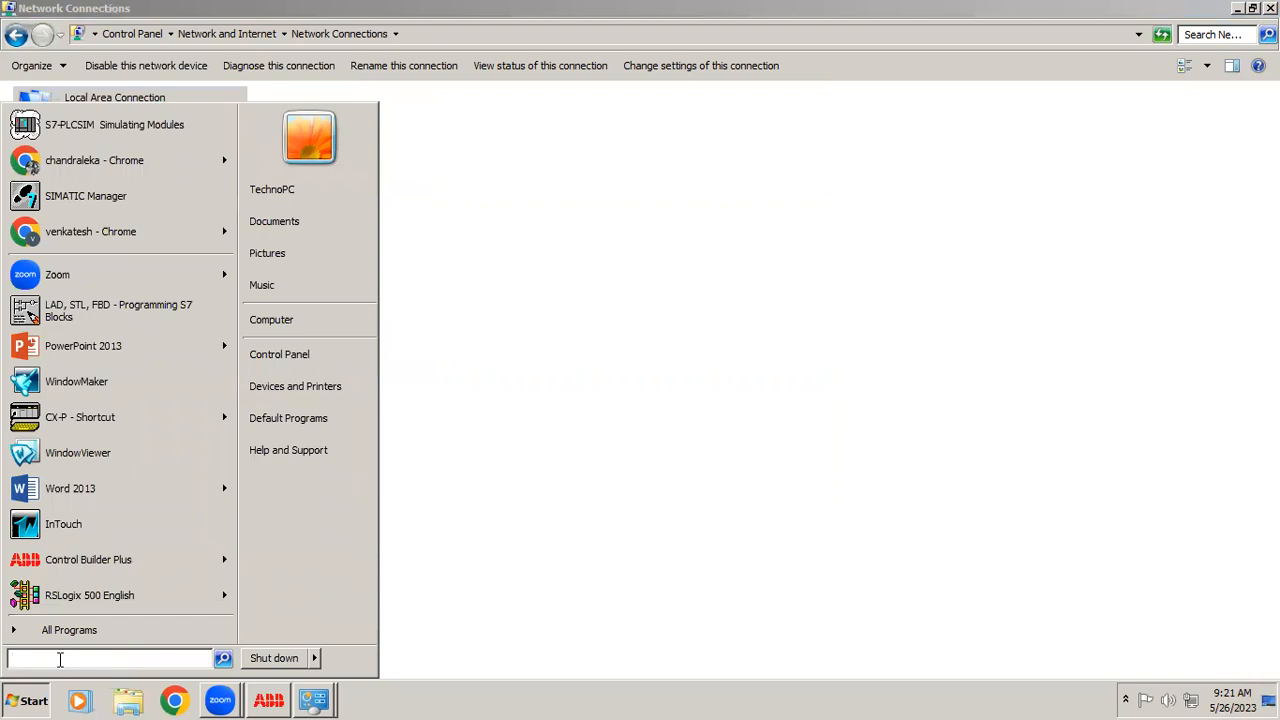
{"action": "type", "text": "cmd"}
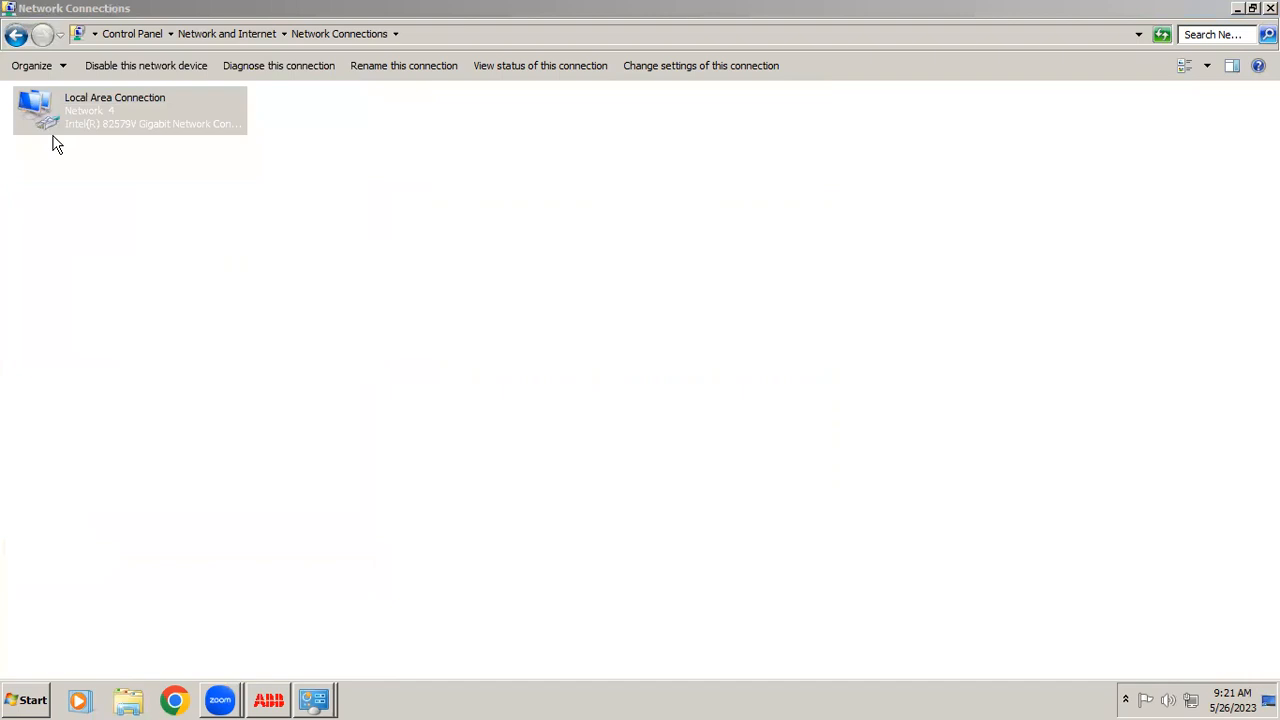
{"action": "left_click", "coordinate": [314, 699]}
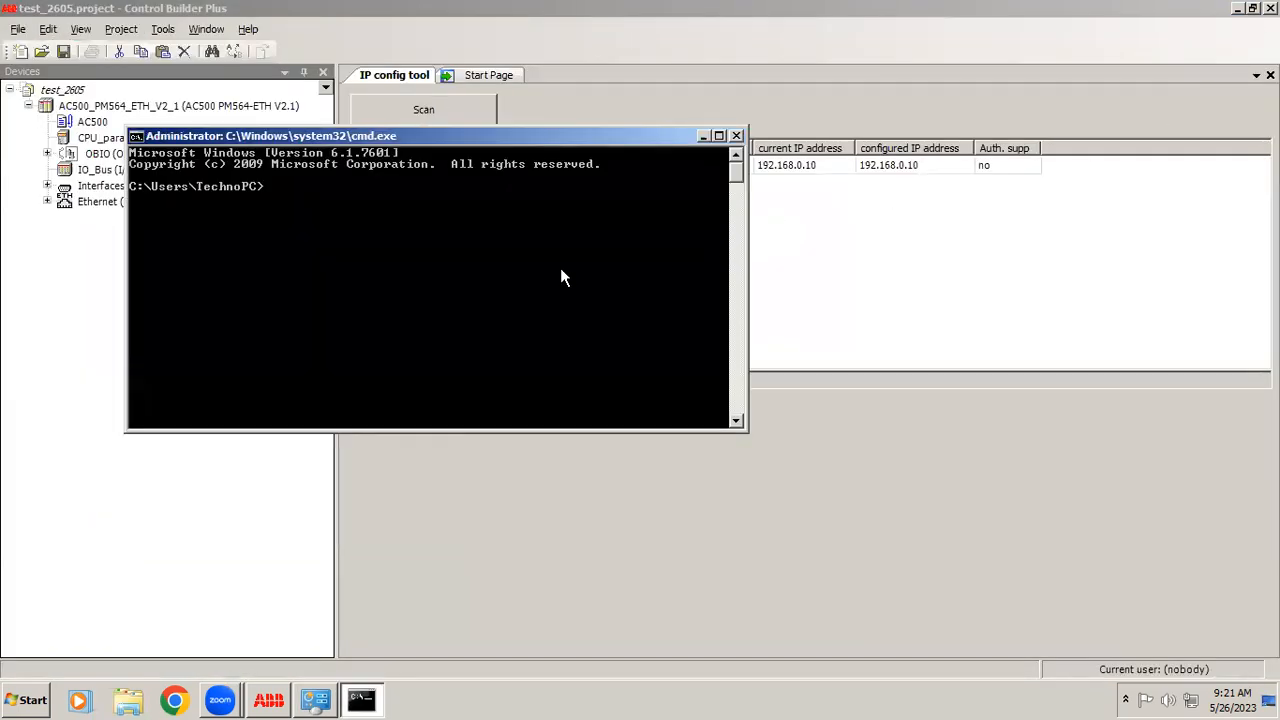
{"action": "mouse_move", "coordinate": [615, 90]}
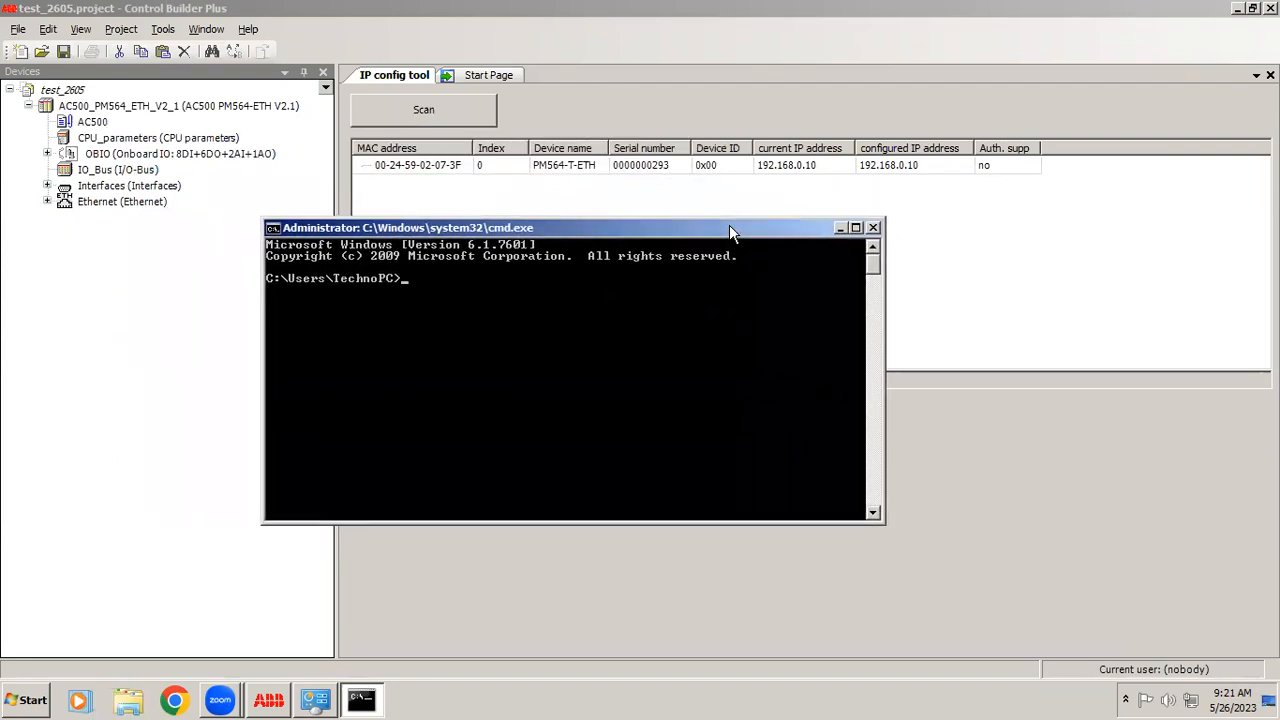
Step: Ping 192.168.0.10 and confirm four replies with 0% loss
{"action": "type", "text": "ping"}
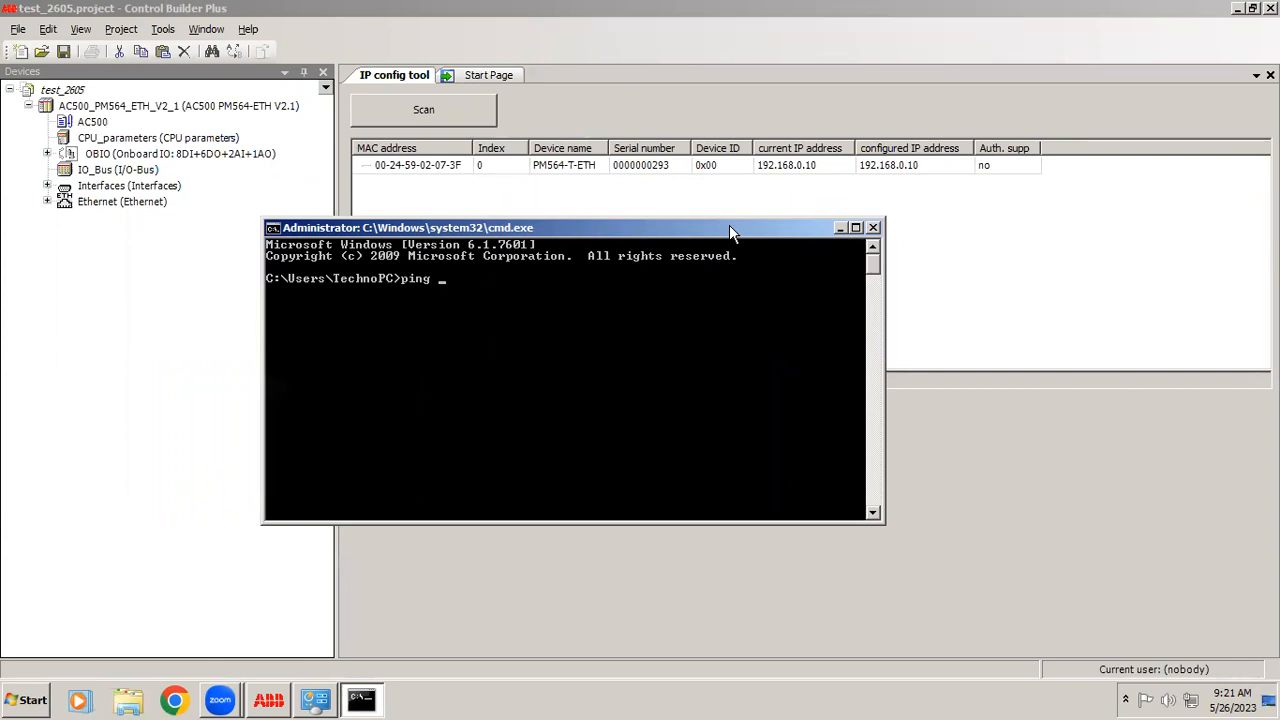
{"action": "type", "text": "1"}
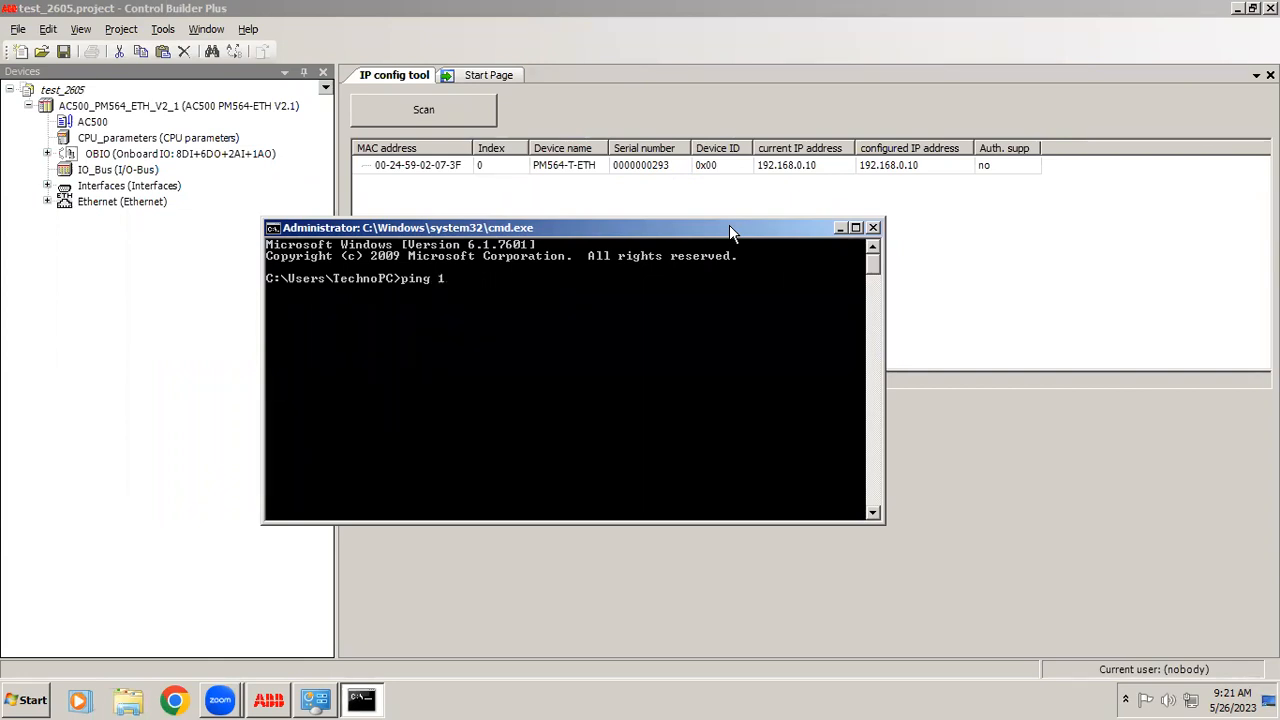
{"action": "type", "text": "92.168"}
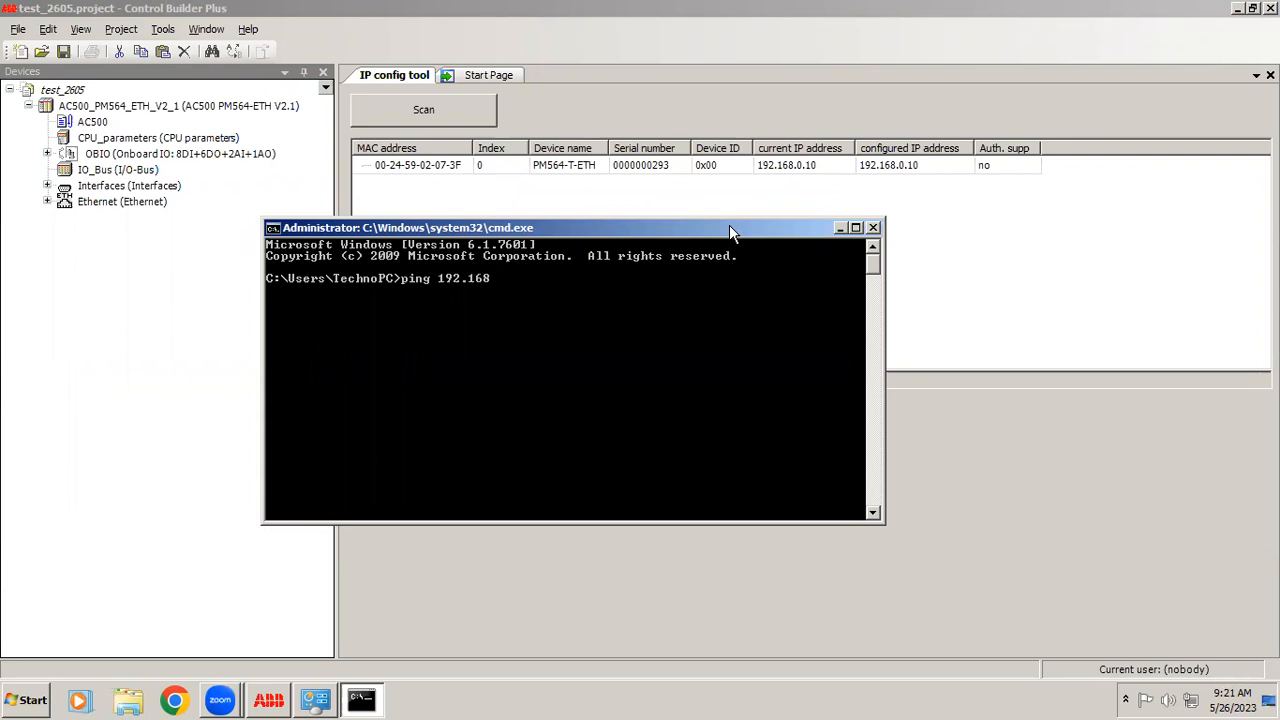
{"action": "type", "text": "."}
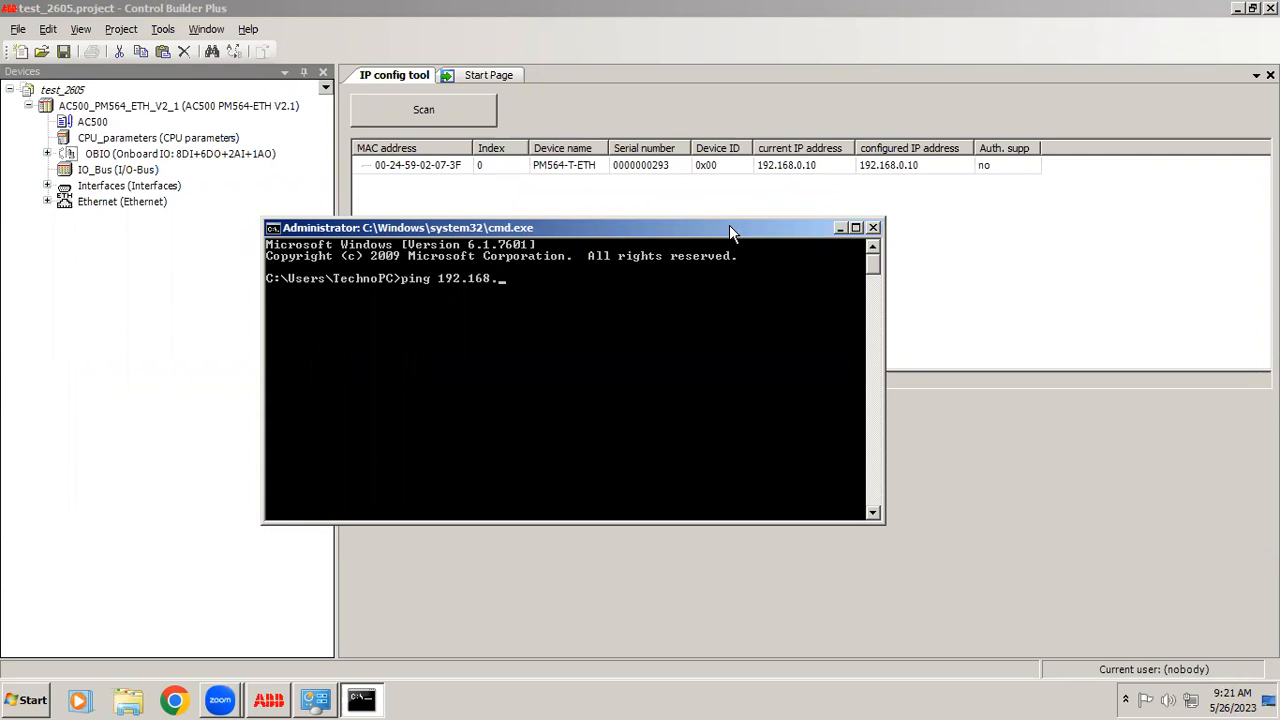
{"action": "type", "text": "0.10"}
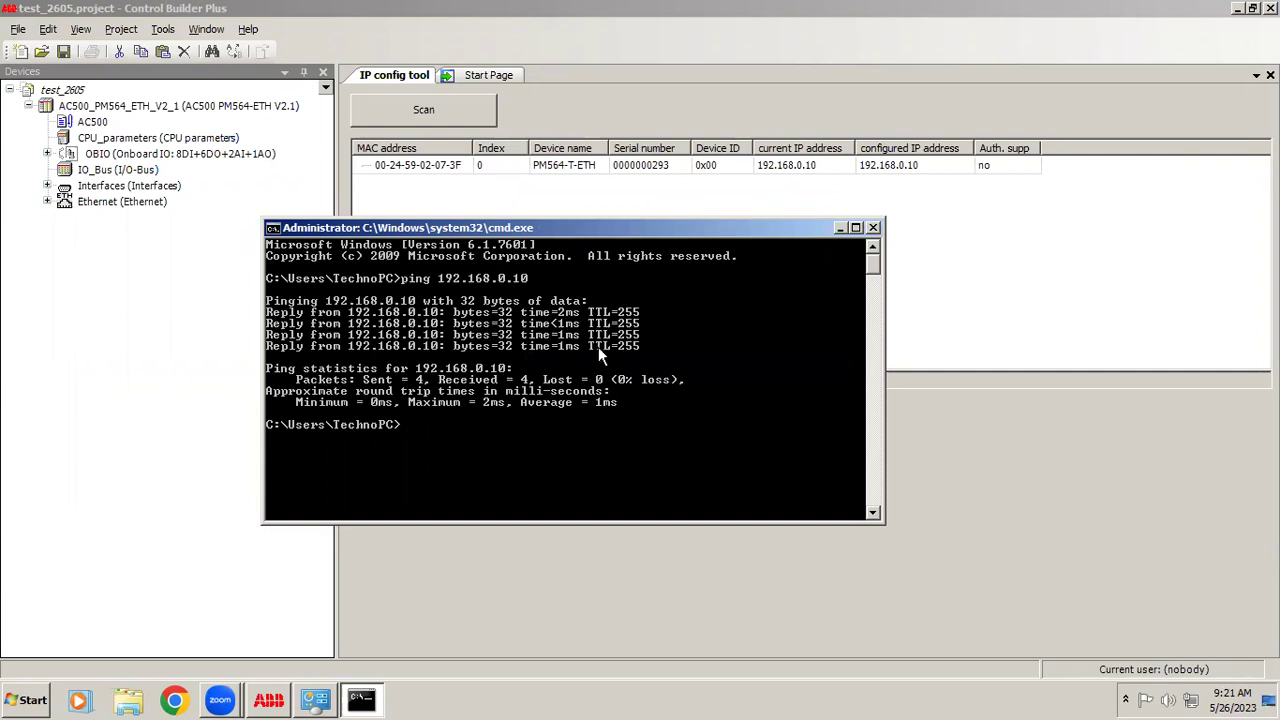
{"action": "mouse_move", "coordinate": [563, 400]}
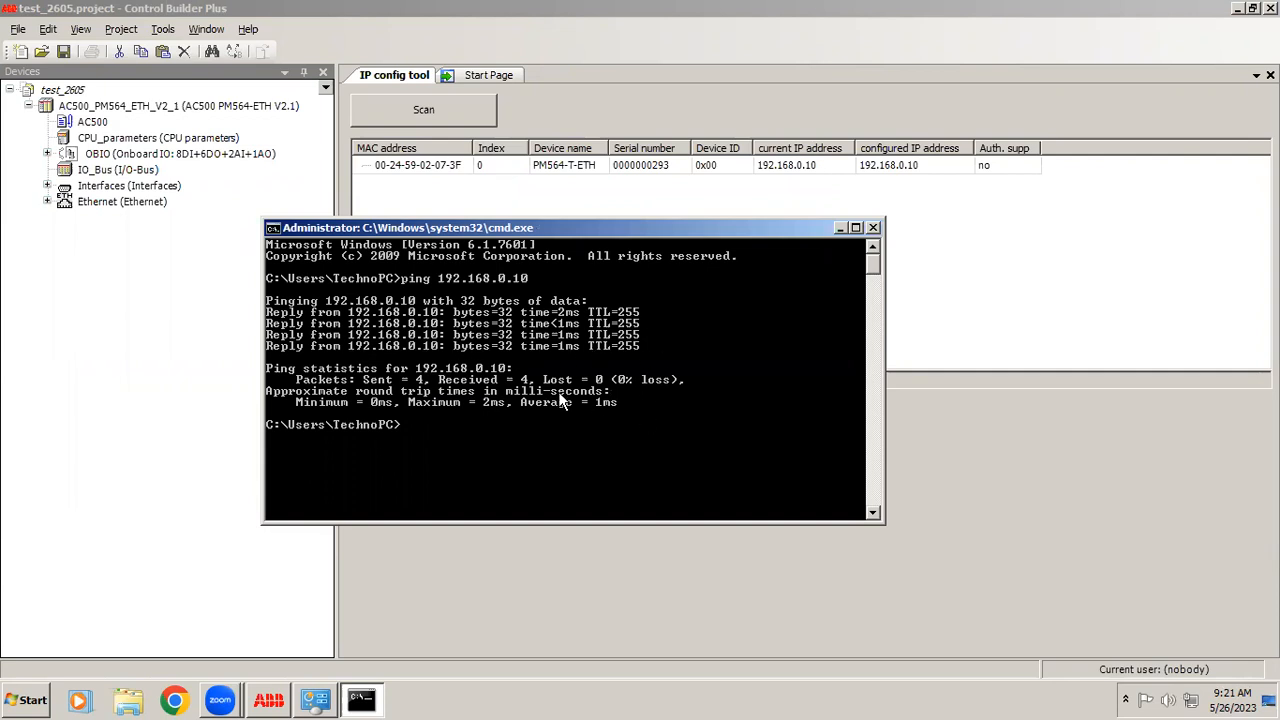
{"action": "mouse_move", "coordinate": [622, 421]}
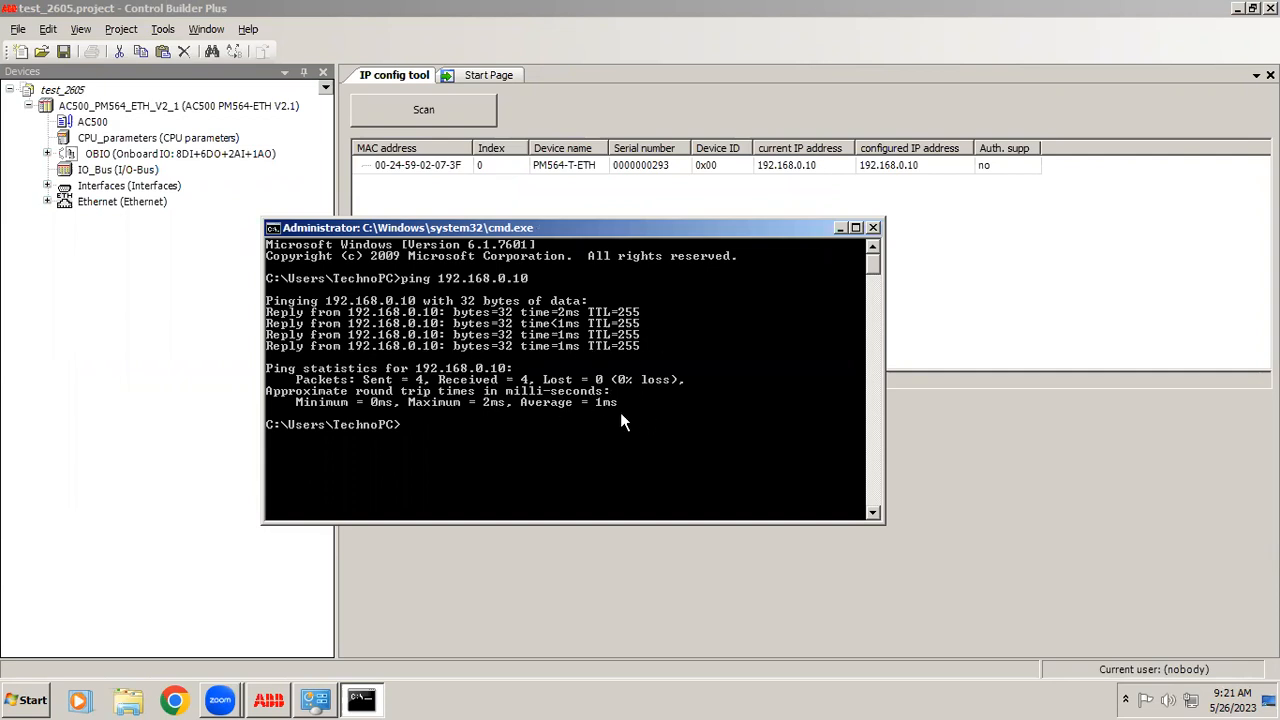
{"action": "mouse_move", "coordinate": [545, 368]}
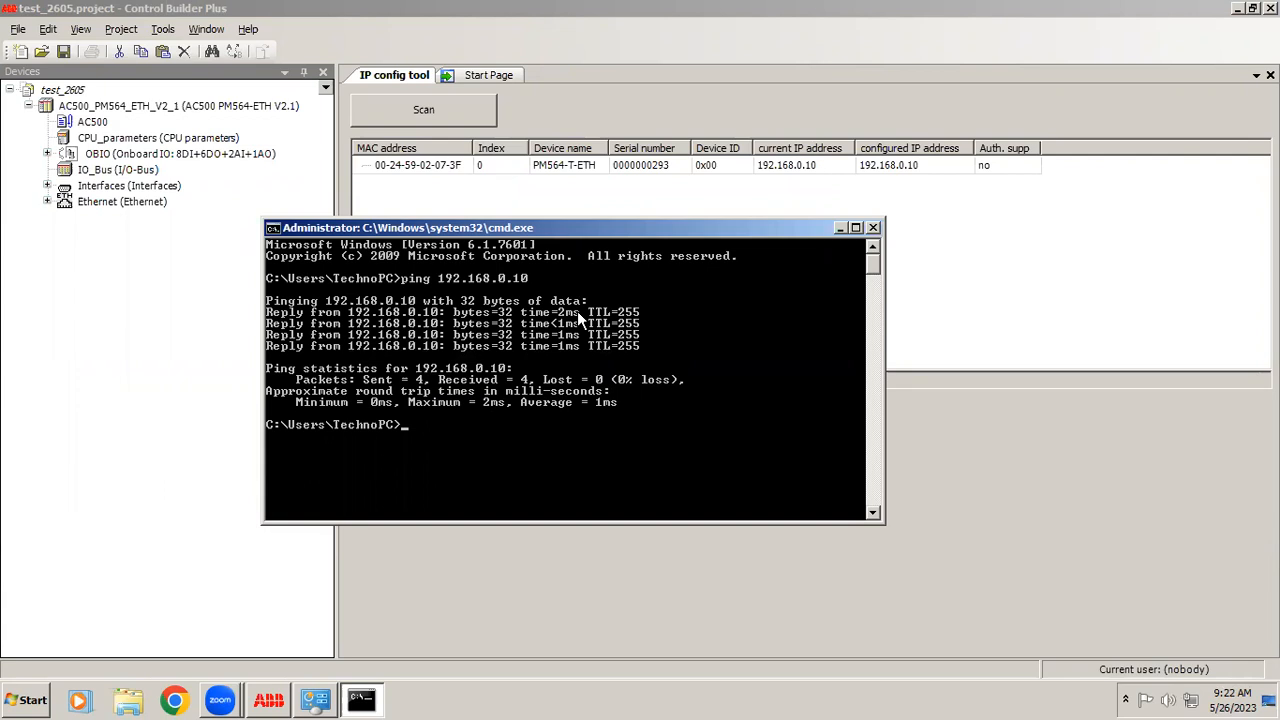
{"action": "mouse_move", "coordinate": [570, 410]}
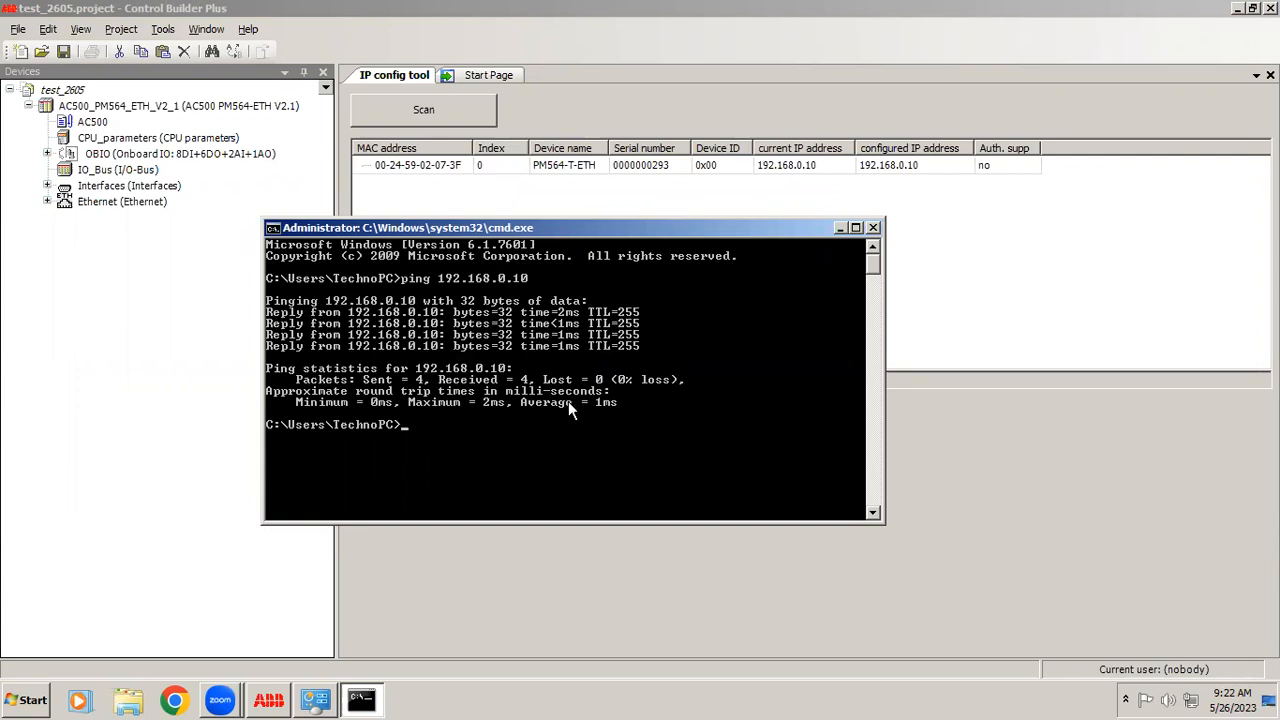
{"action": "mouse_move", "coordinate": [660, 375]}
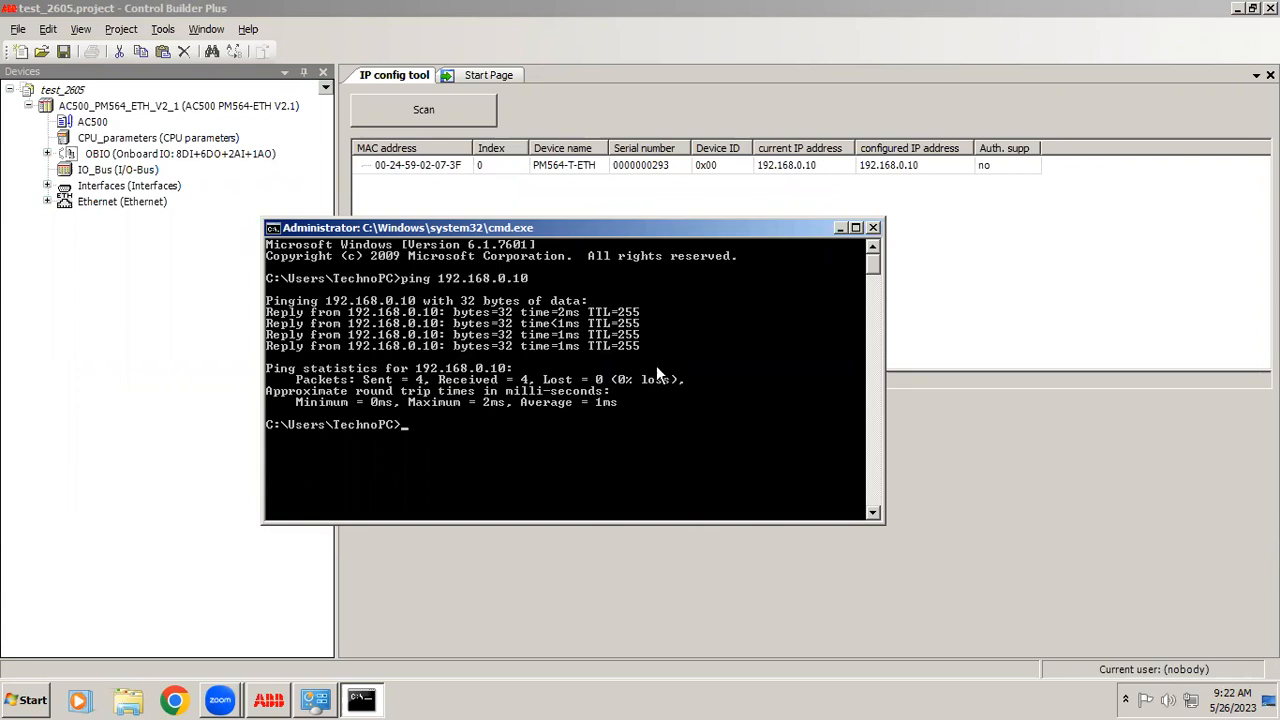
{"action": "mouse_move", "coordinate": [700, 440]}
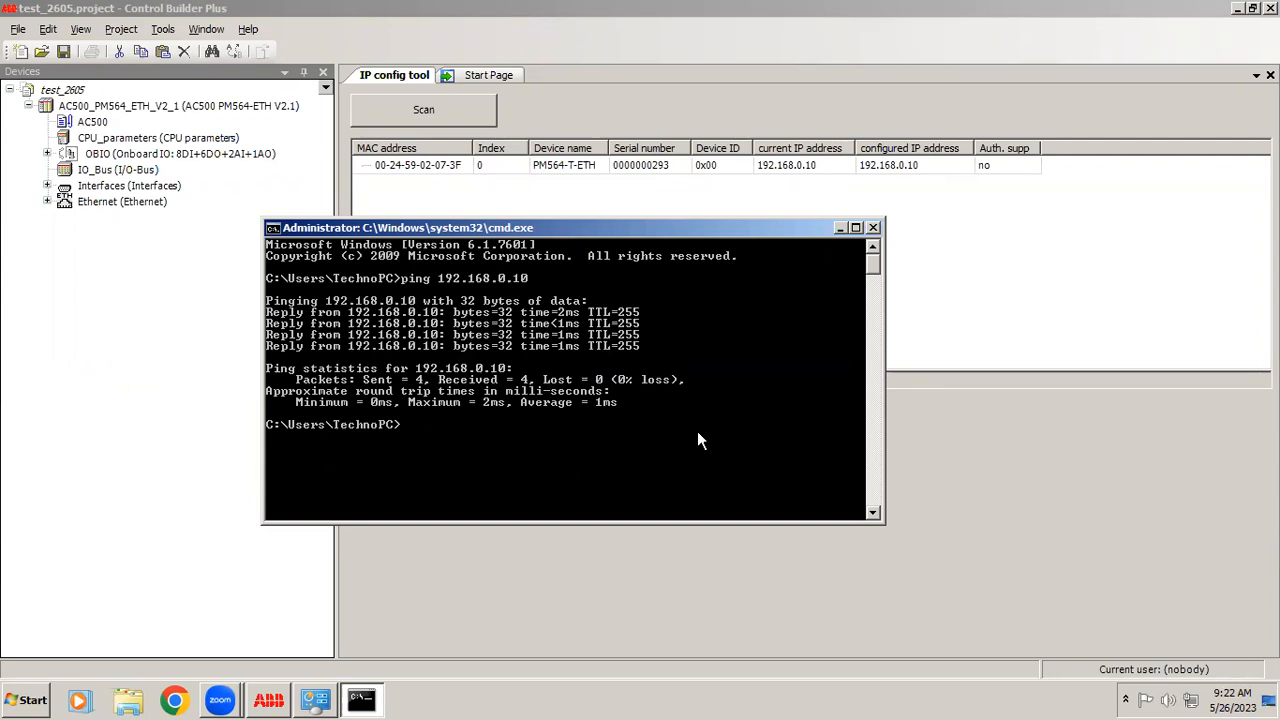
Step: Convert PLC_PRG to ladder diagram (LD)
{"action": "left_click", "coordinate": [840, 227]}
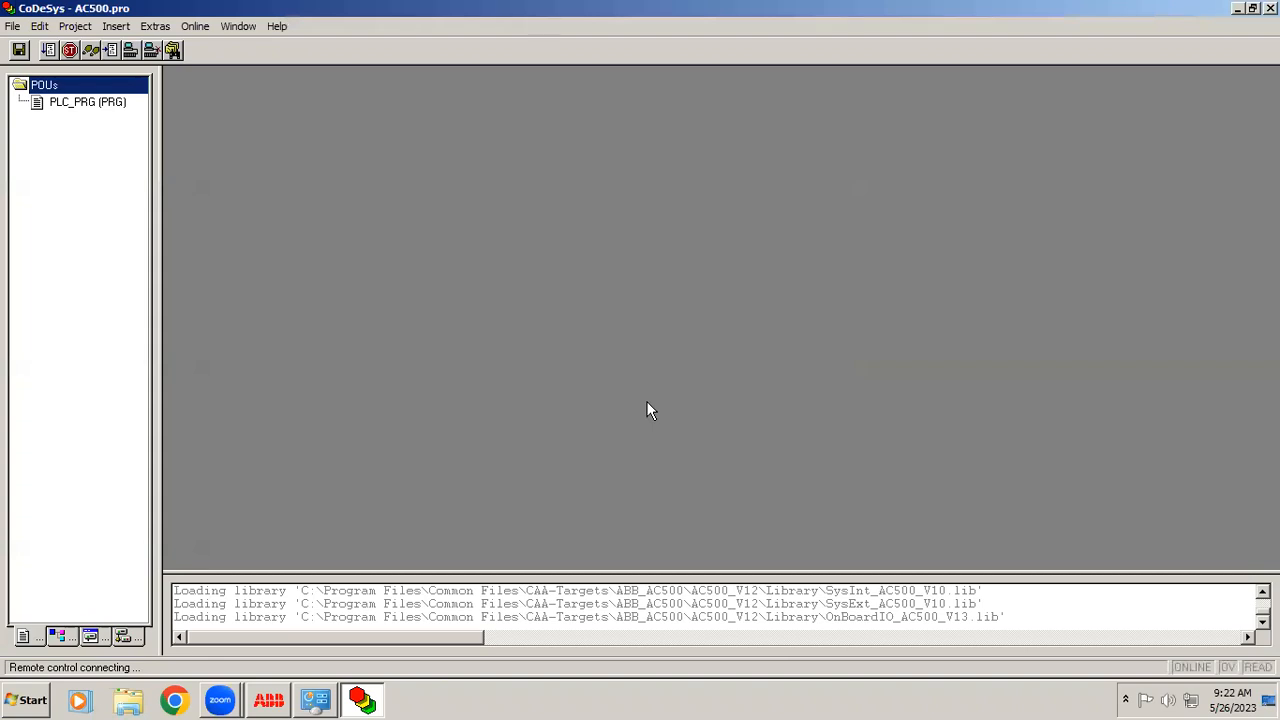
{"action": "mouse_move", "coordinate": [72, 103]}
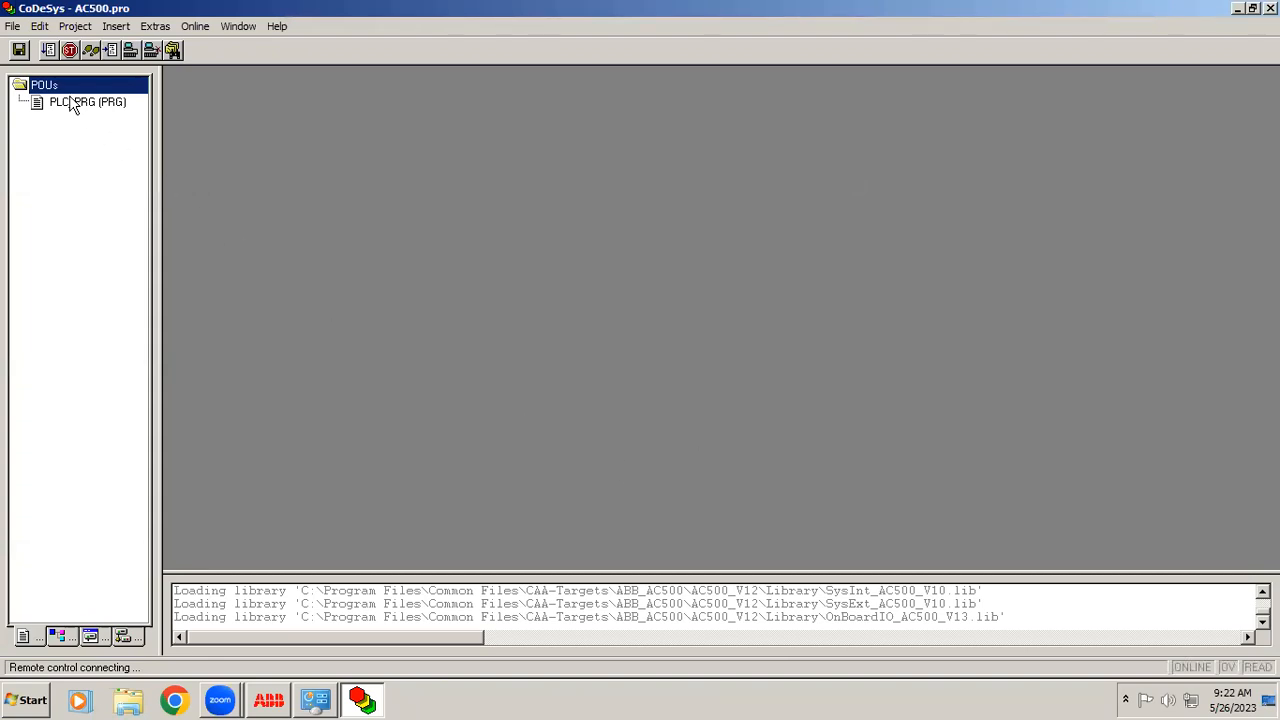
{"action": "left_click", "coordinate": [88, 102]}
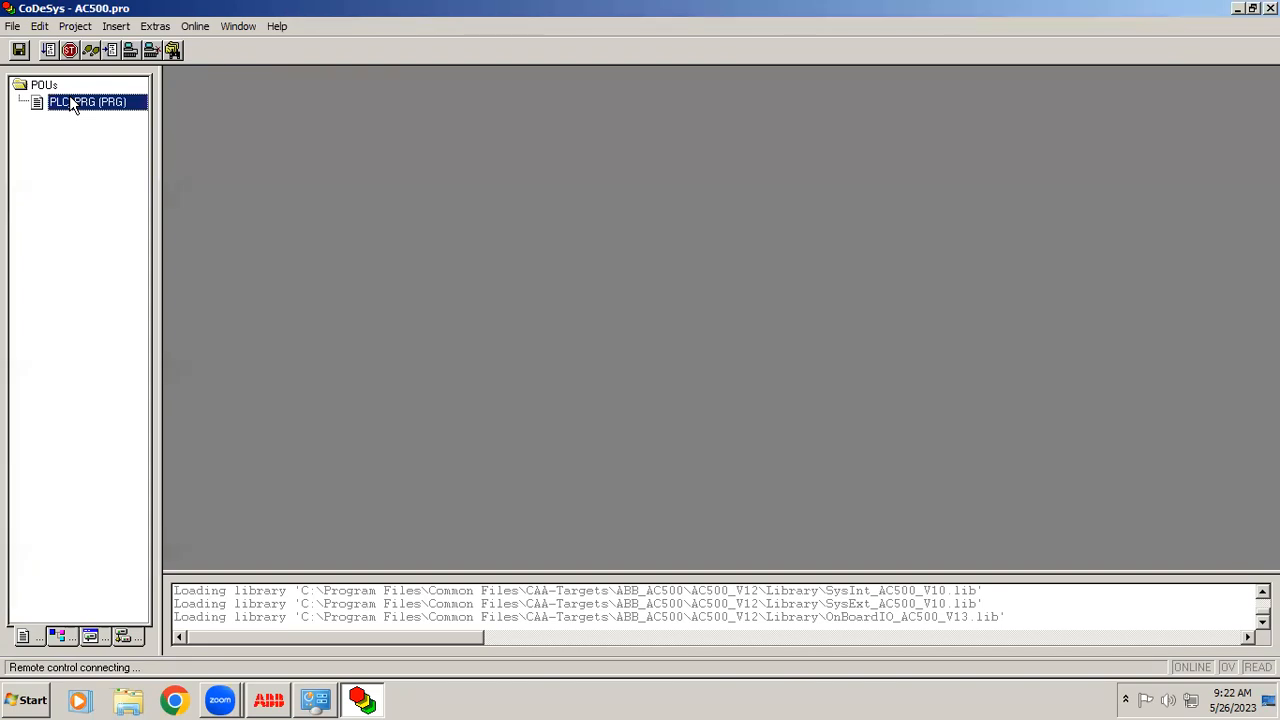
{"action": "left_click", "coordinate": [75, 26]}
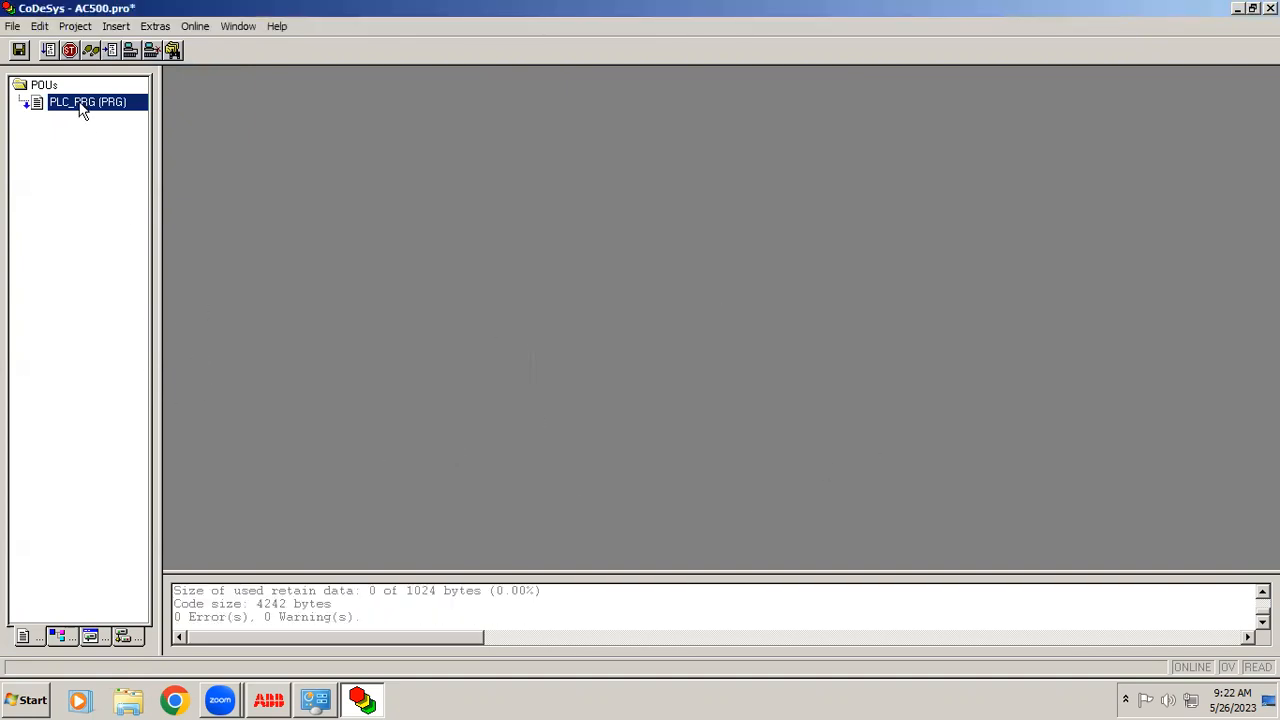
{"action": "right_click", "coordinate": [87, 101]}
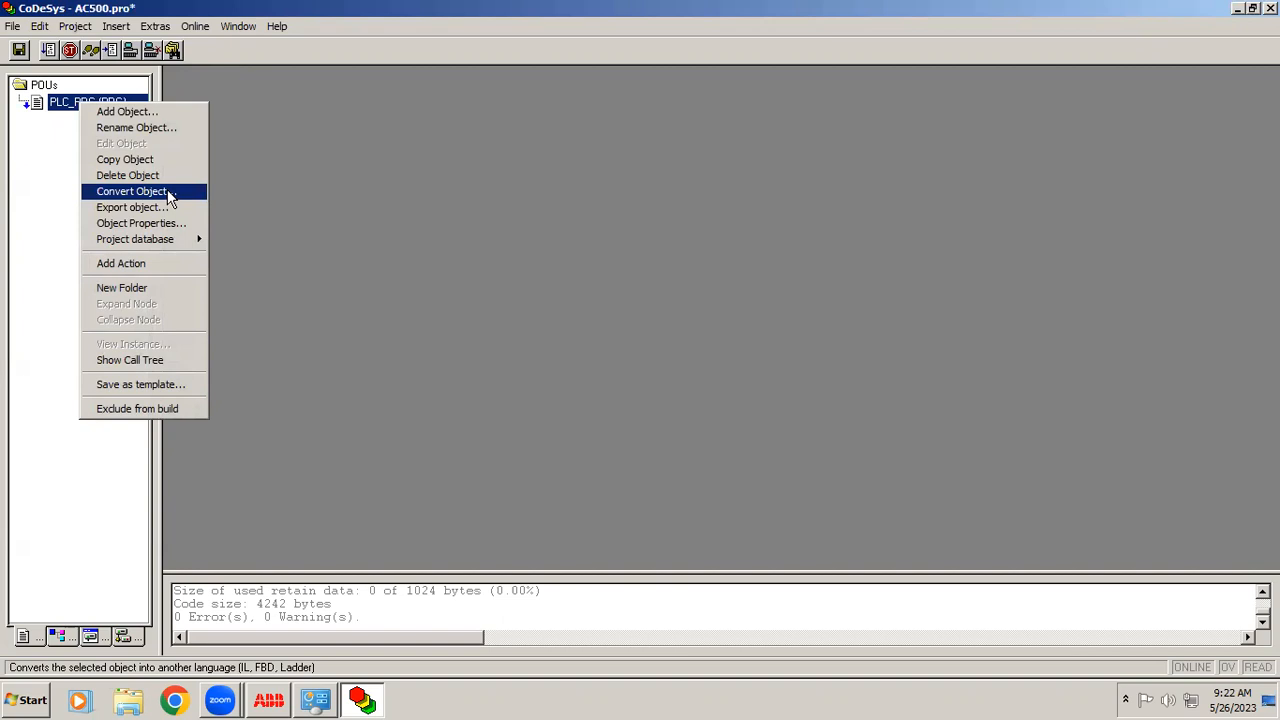
{"action": "mouse_move", "coordinate": [160, 200]}
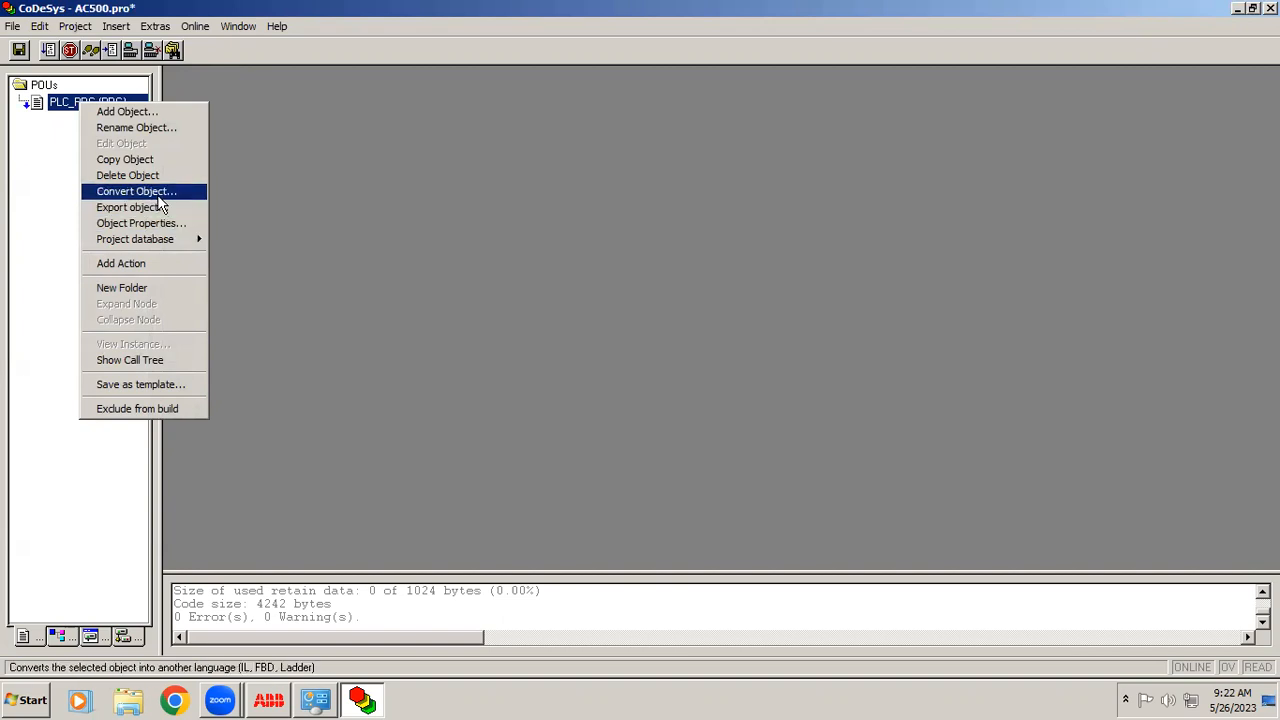
{"action": "left_click", "coordinate": [136, 191]}
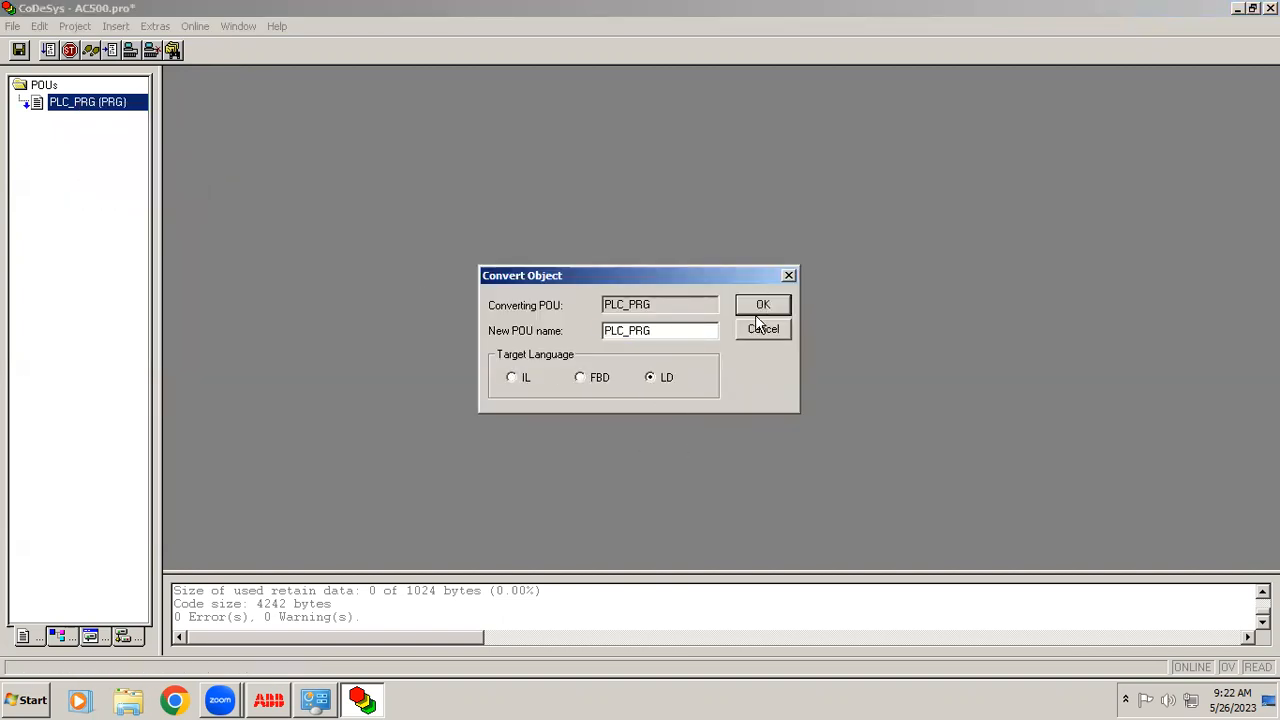
{"action": "left_click", "coordinate": [762, 304]}
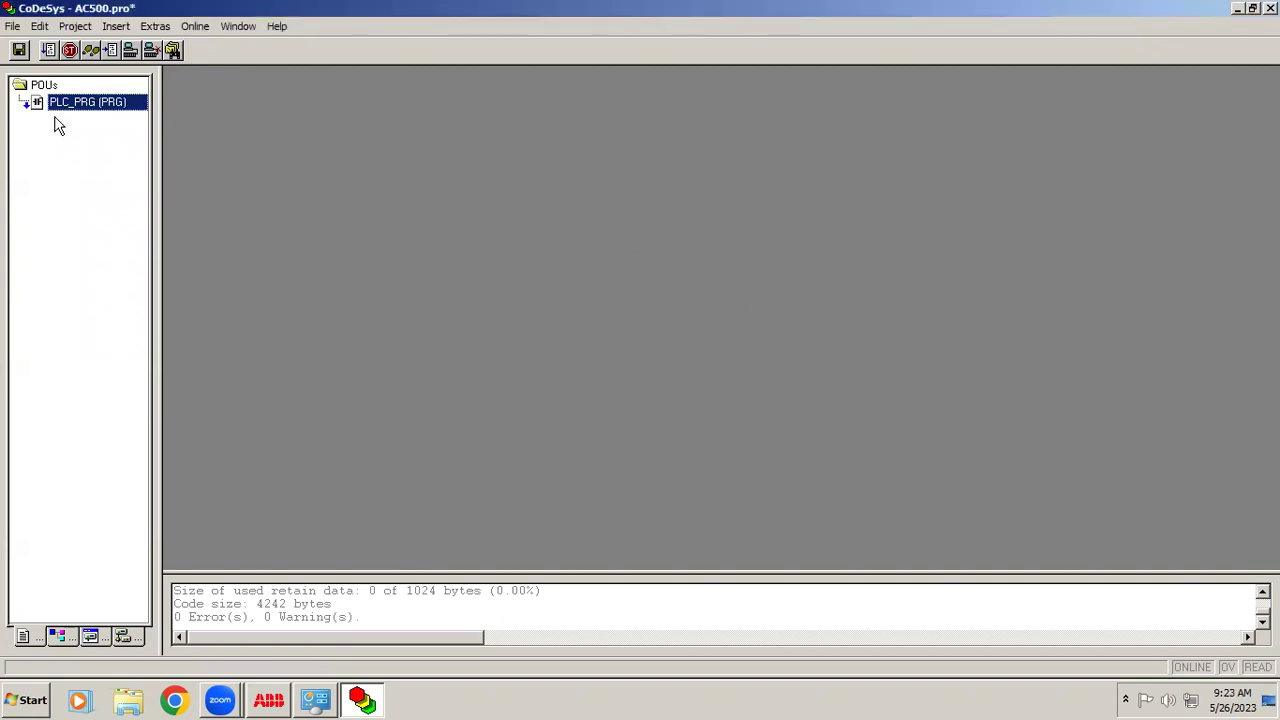
Step: Open PLC_PRG and insert a normally closed contact and a parallel contact
{"action": "double_click", "coordinate": [87, 101]}
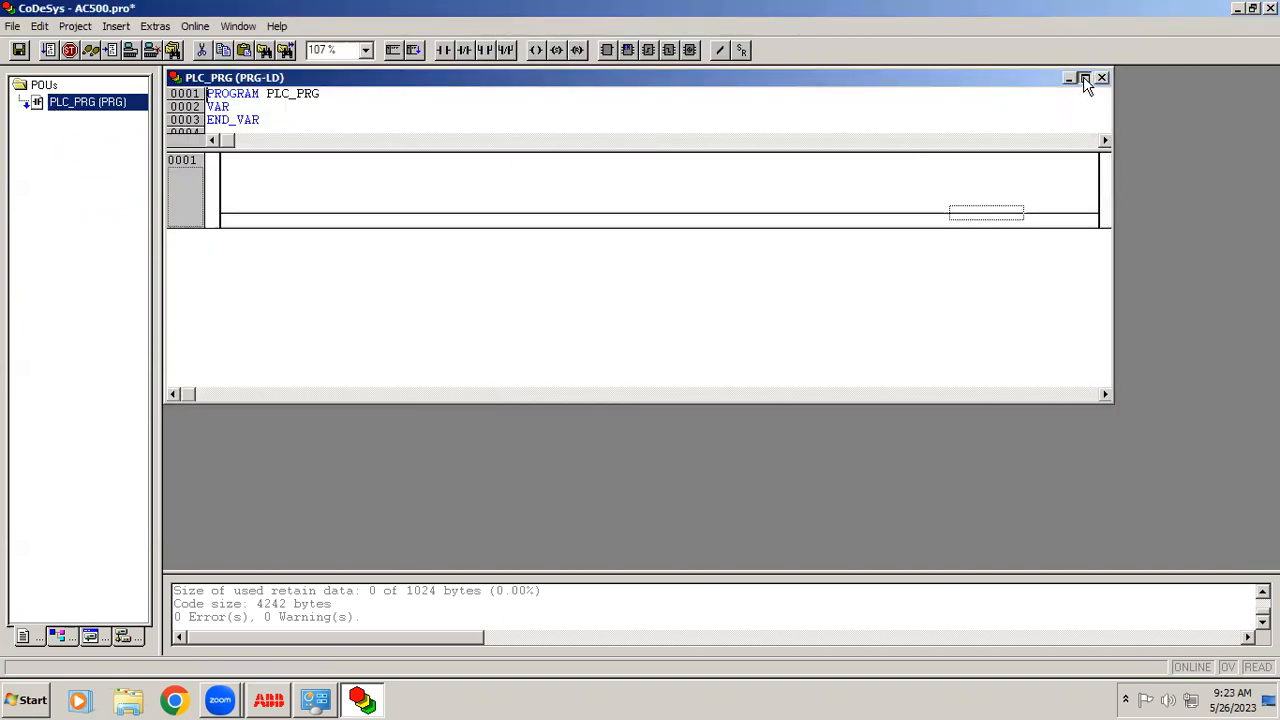
{"action": "left_click", "coordinate": [1085, 78]}
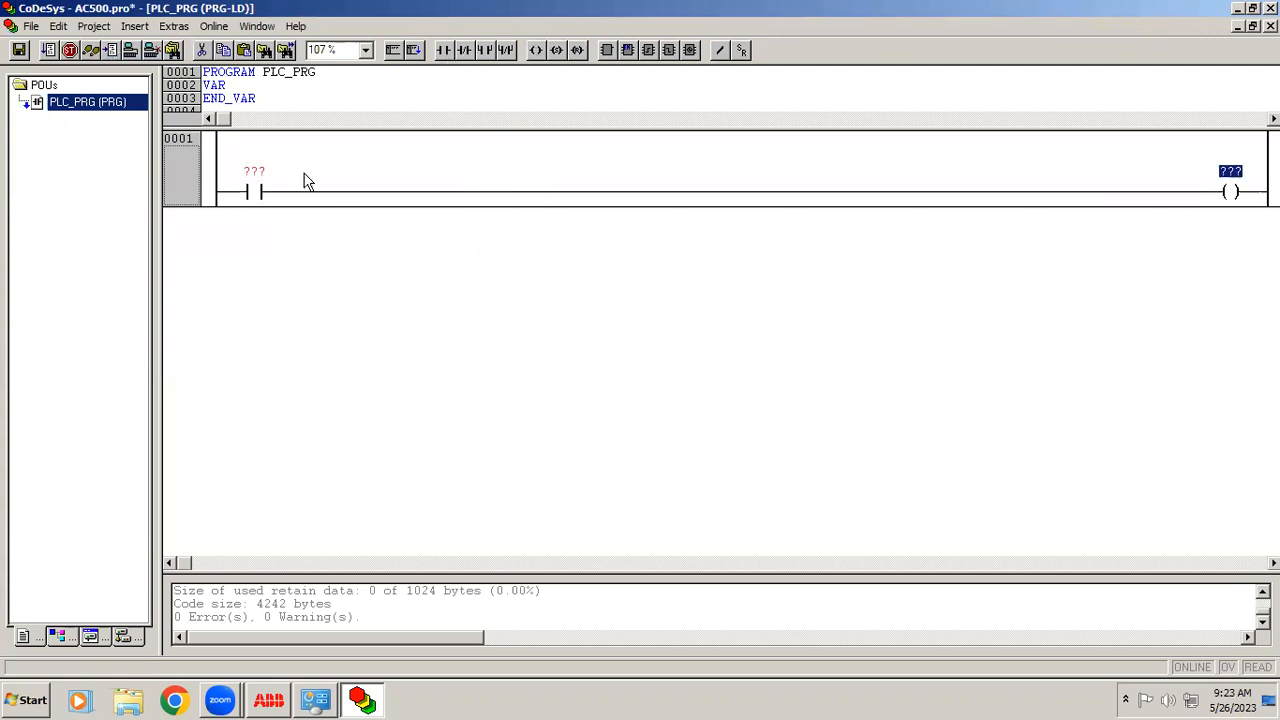
{"action": "left_click", "coordinate": [253, 171]}
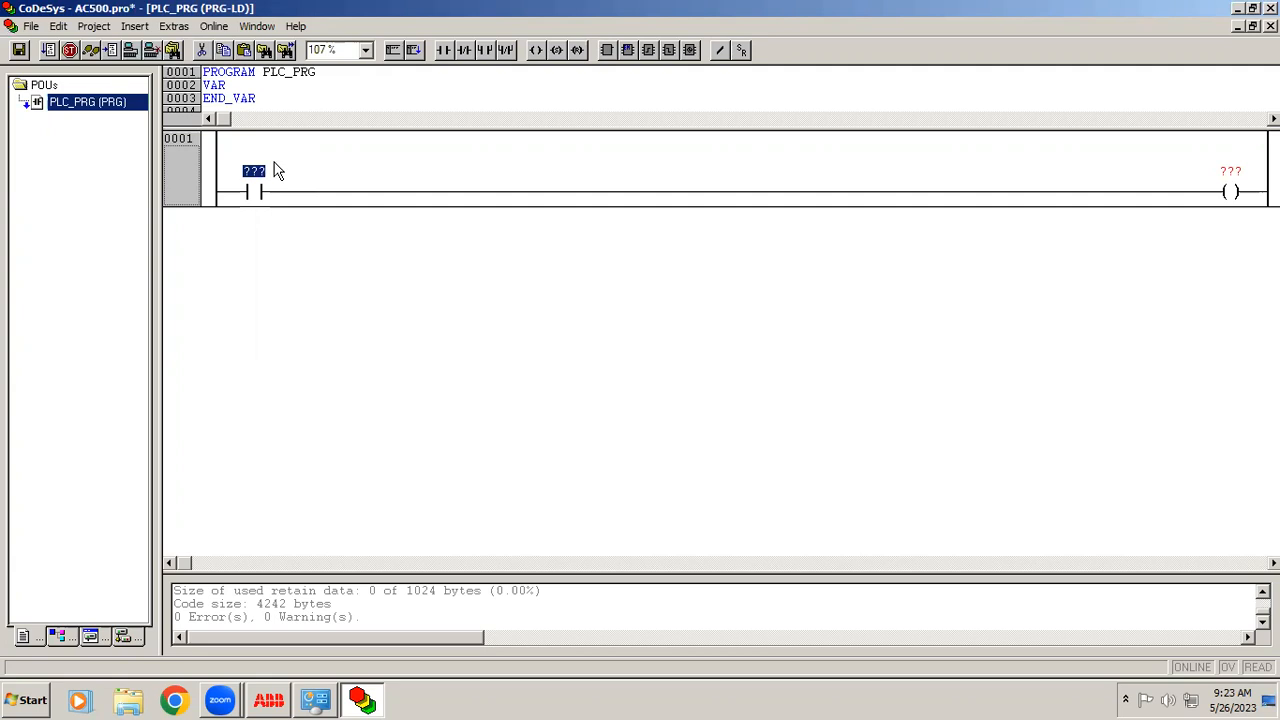
{"action": "left_click", "coordinate": [1155, 190]}
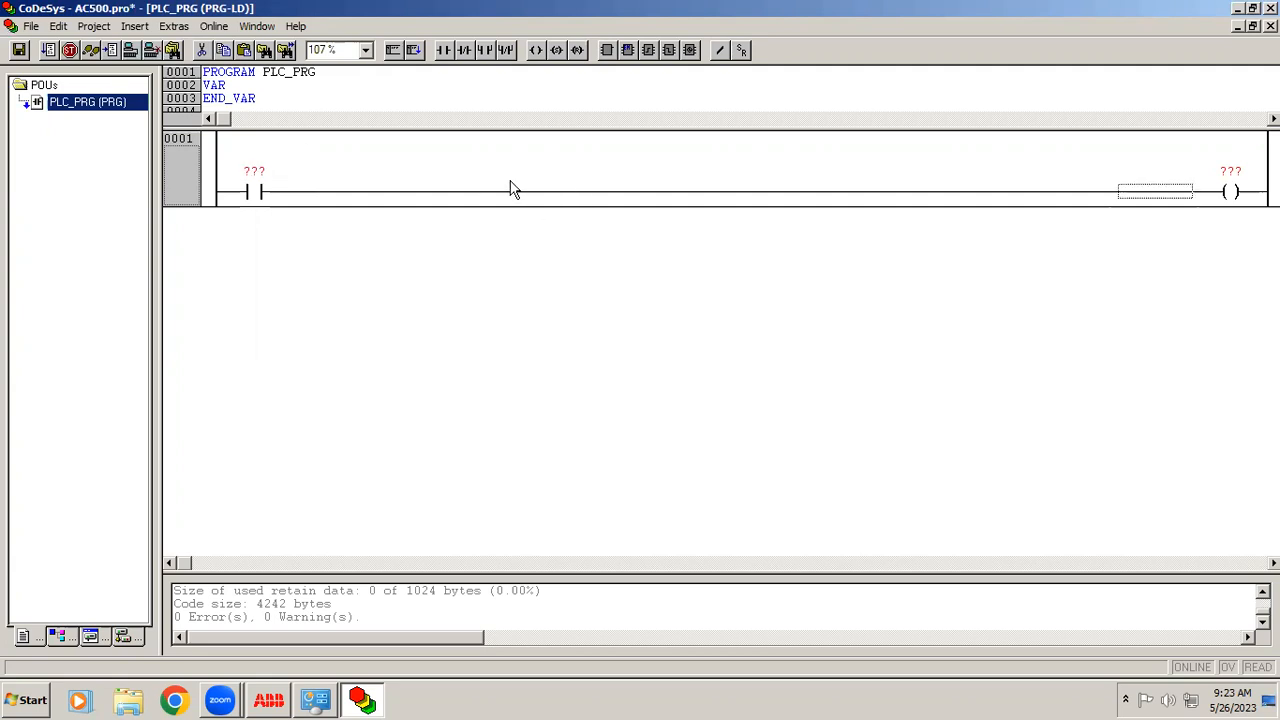
{"action": "left_click", "coordinate": [464, 50]}
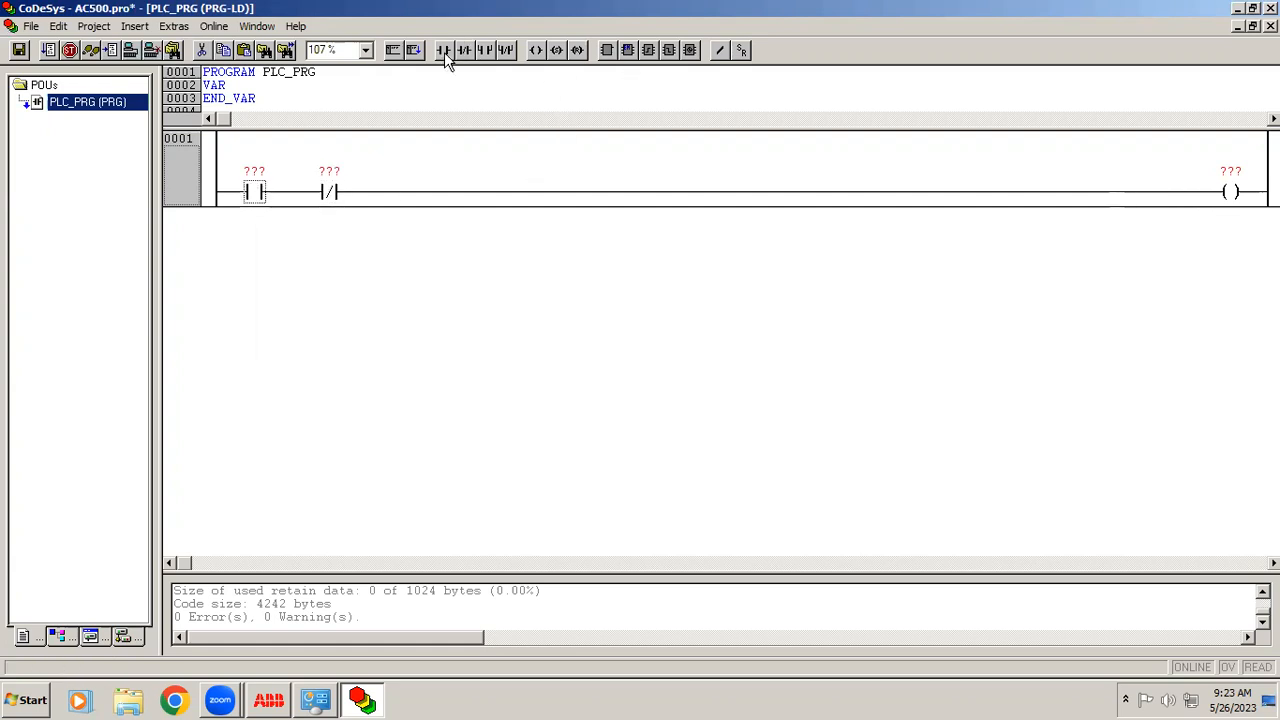
{"action": "left_click", "coordinate": [443, 50]}
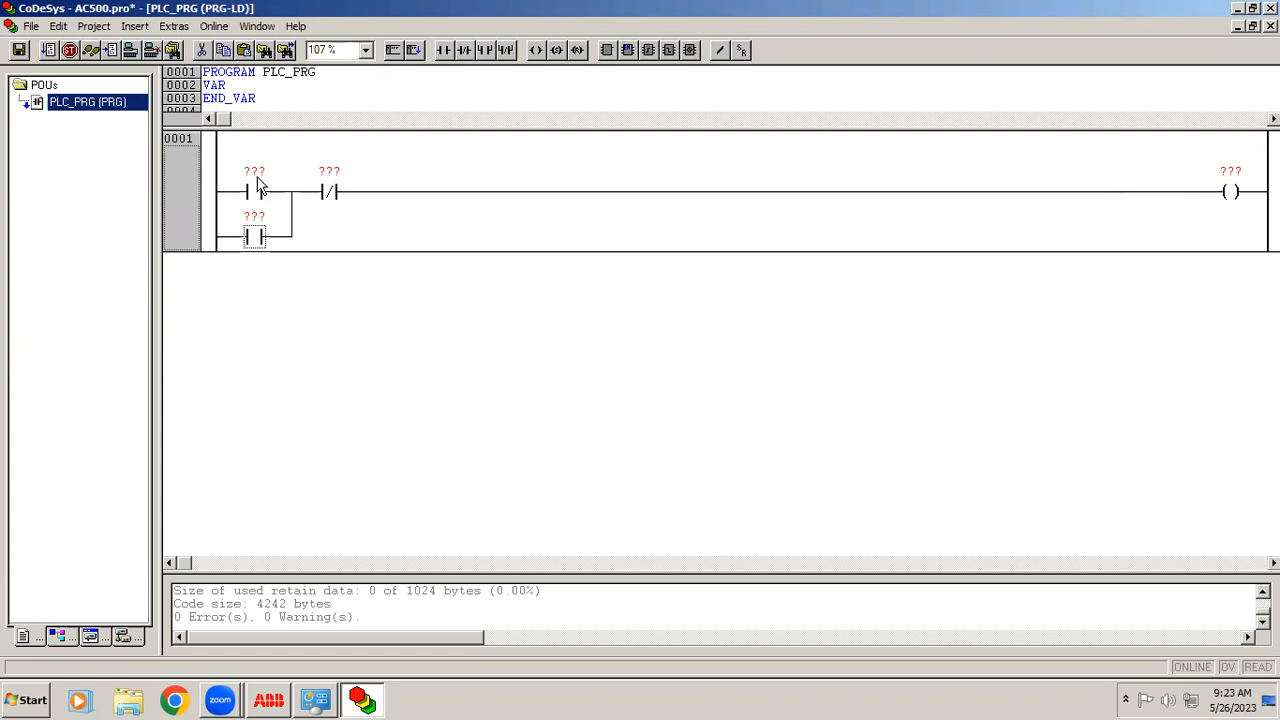
Step: Address the contacts %IX4000.1 and %IX4000.2 and the coil %QX4000.1
{"action": "left_click", "coordinate": [254, 171]}
{"action": "type", "text": "%i"}
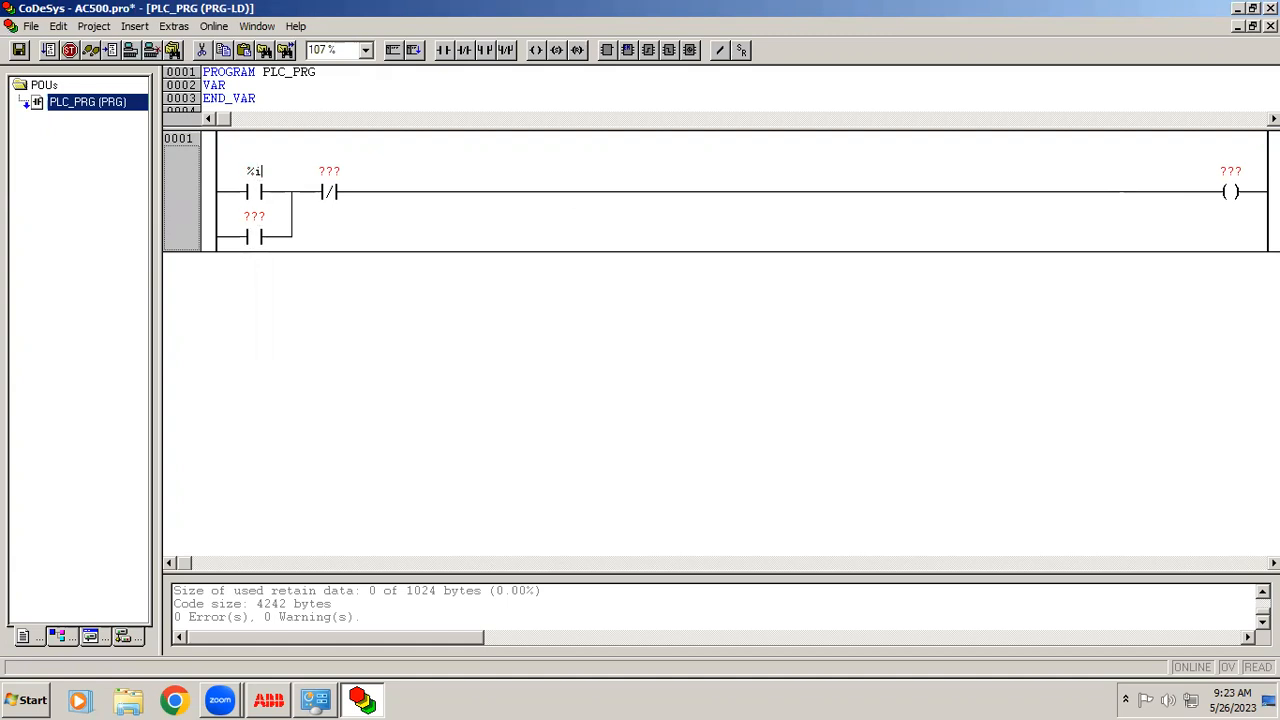
{"action": "type", "text": "x400"}
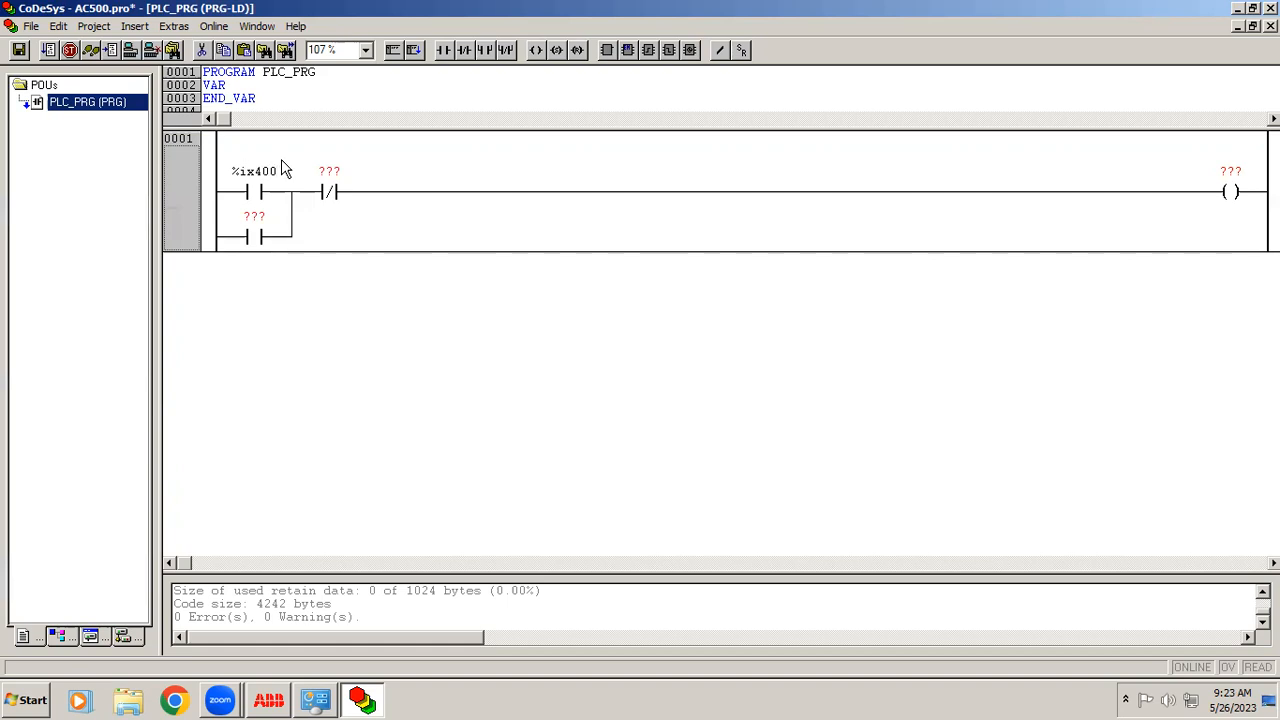
{"action": "type", "text": "0."}
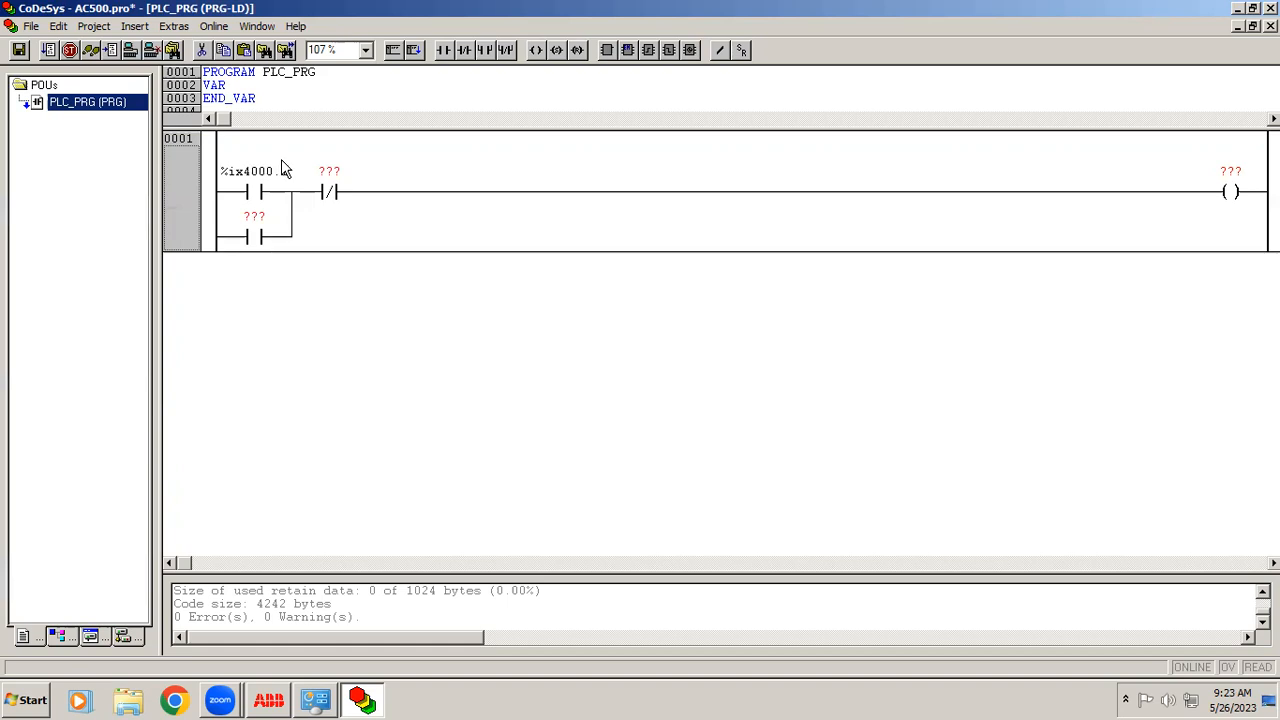
{"action": "double_click", "coordinate": [248, 171]}
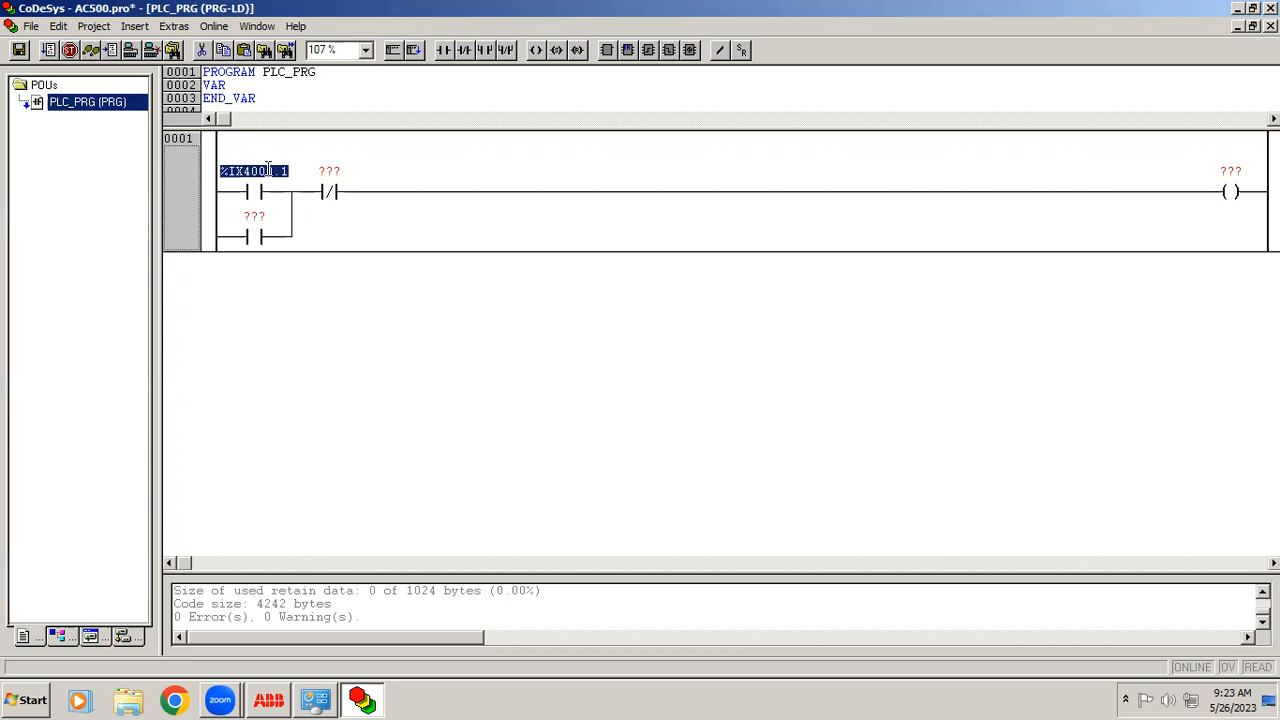
{"action": "type", "text": "%IX4000.1"}
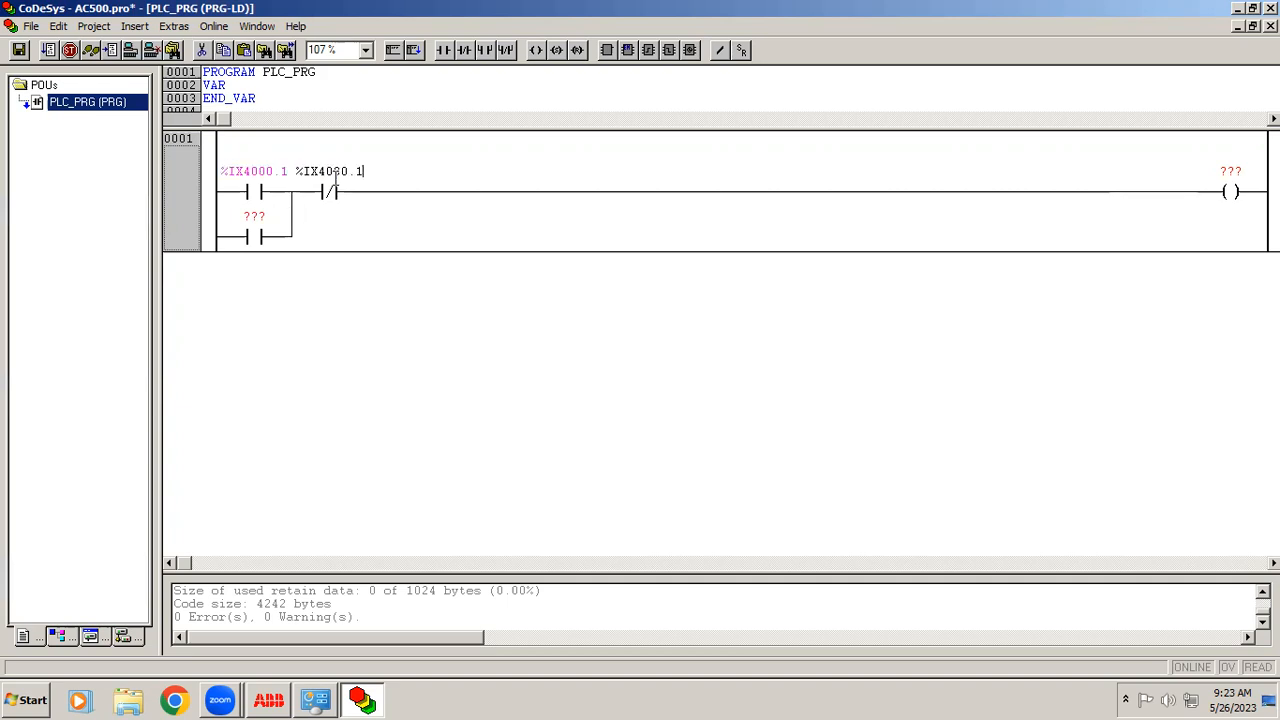
{"action": "type", "text": "2"}
{"action": "left_click", "coordinate": [1230, 171]}
{"action": "type", "text": "%qX4000.1"}
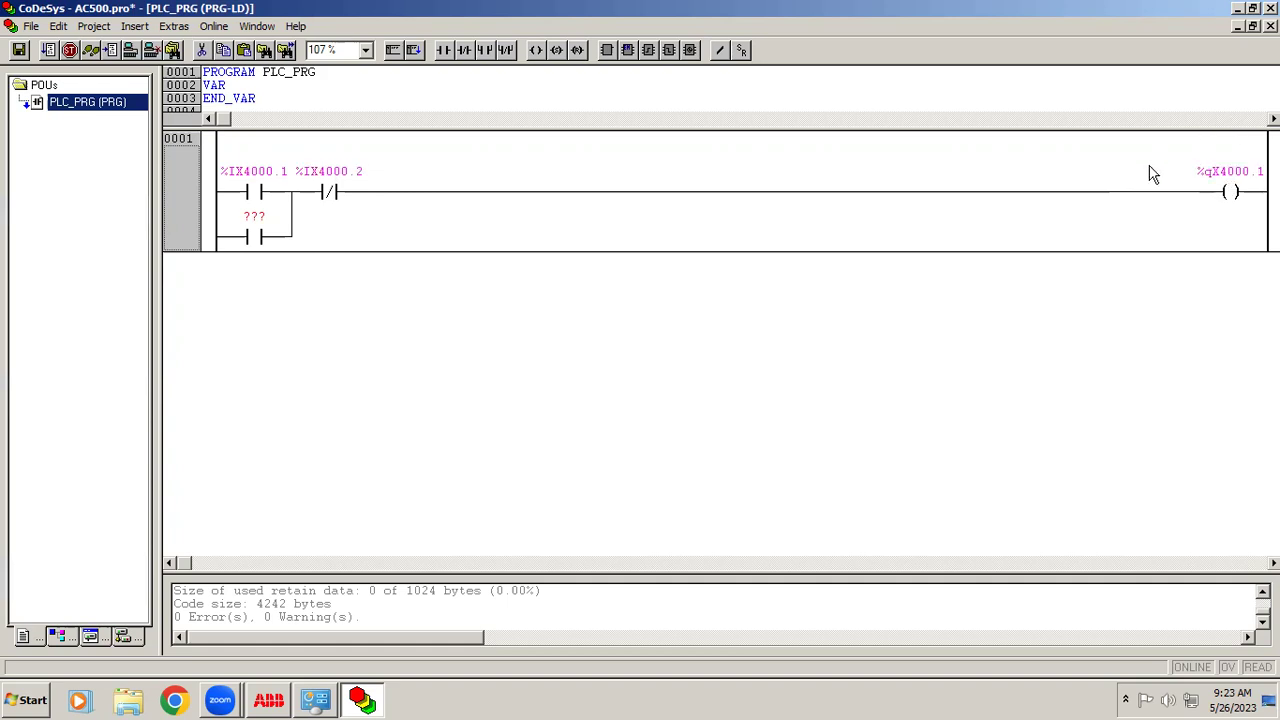
{"action": "left_click", "coordinate": [1230, 171]}
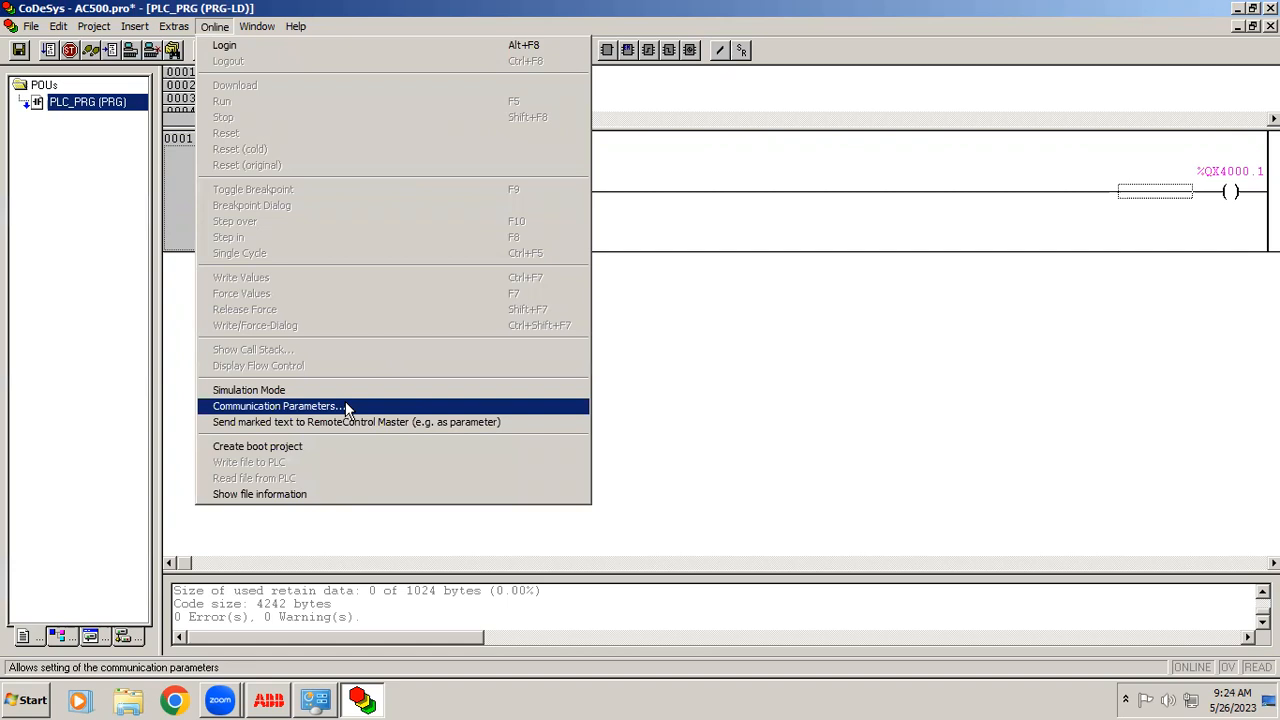
{"action": "mouse_move", "coordinate": [351, 411]}
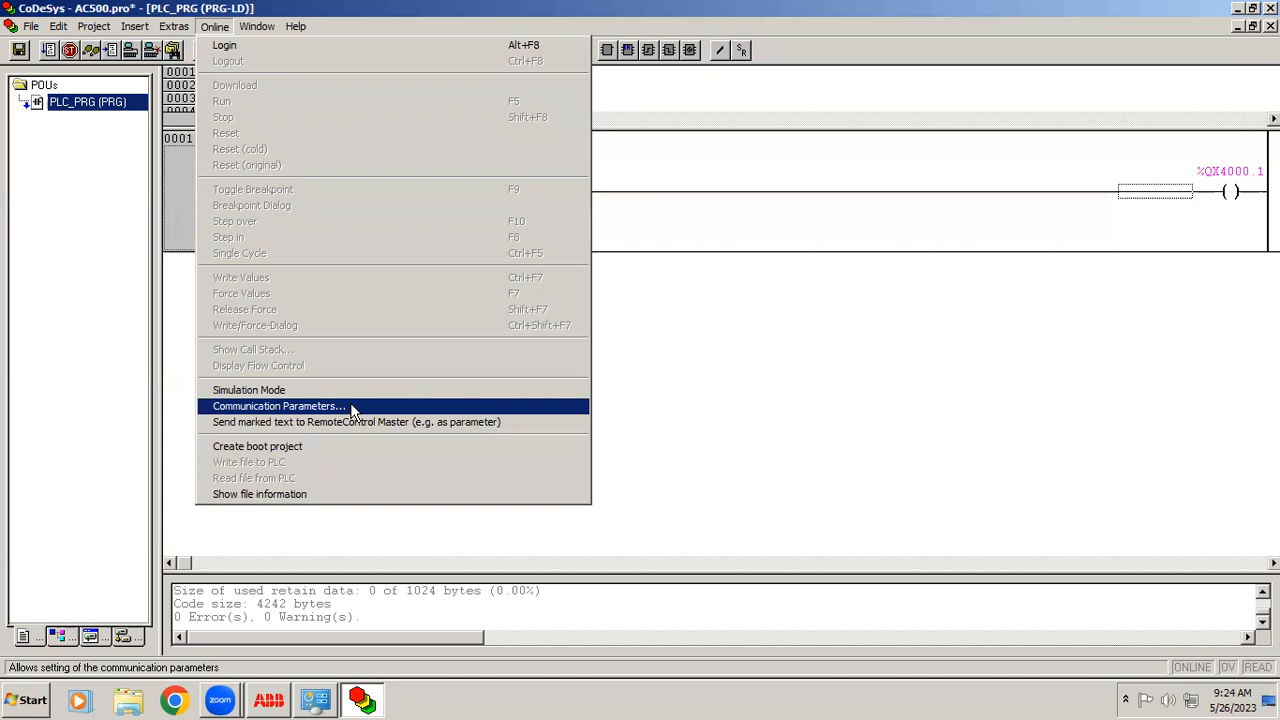
Step: Open Communication Parameters and delete the old default TCP/IP channel
{"action": "left_click", "coordinate": [278, 405]}
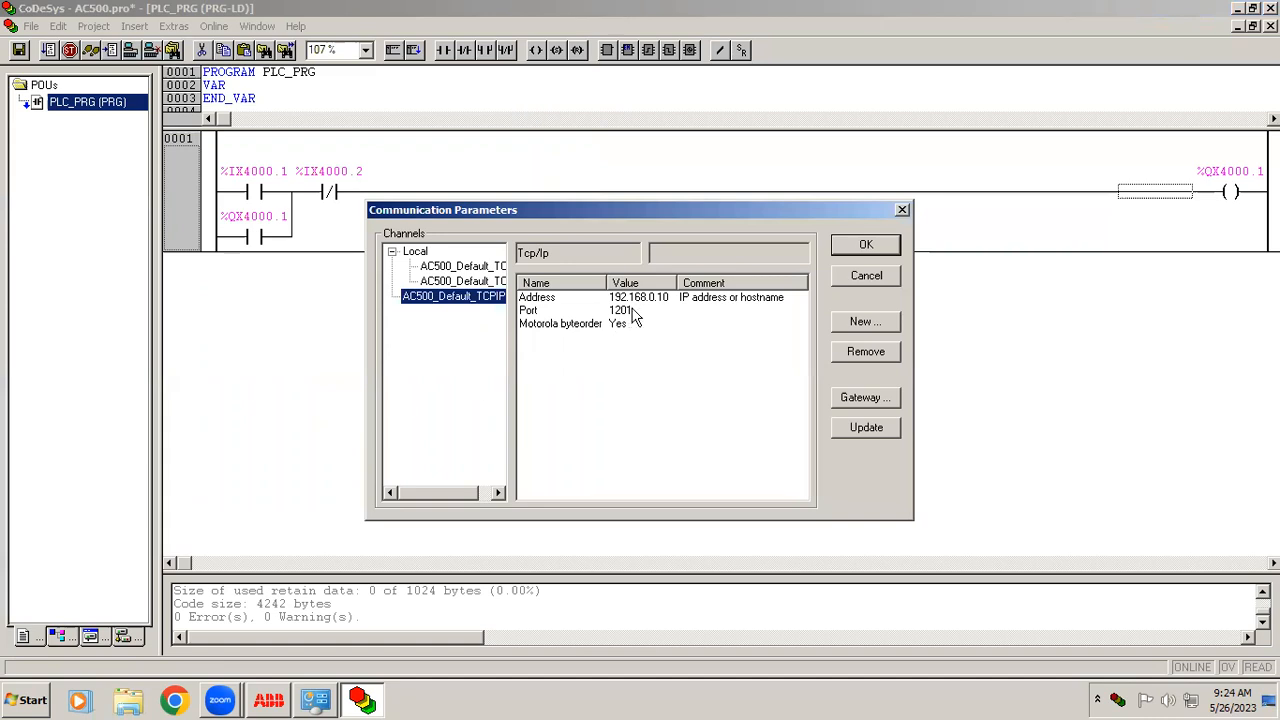
{"action": "mouse_move", "coordinate": [637, 308]}
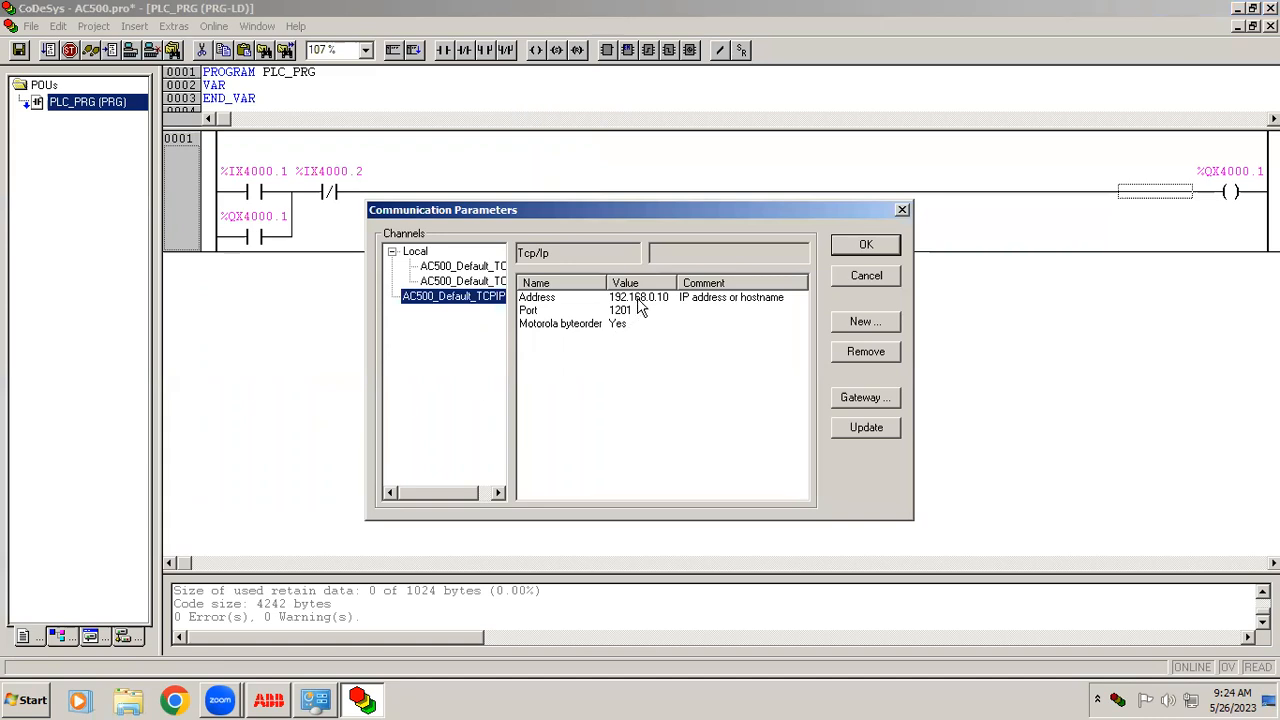
{"action": "mouse_move", "coordinate": [497, 303]}
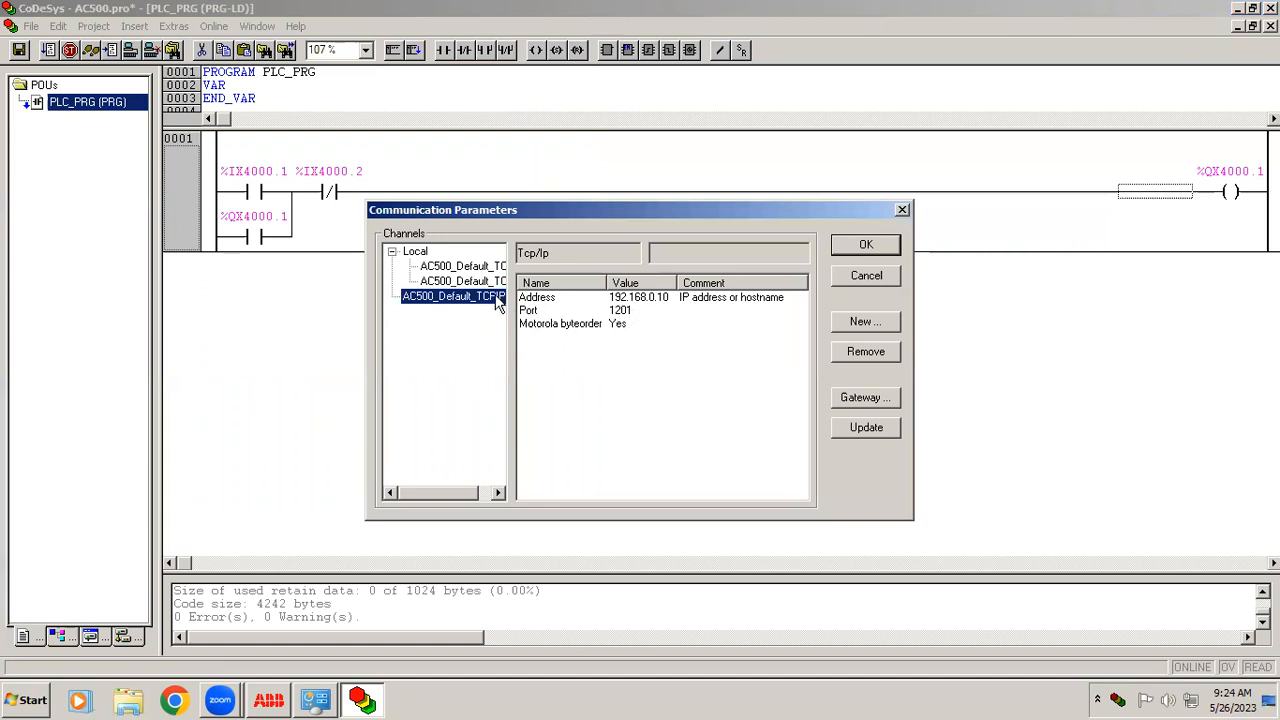
{"action": "mouse_move", "coordinate": [707, 345]}
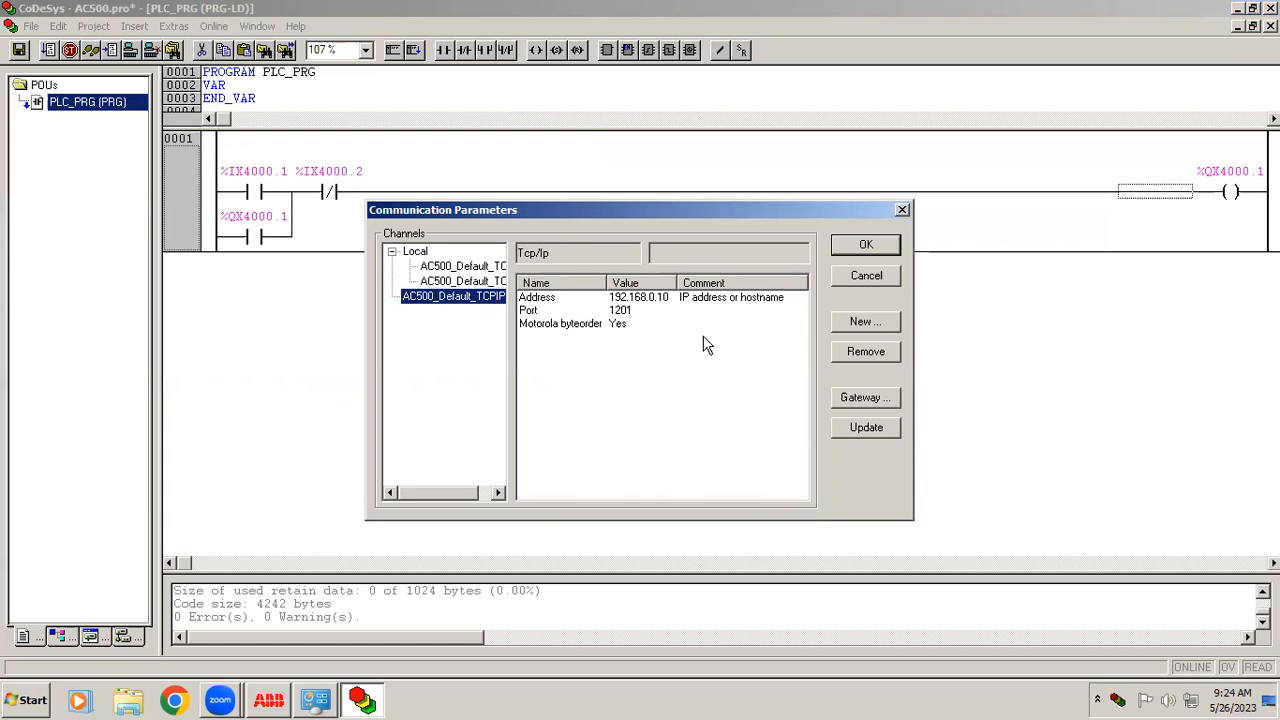
{"action": "mouse_move", "coordinate": [866, 352]}
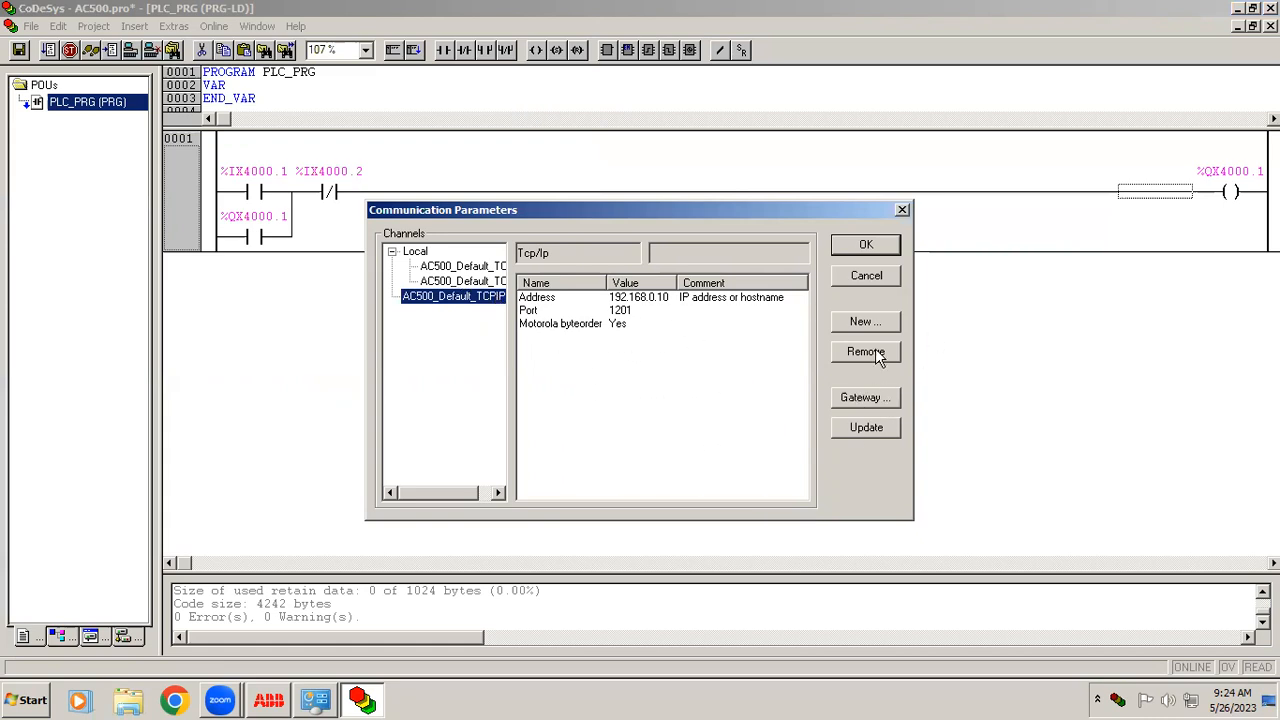
{"action": "left_click", "coordinate": [865, 351]}
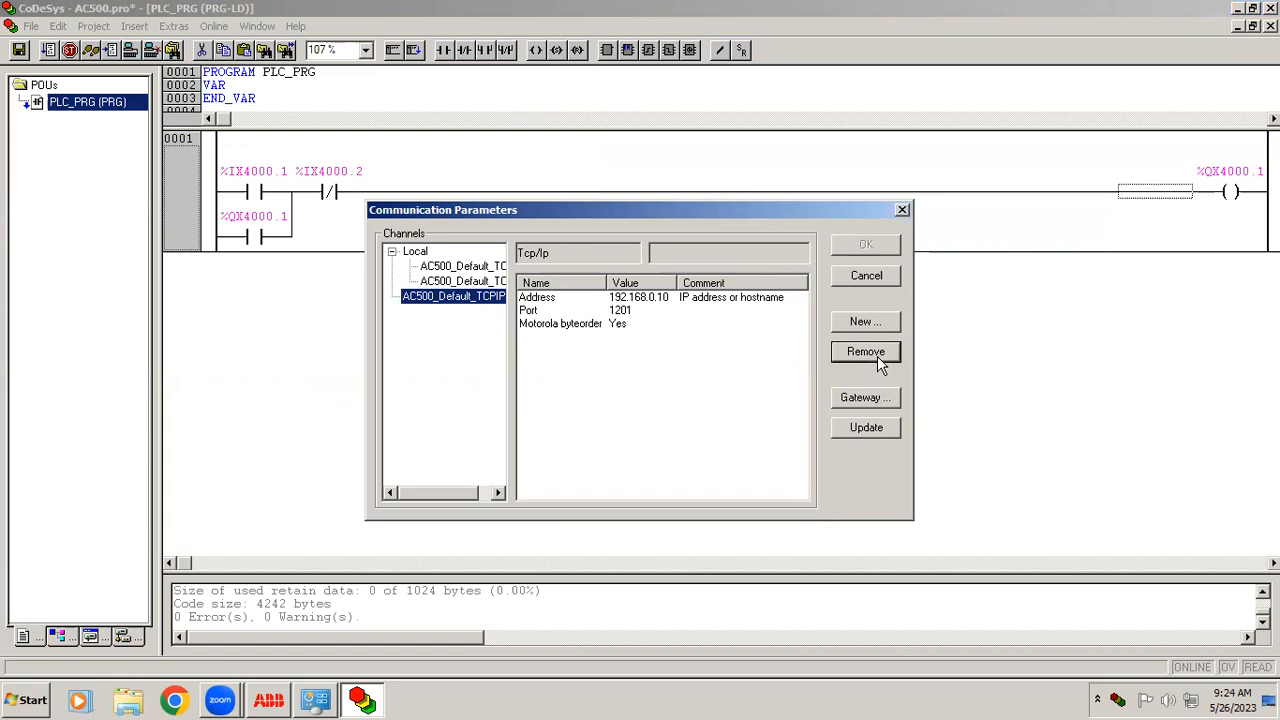
{"action": "left_click", "coordinate": [865, 351]}
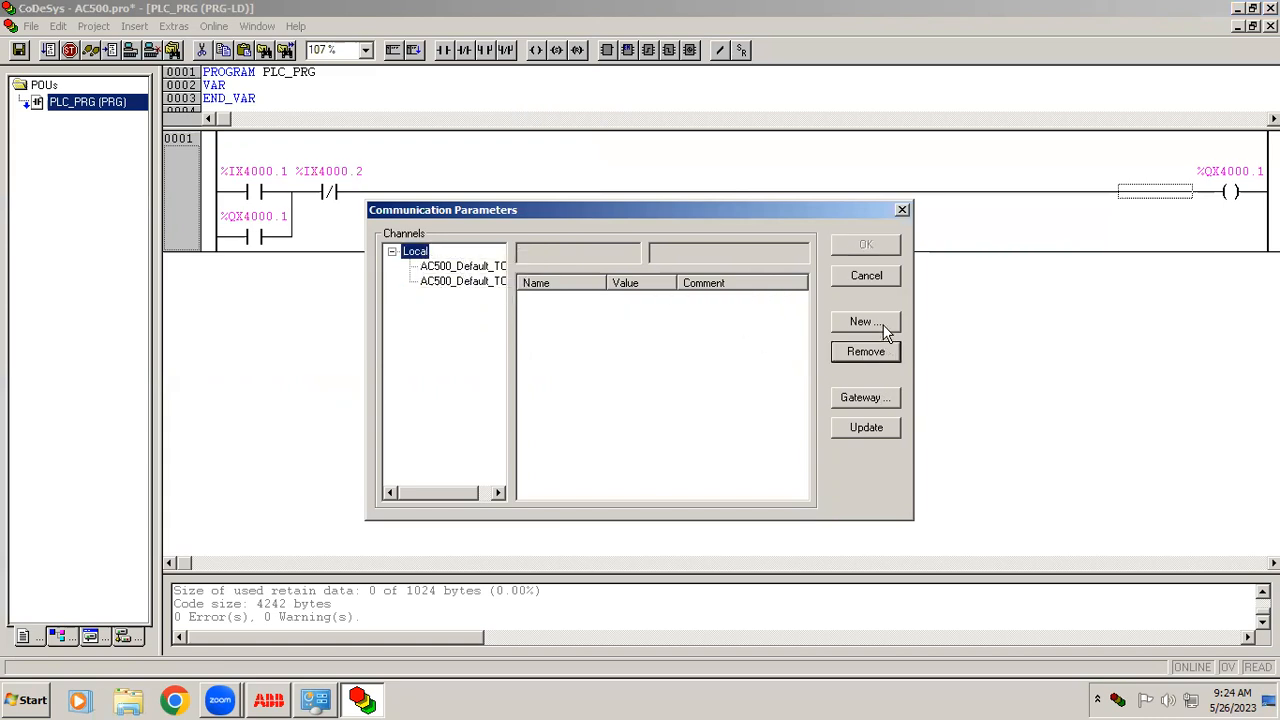
Step: Create a new Tcp/Ip communication channel named Local_
{"action": "left_click", "coordinate": [462, 265]}
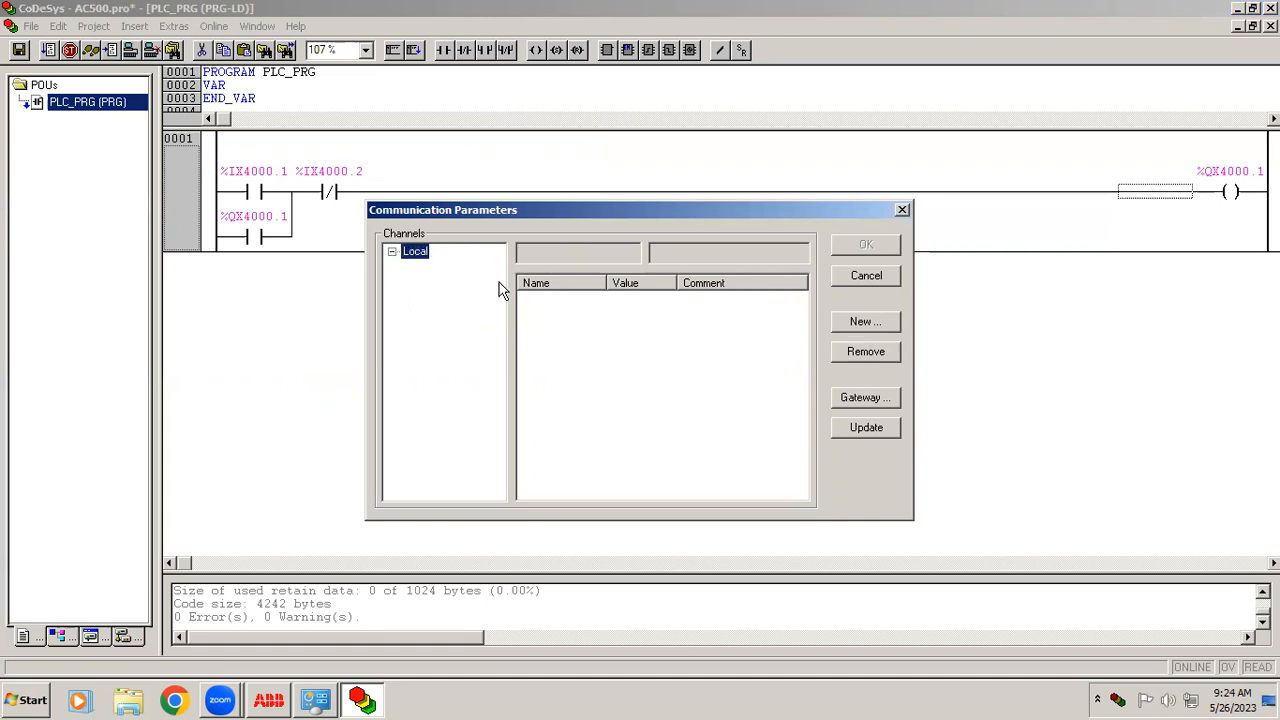
{"action": "left_click", "coordinate": [864, 321]}
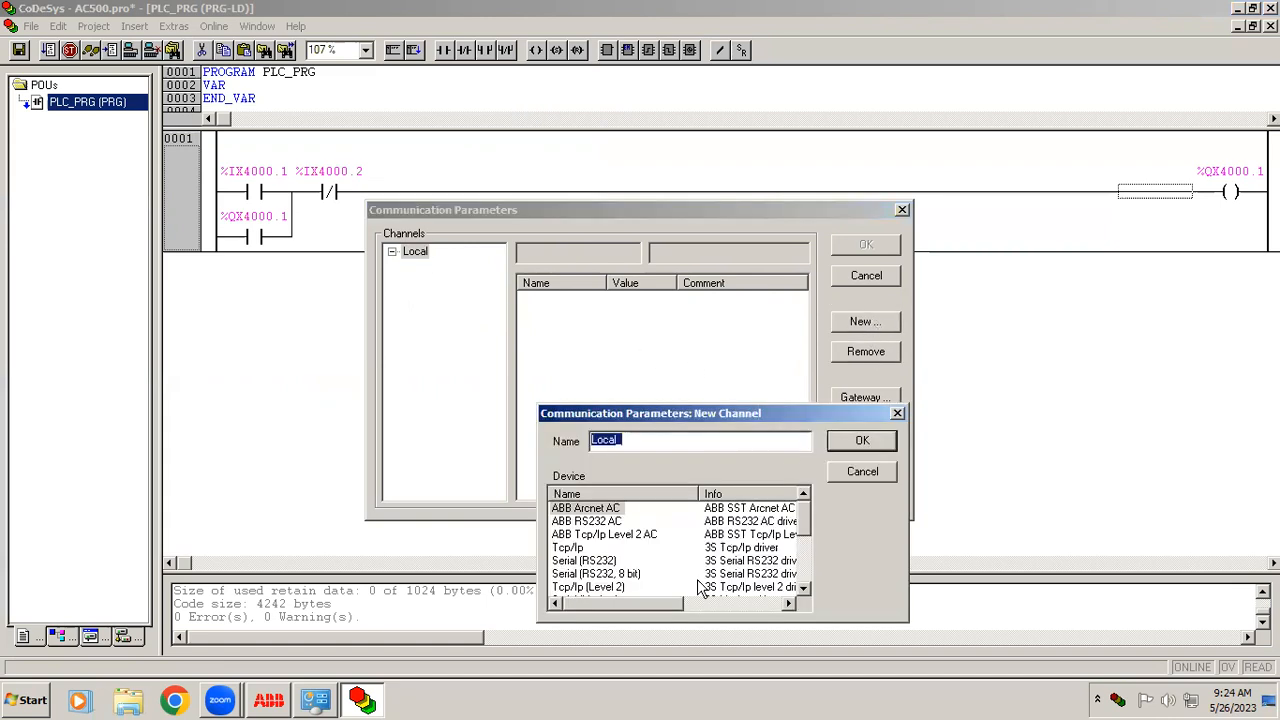
{"action": "mouse_move", "coordinate": [557, 557]}
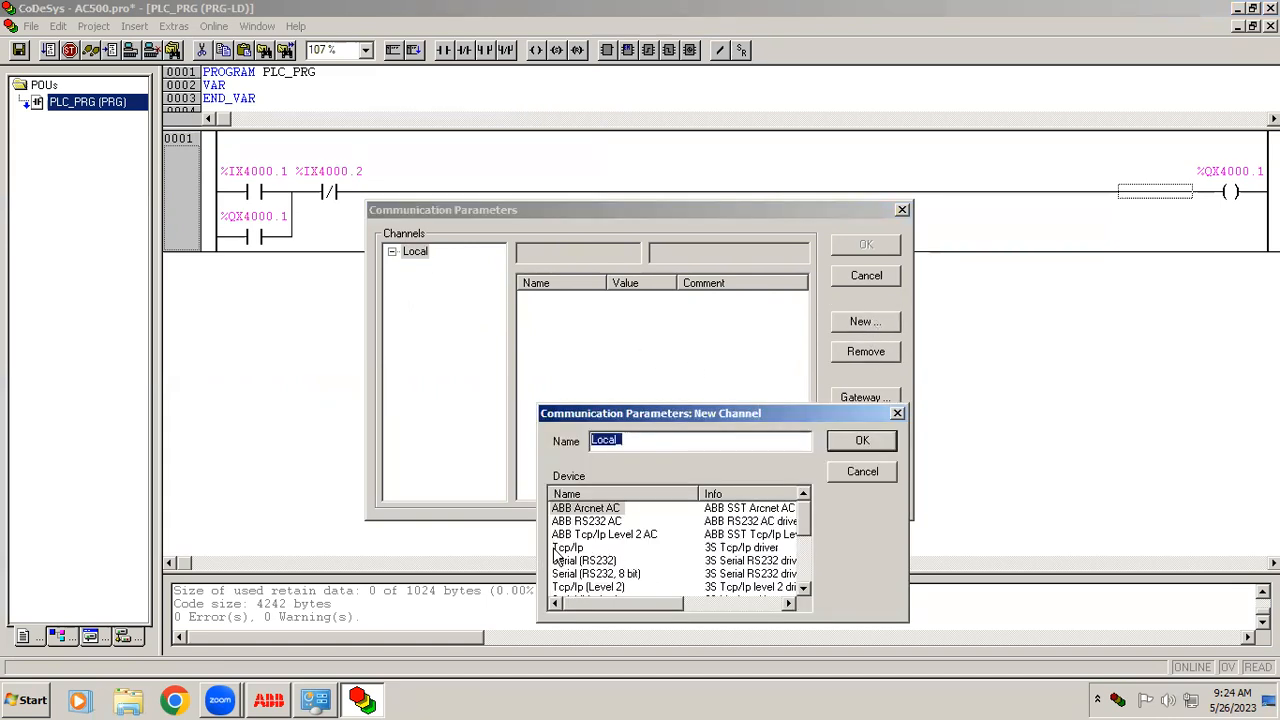
{"action": "left_click", "coordinate": [568, 547]}
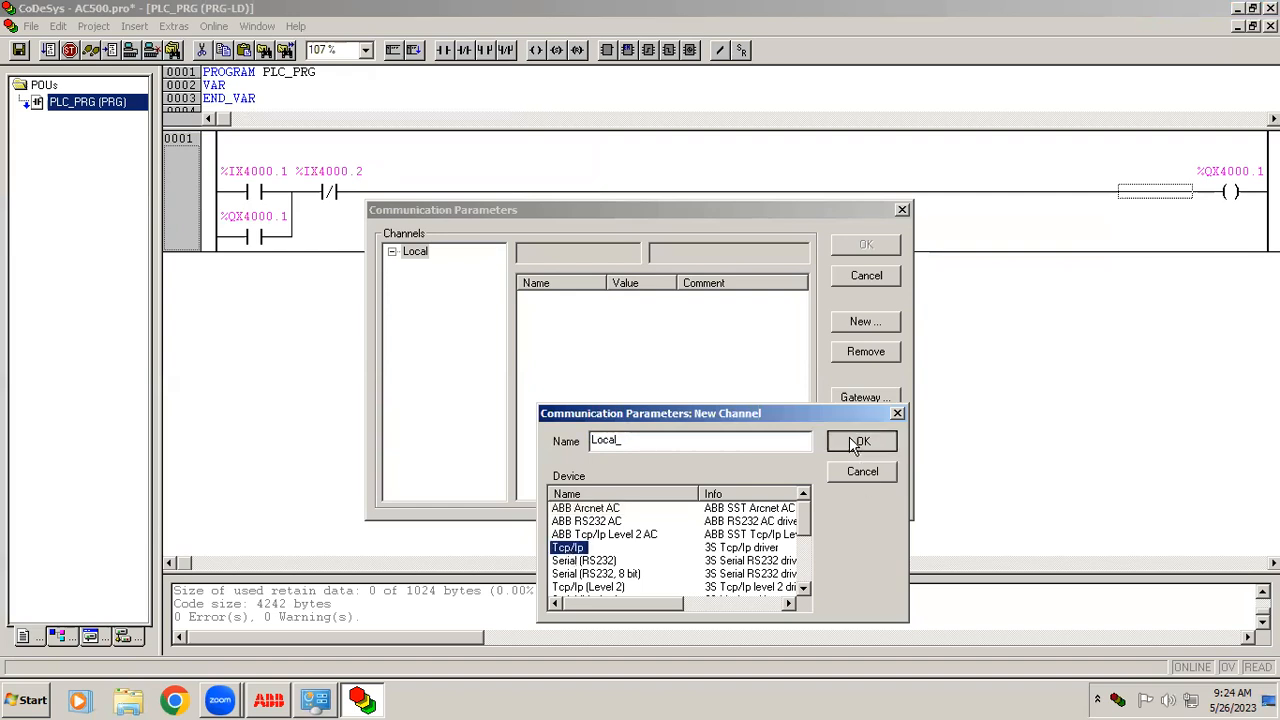
{"action": "left_click", "coordinate": [861, 441]}
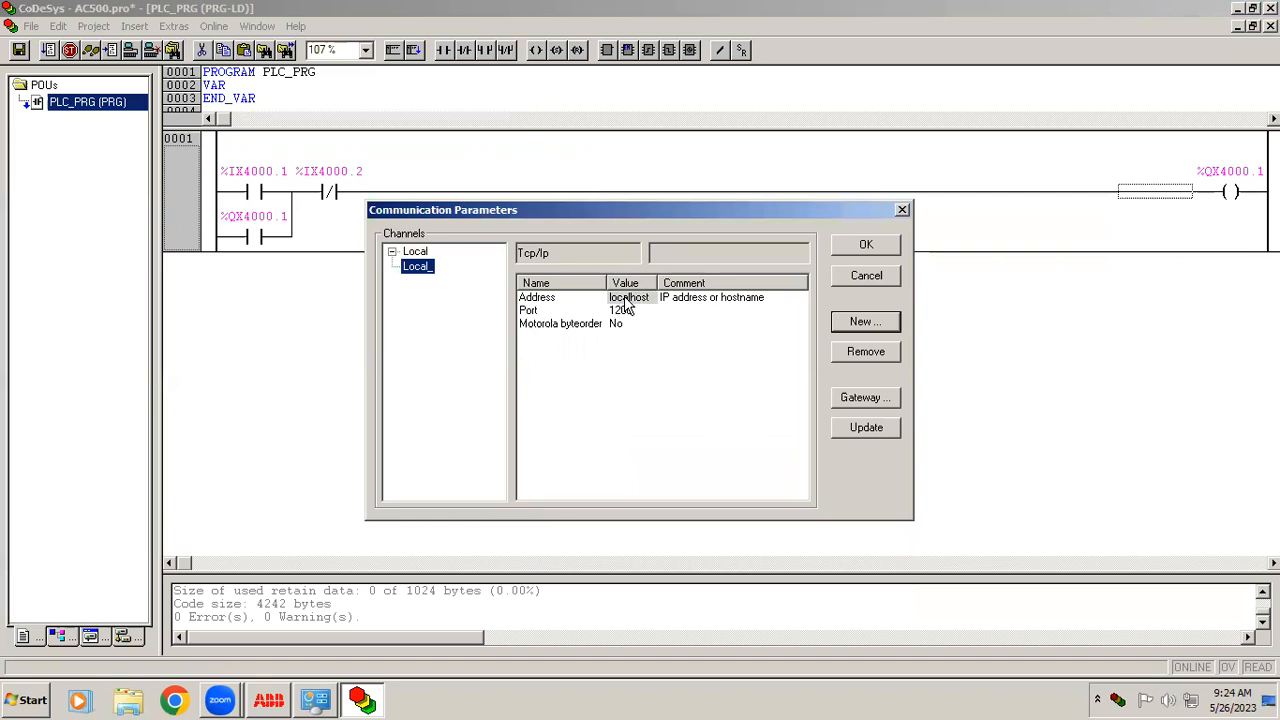
Step: Give the Local_ channel address 192.168.0.10 and port 1201, then confirm Communication Parameters
{"action": "double_click", "coordinate": [629, 297]}
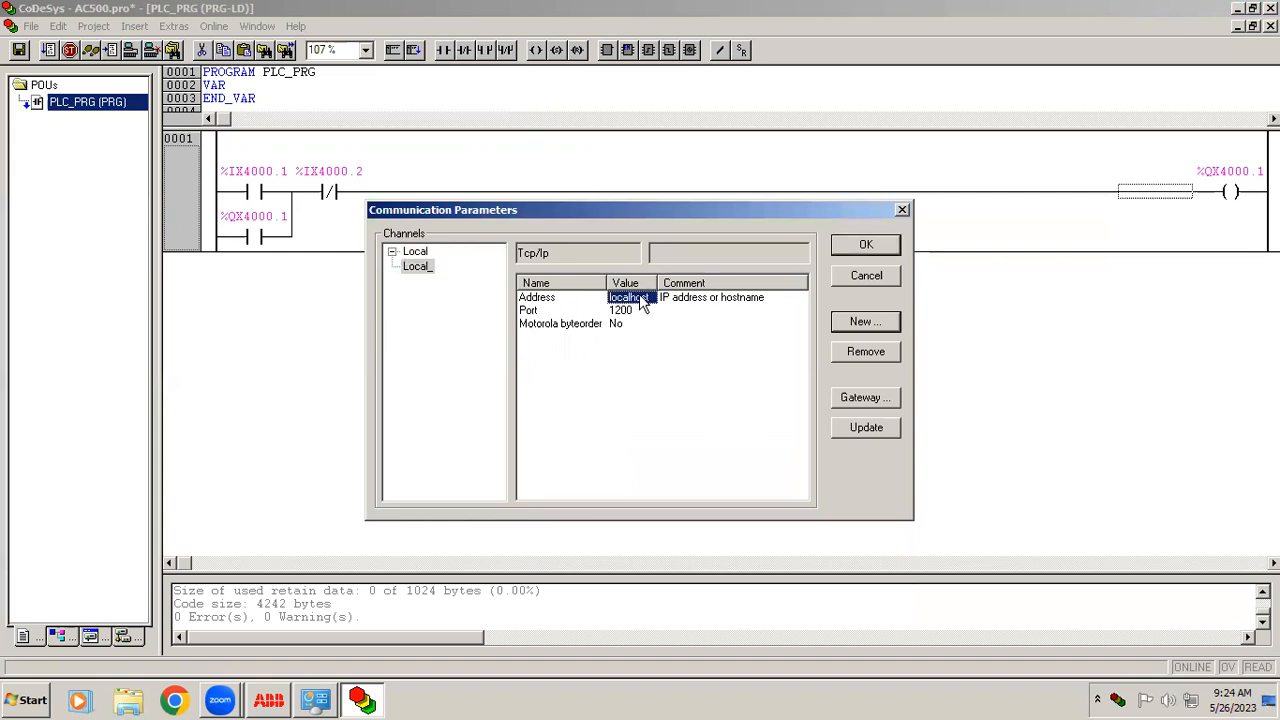
{"action": "type", "text": "1"}
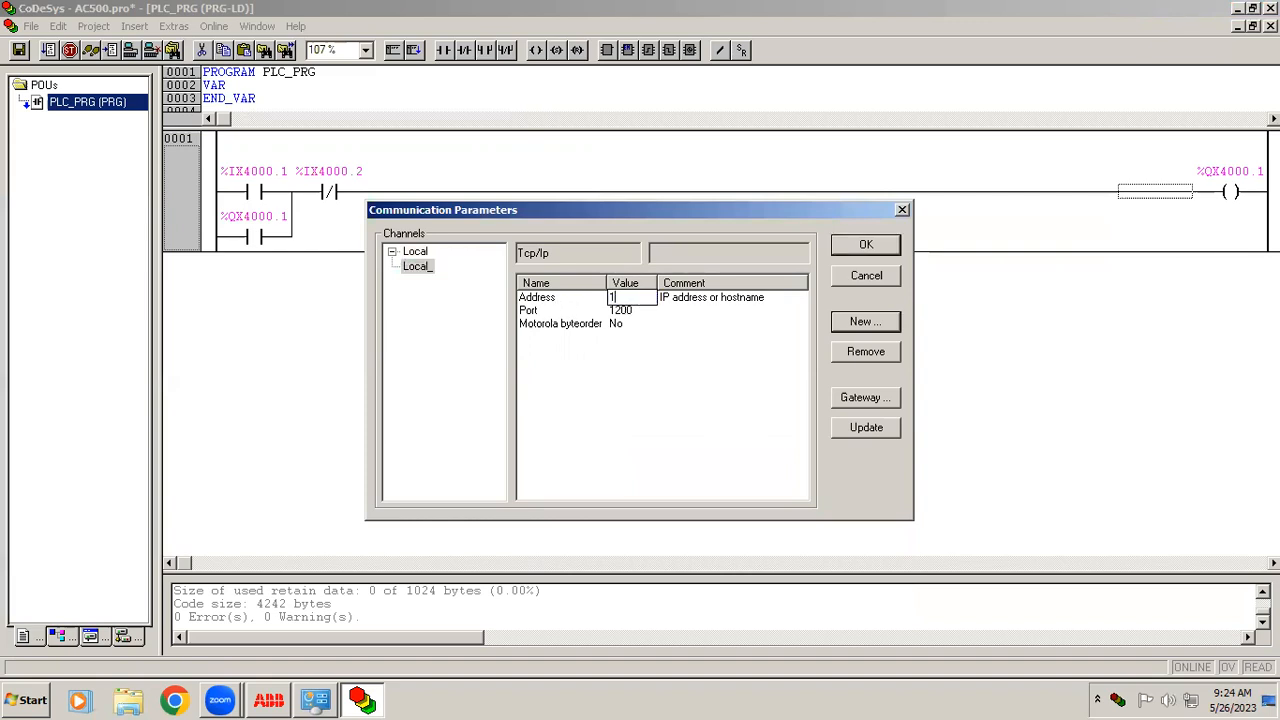
{"action": "type", "text": "192.168"}
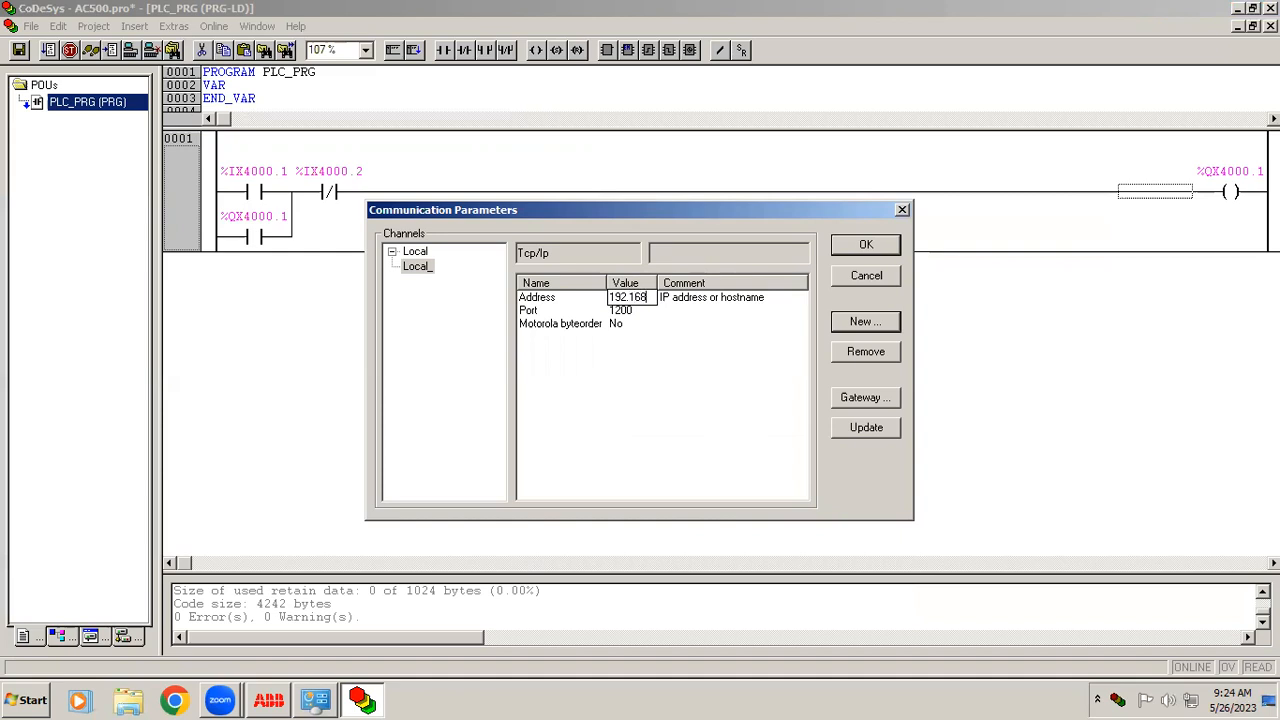
{"action": "type", "text": "2.168.0.10"}
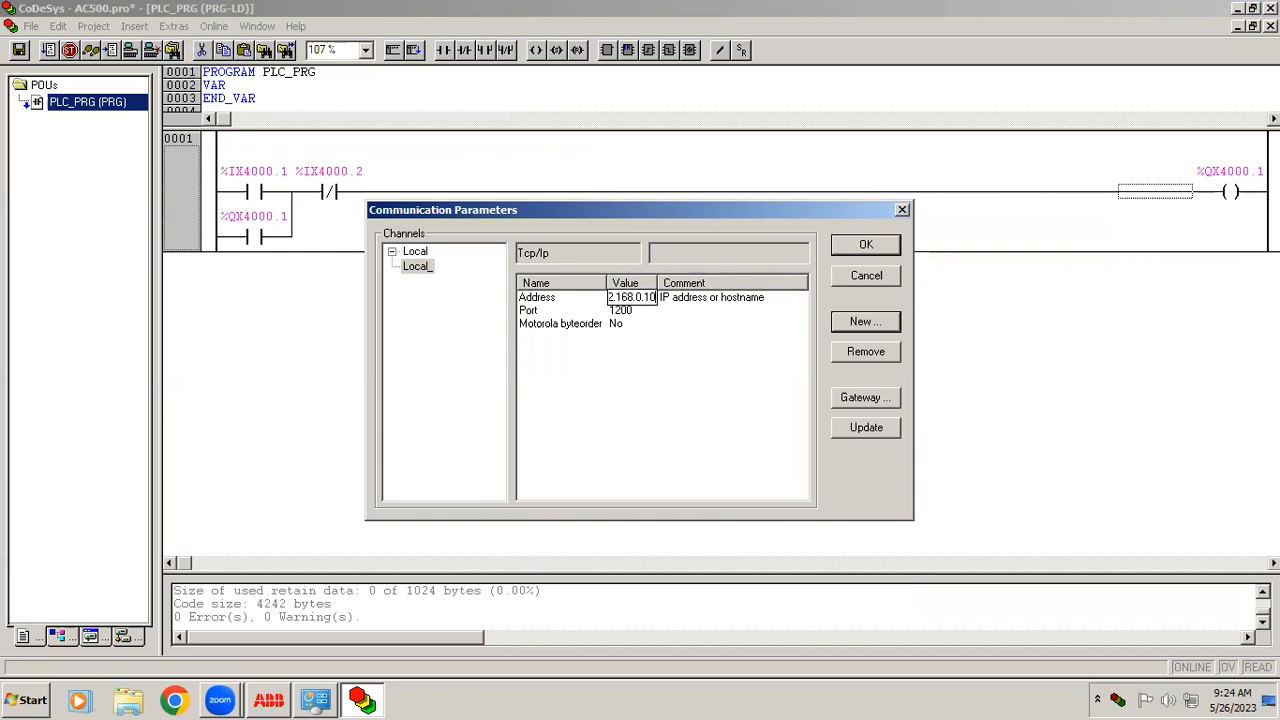
{"action": "left_click", "coordinate": [630, 310]}
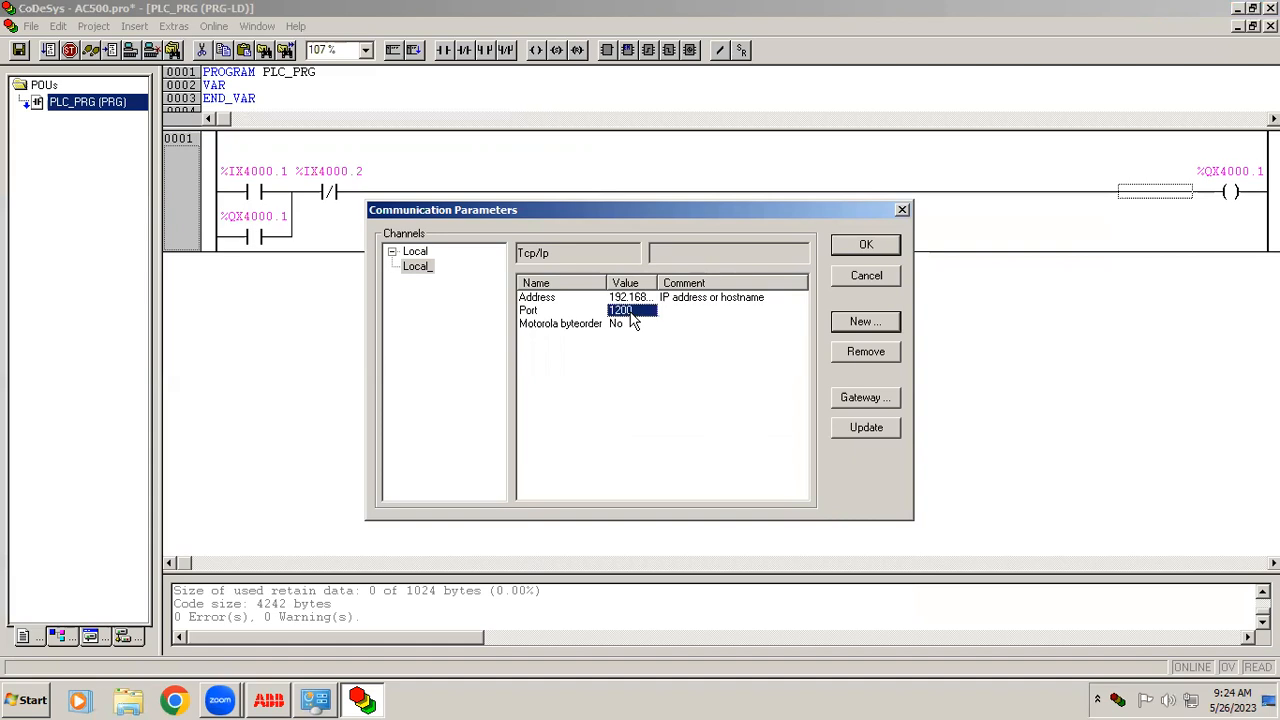
{"action": "type", "text": "1201"}
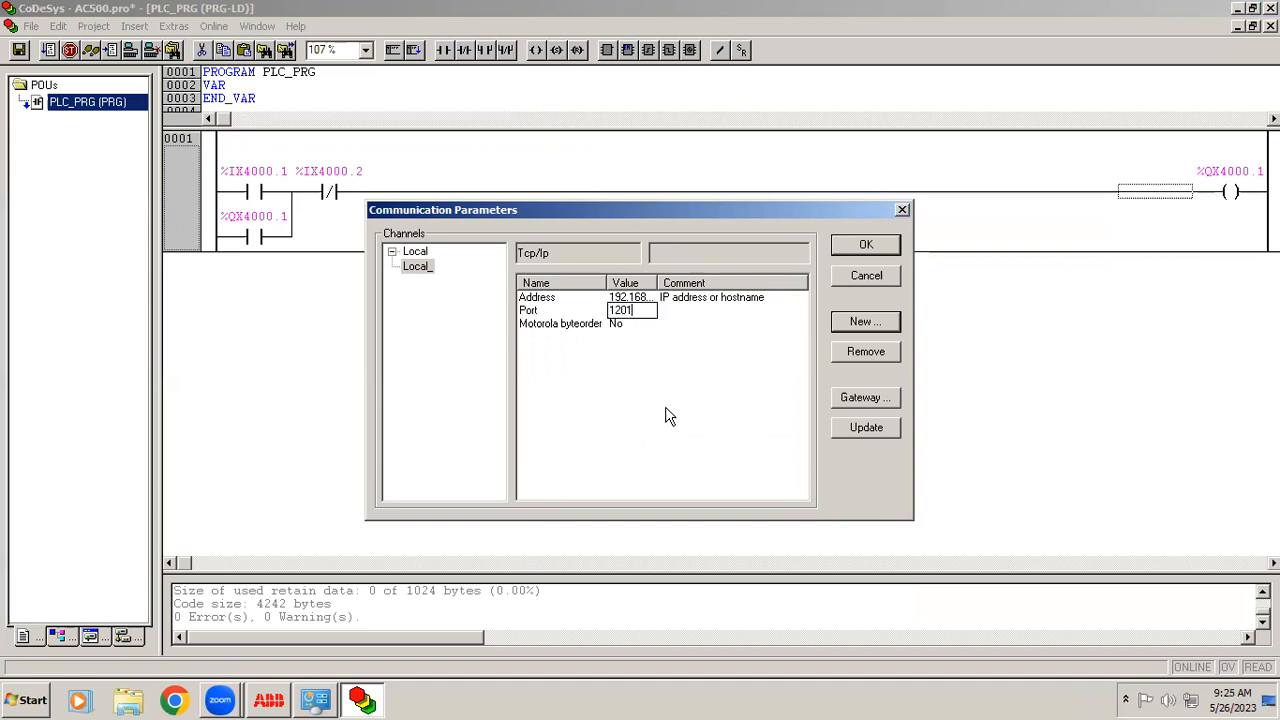
{"action": "left_click", "coordinate": [630, 323]}
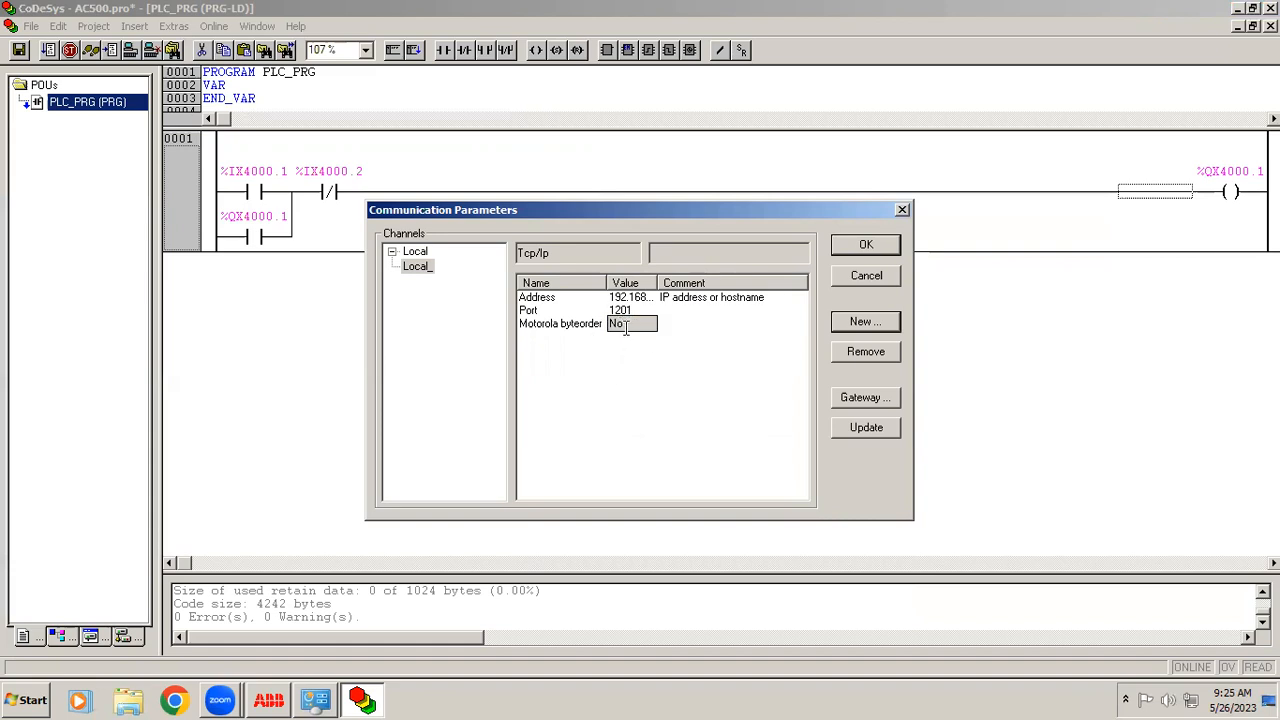
{"action": "left_click", "coordinate": [631, 323]}
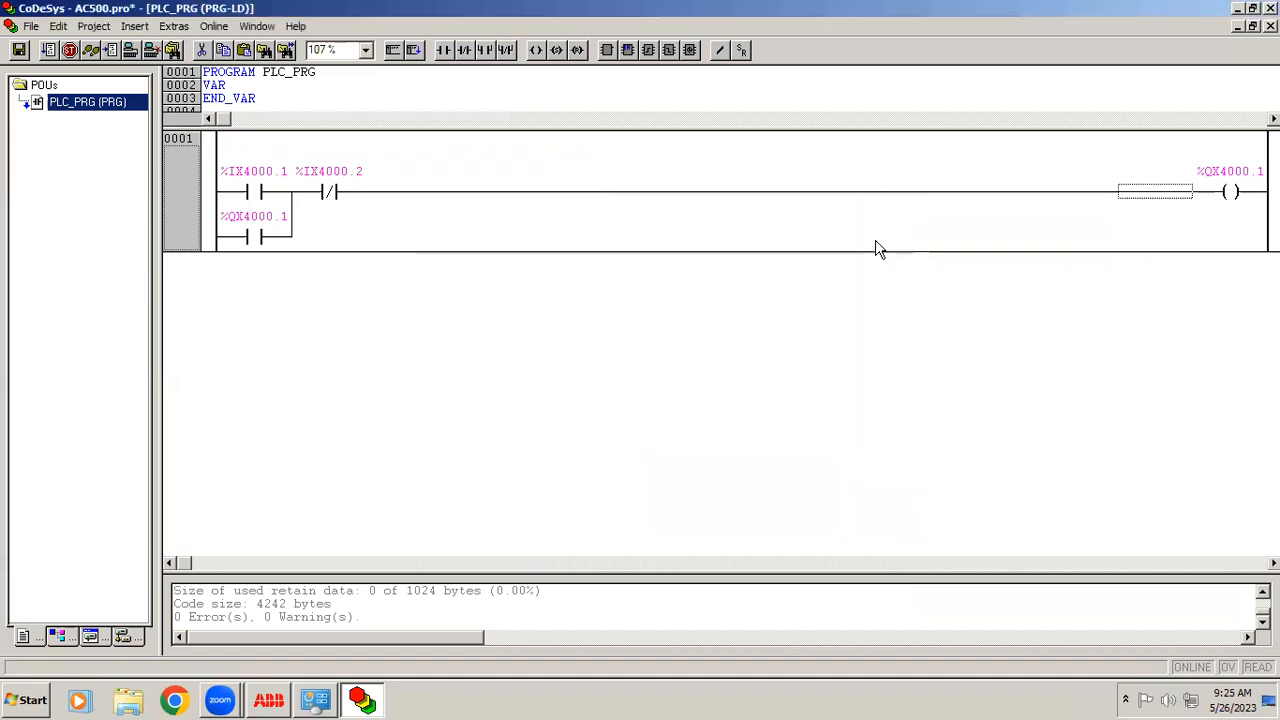
Step: Log in via Online > Login and accept downloading the changed program
{"action": "left_click", "coordinate": [213, 26]}
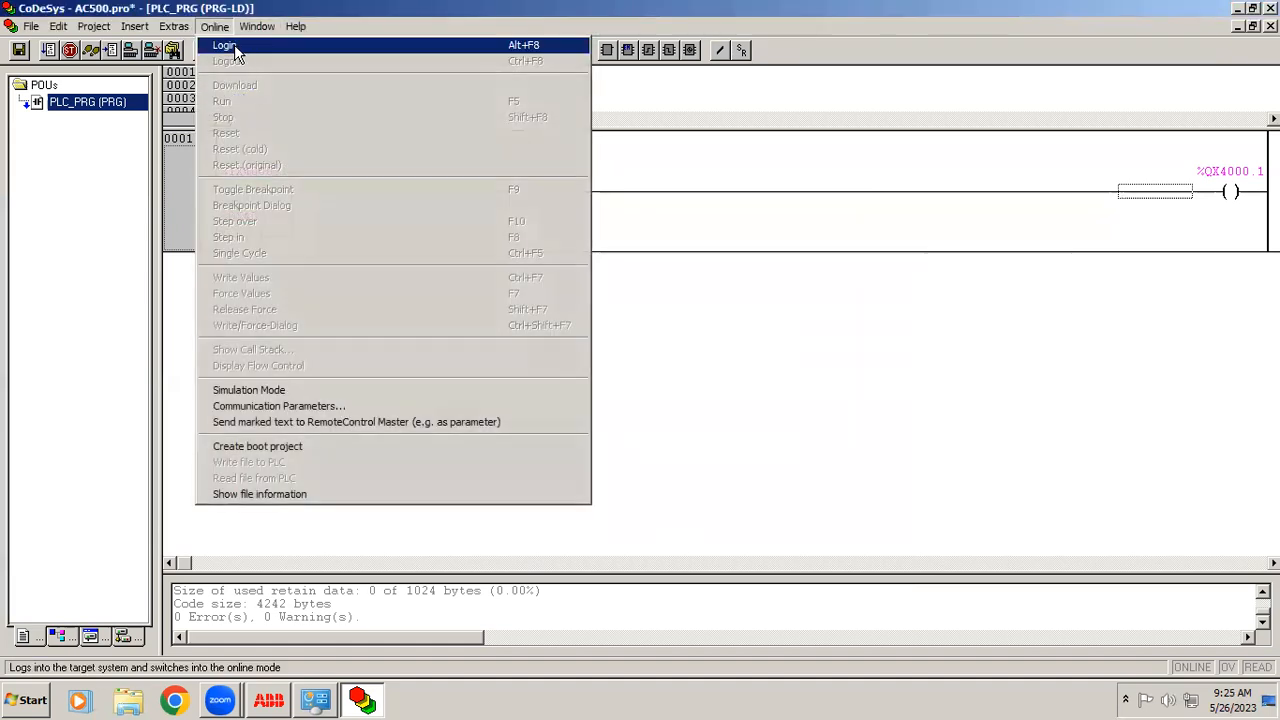
{"action": "left_click", "coordinate": [223, 45]}
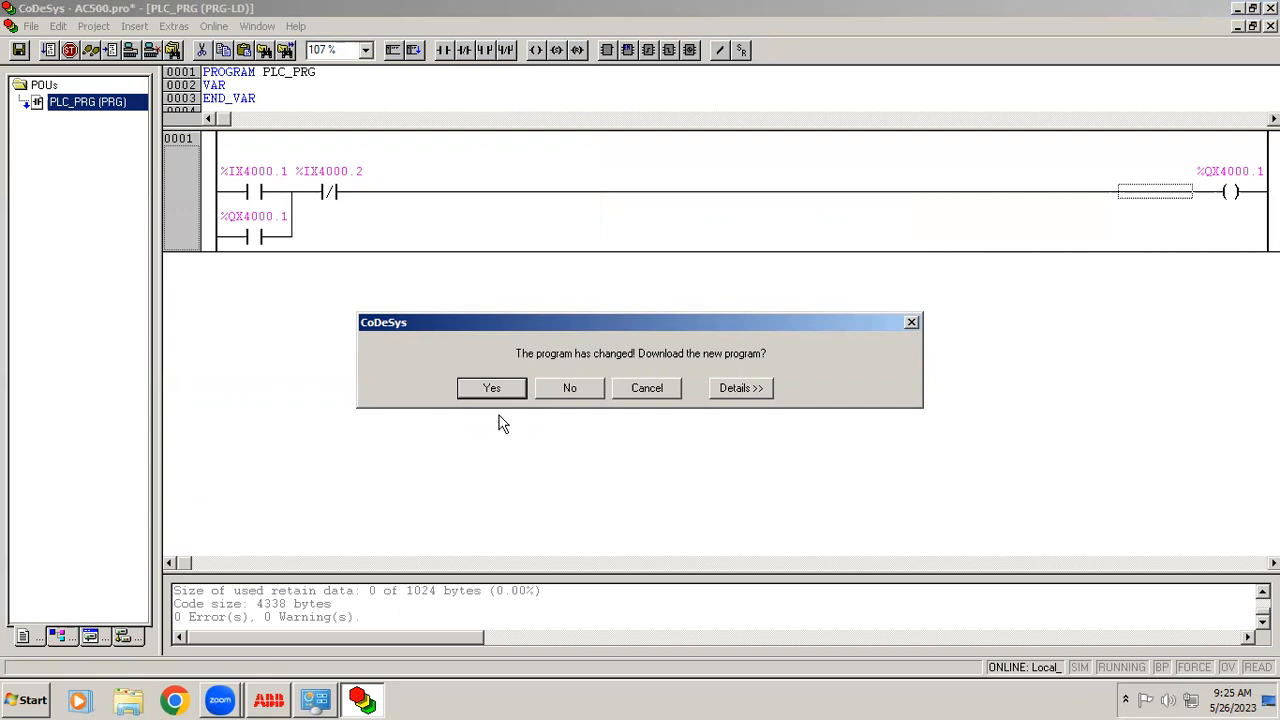
{"action": "mouse_move", "coordinate": [720, 383]}
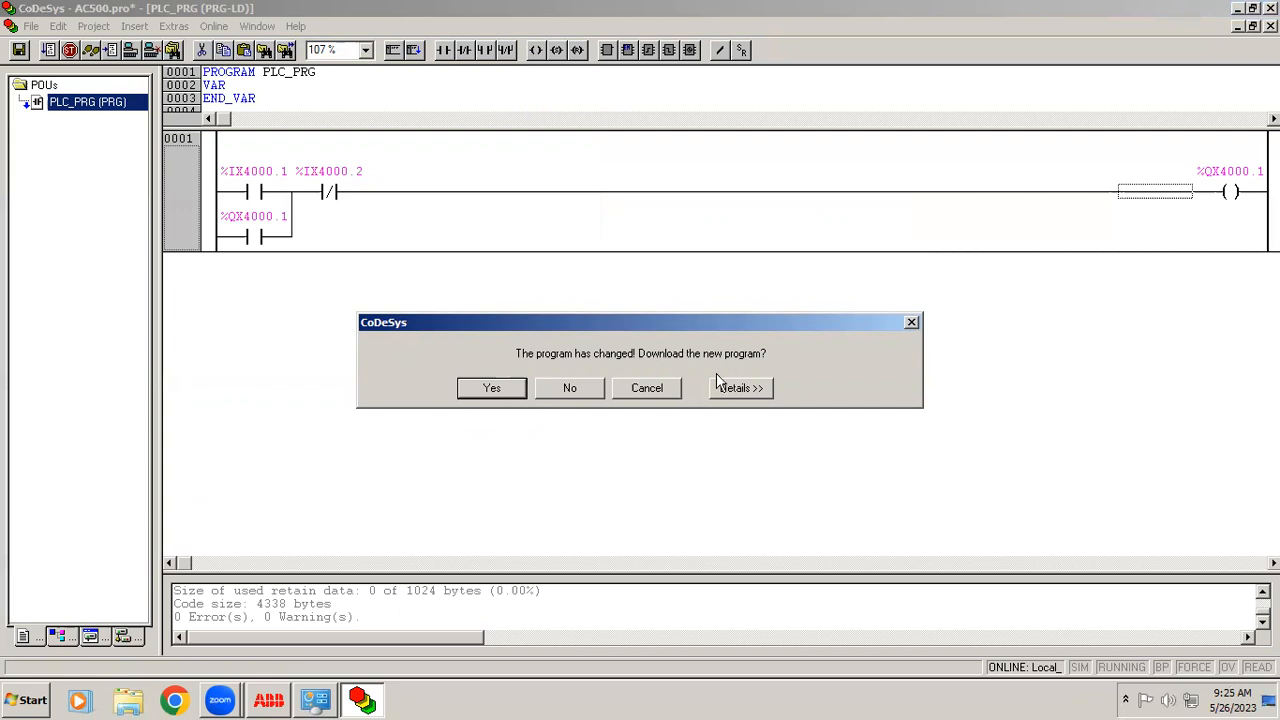
{"action": "mouse_move", "coordinate": [680, 372]}
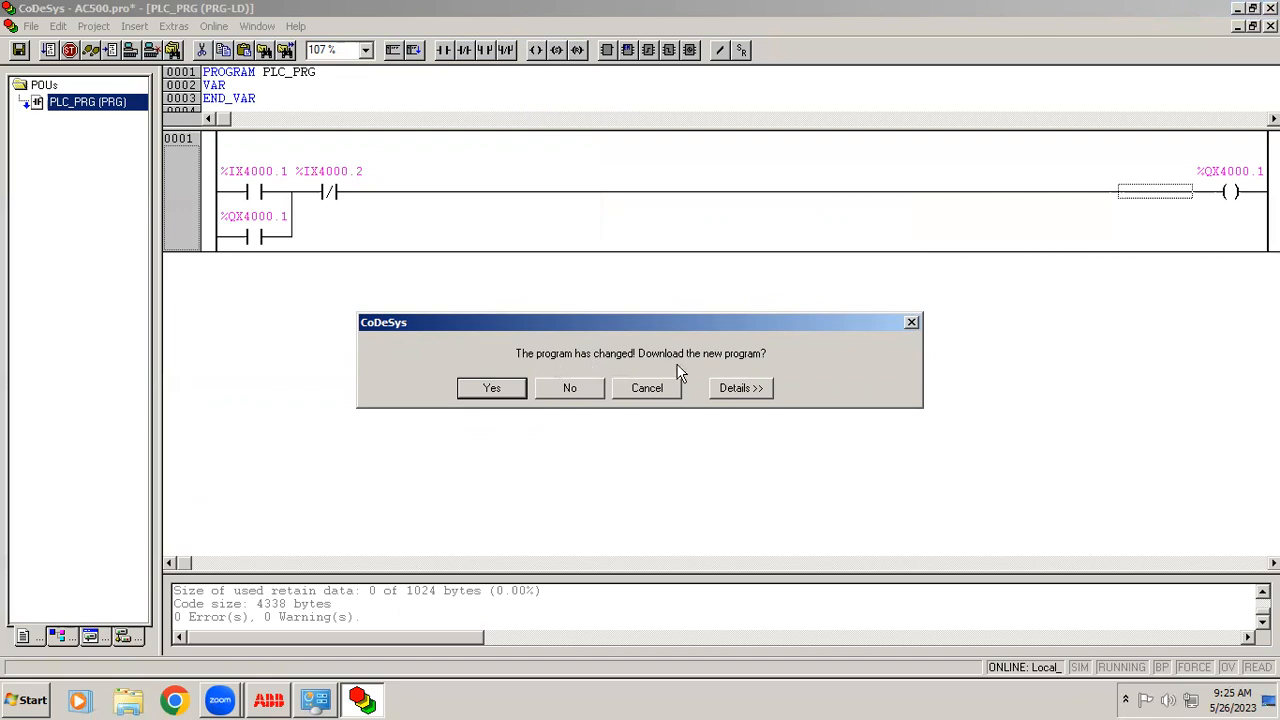
{"action": "mouse_move", "coordinate": [760, 372]}
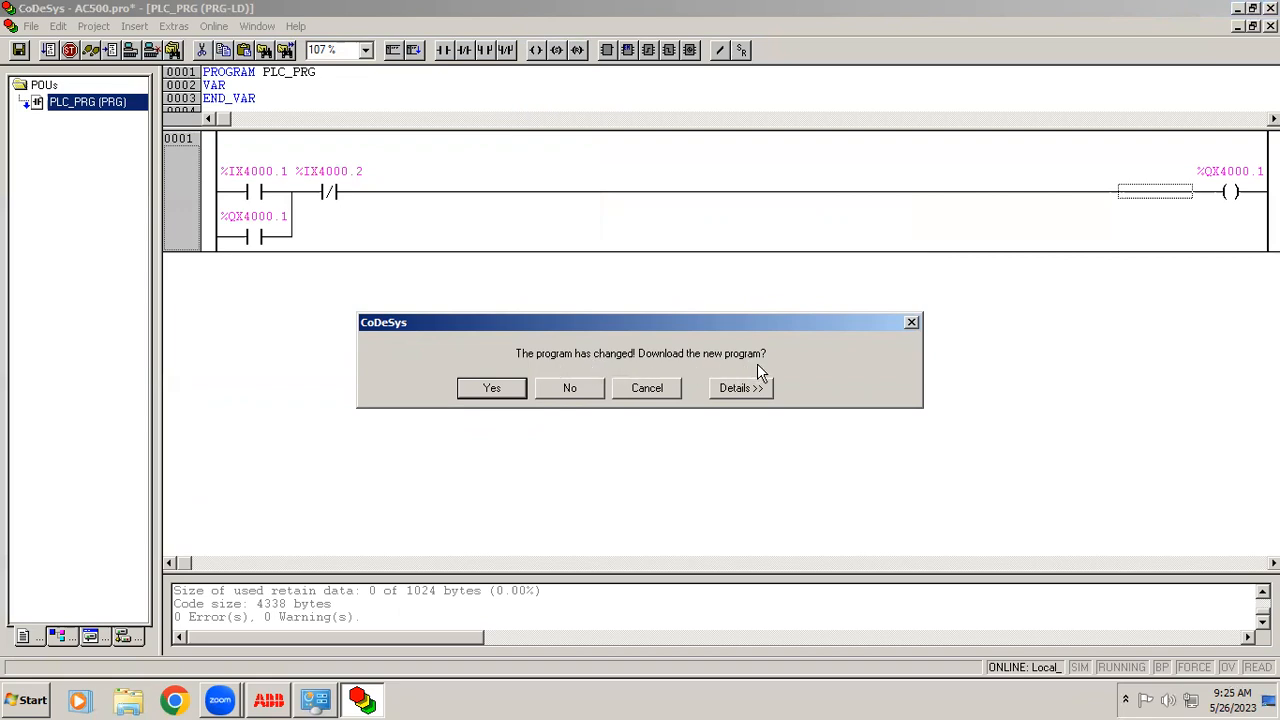
{"action": "left_click", "coordinate": [491, 388]}
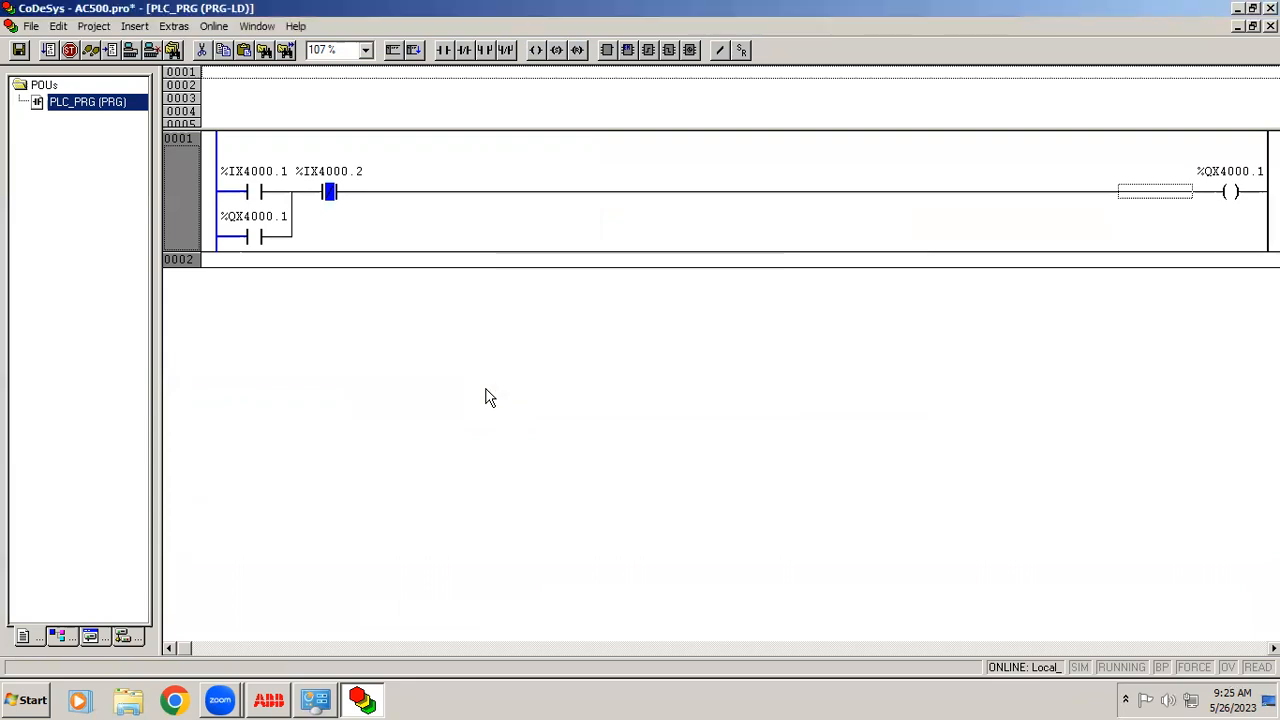
Step: Start the downloaded program on the PLC with Online > Run
{"action": "left_click", "coordinate": [213, 26]}
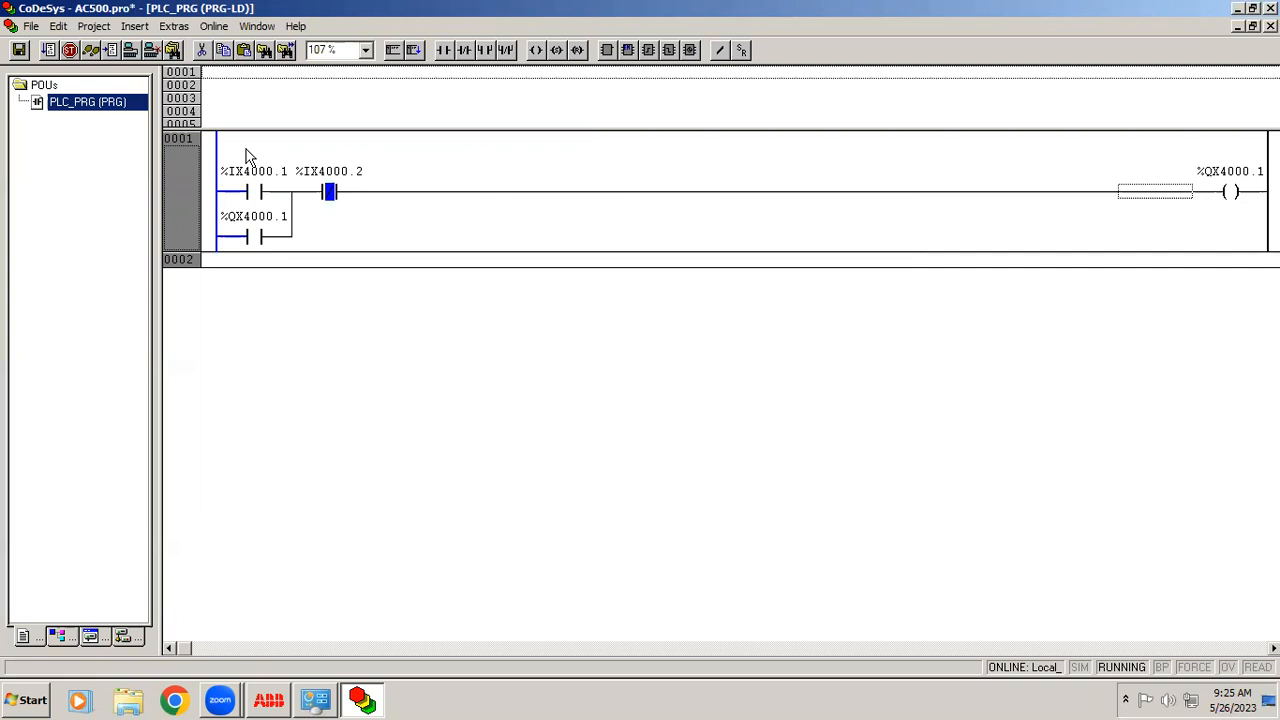
{"action": "mouse_move", "coordinate": [267, 211]}
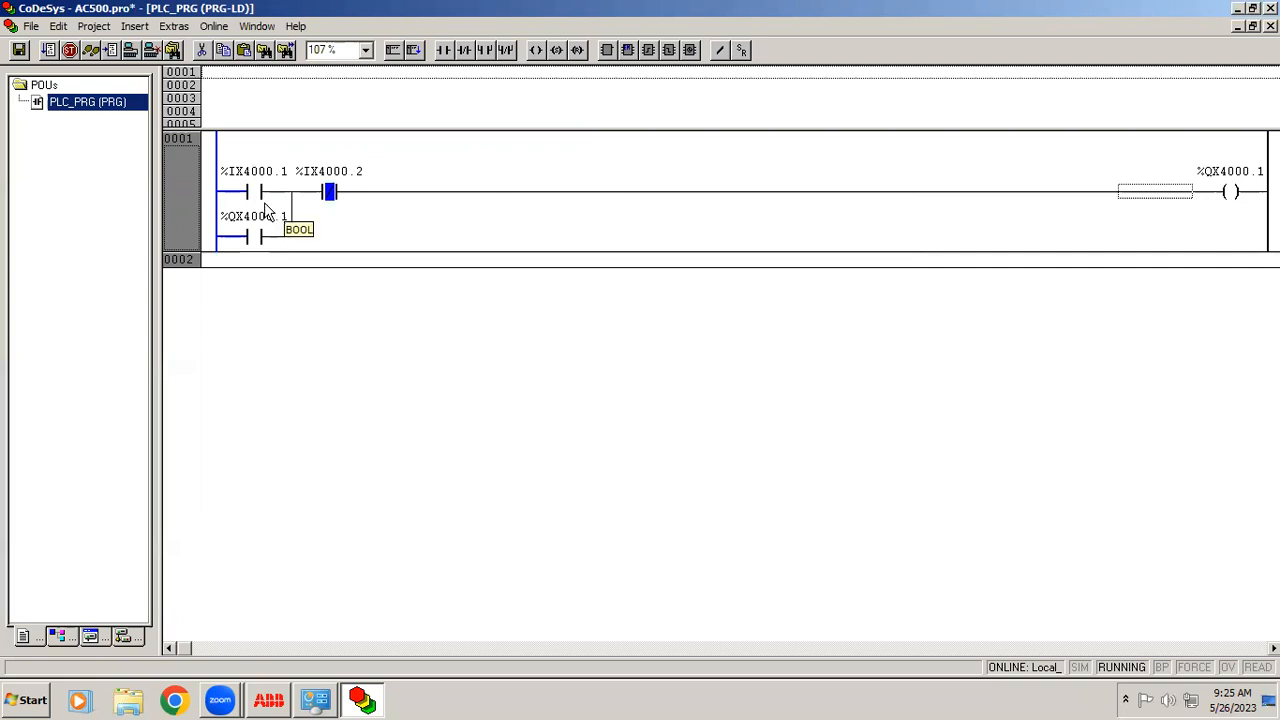
{"action": "mouse_move", "coordinate": [405, 237]}
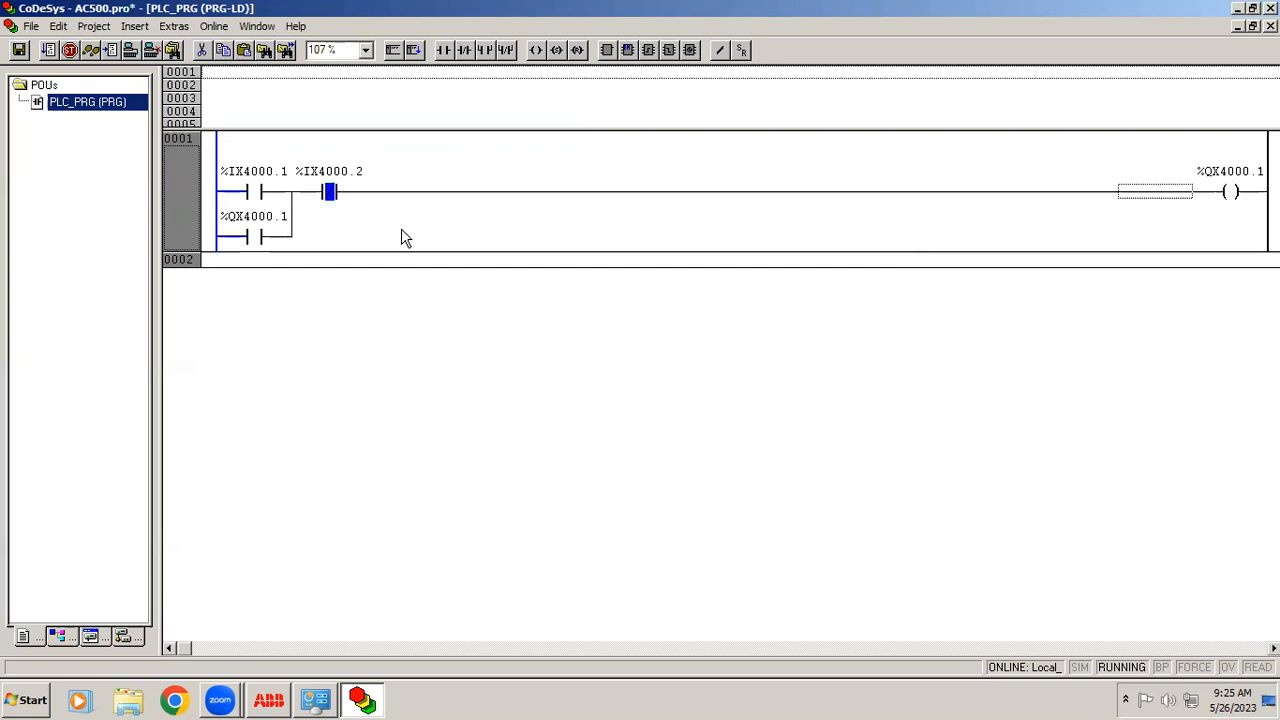
{"action": "mouse_move", "coordinate": [570, 258]}
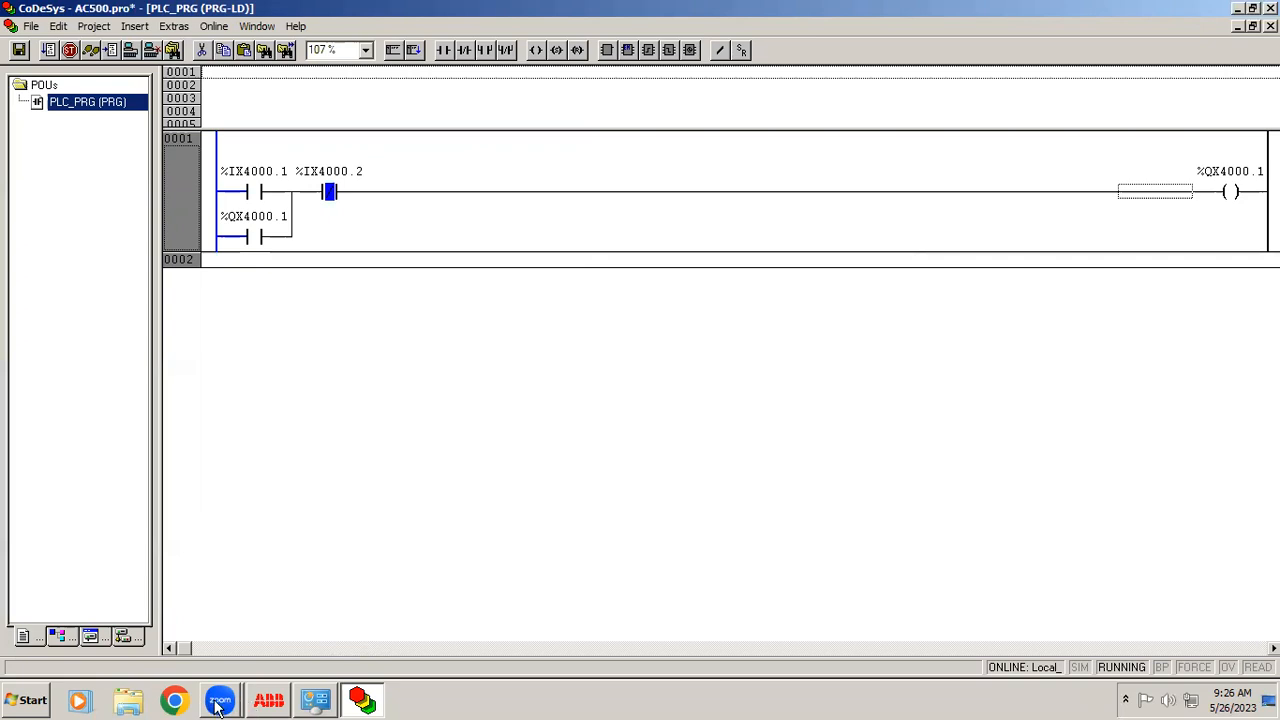
{"action": "left_click", "coordinate": [219, 700]}
{"action": "type", "text": "cmd"}
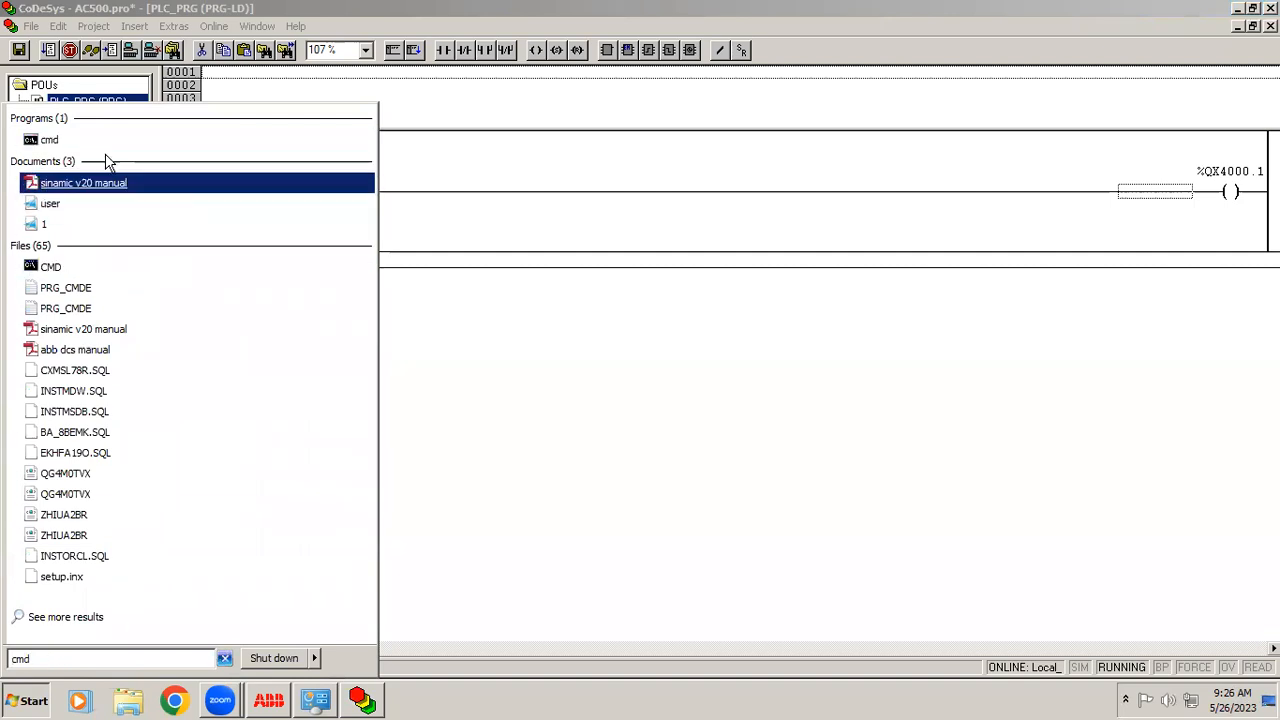
{"action": "left_click", "coordinate": [49, 139]}
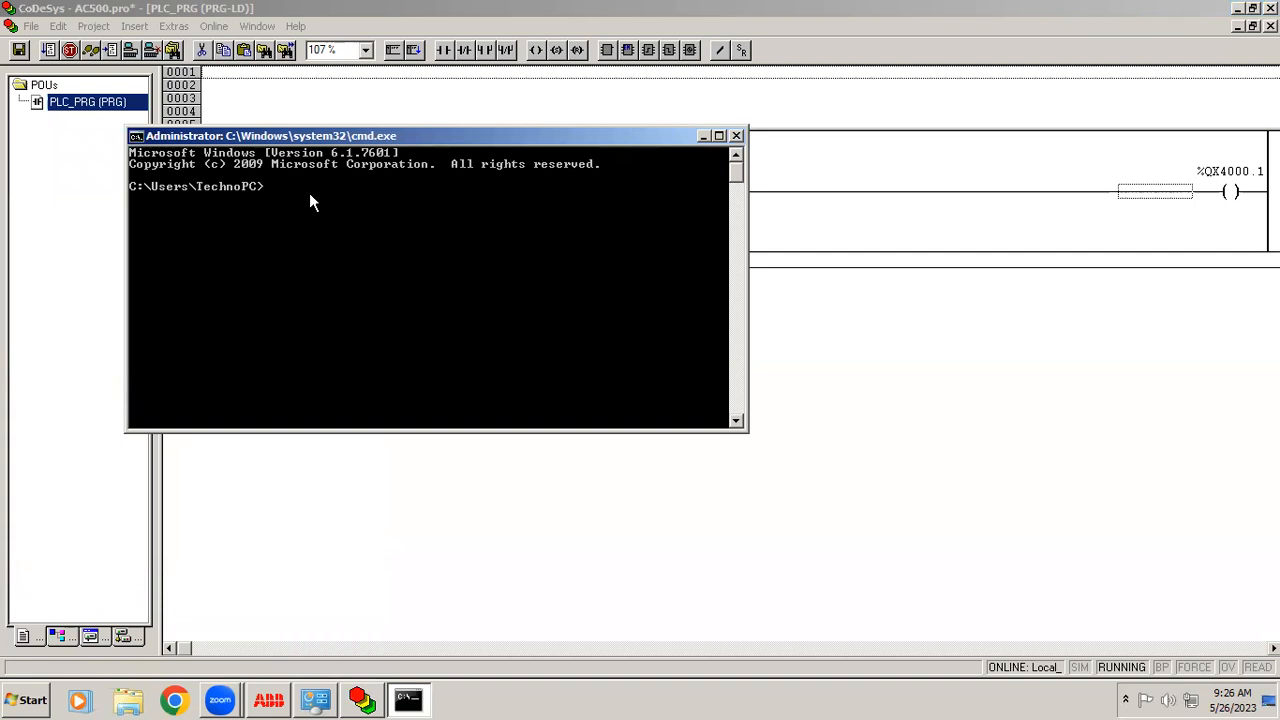
{"action": "left_click", "coordinate": [703, 135]}
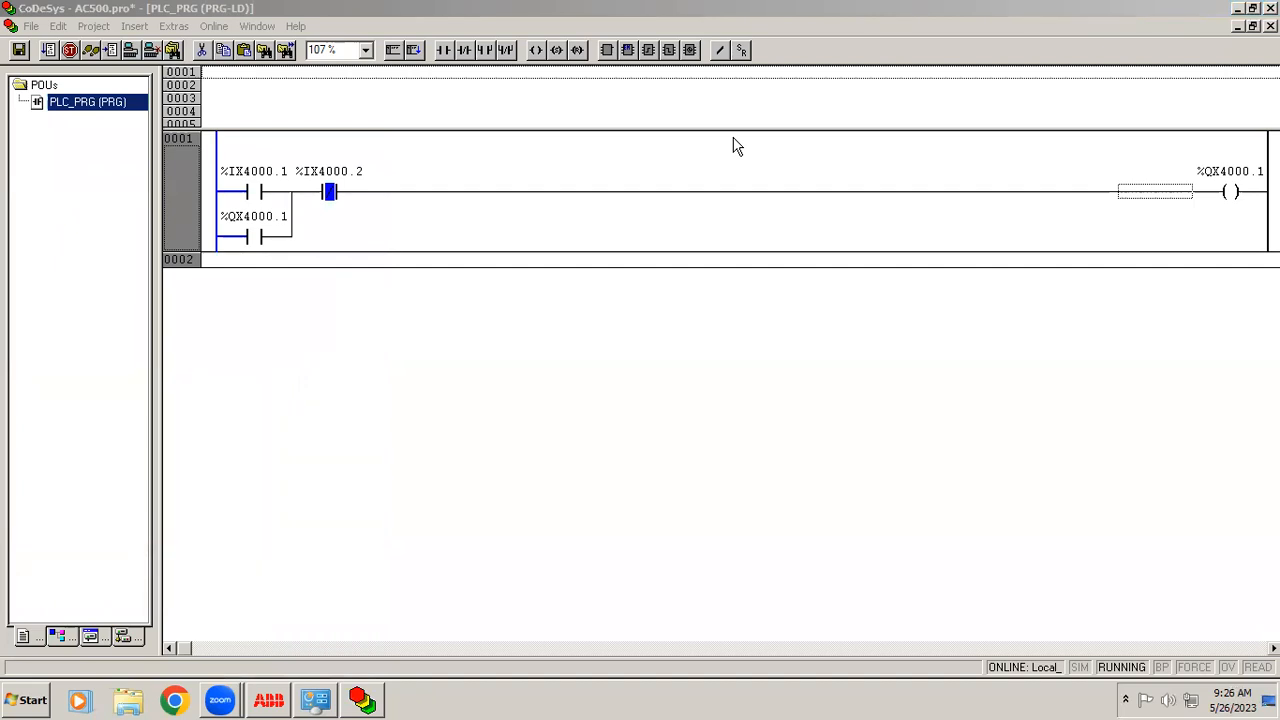
{"action": "mouse_move", "coordinate": [1045, 472]}
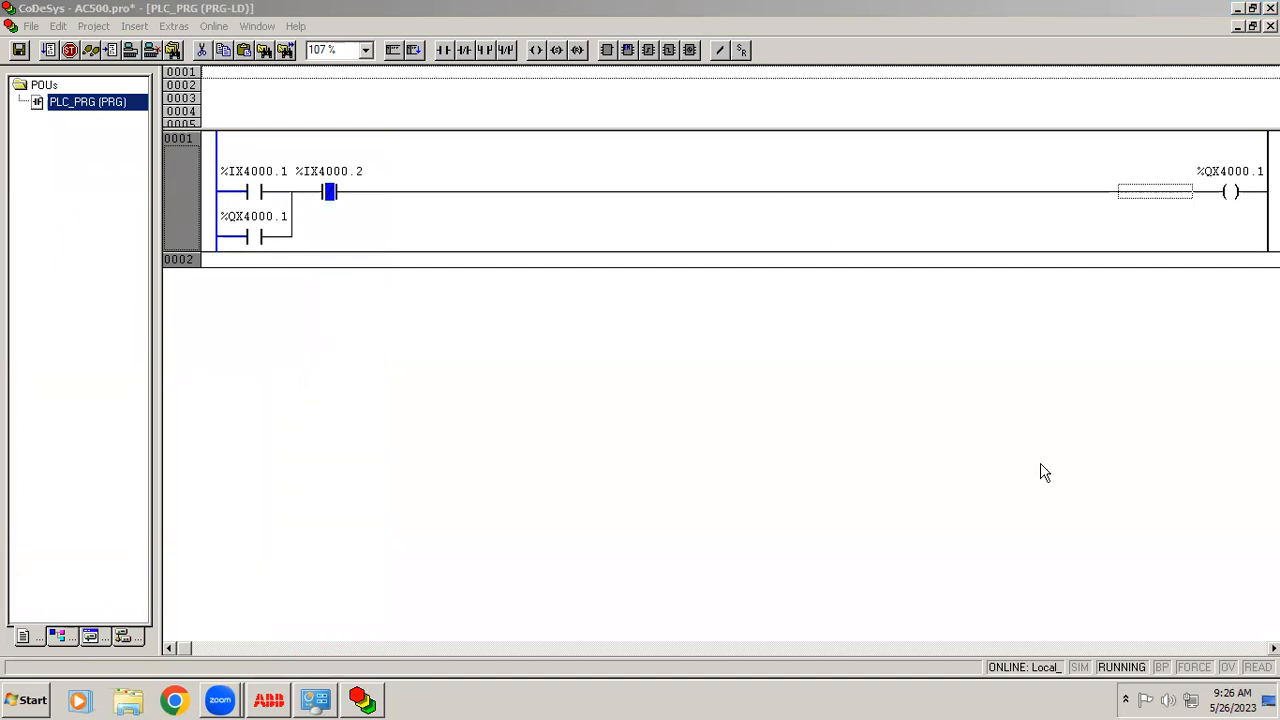